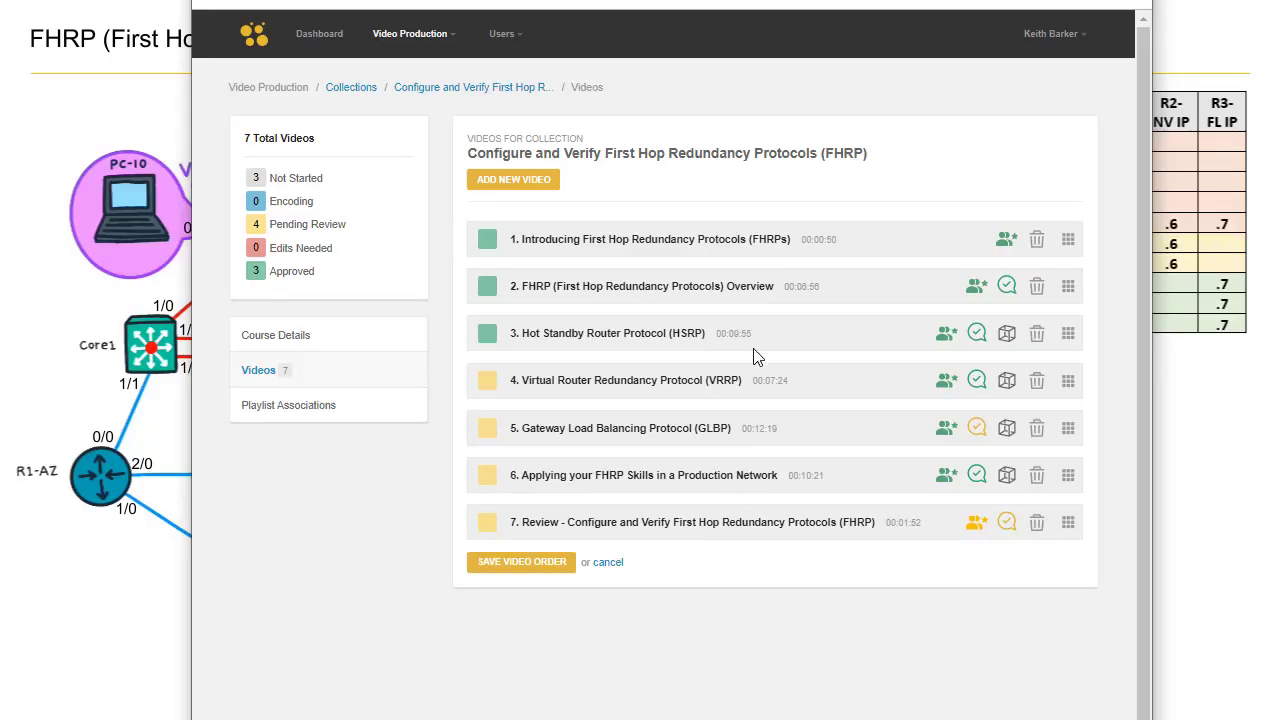
mouse_move(844, 222)
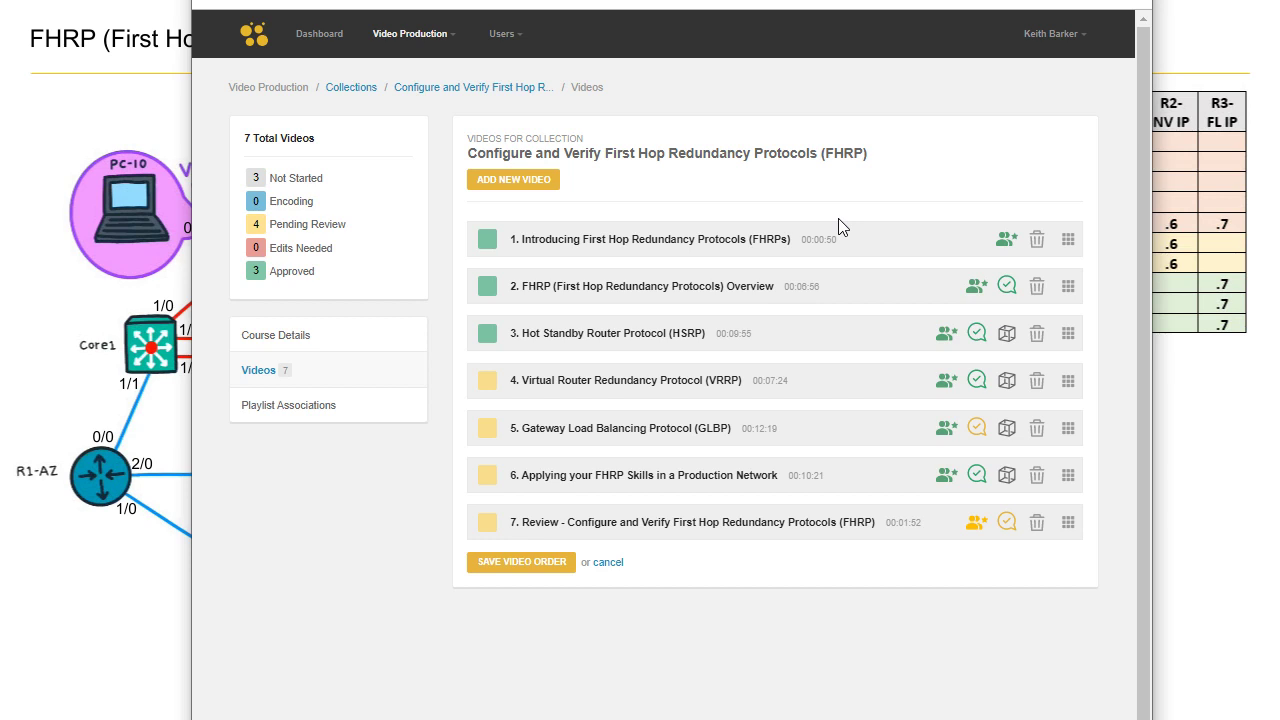
mouse_move(710, 594)
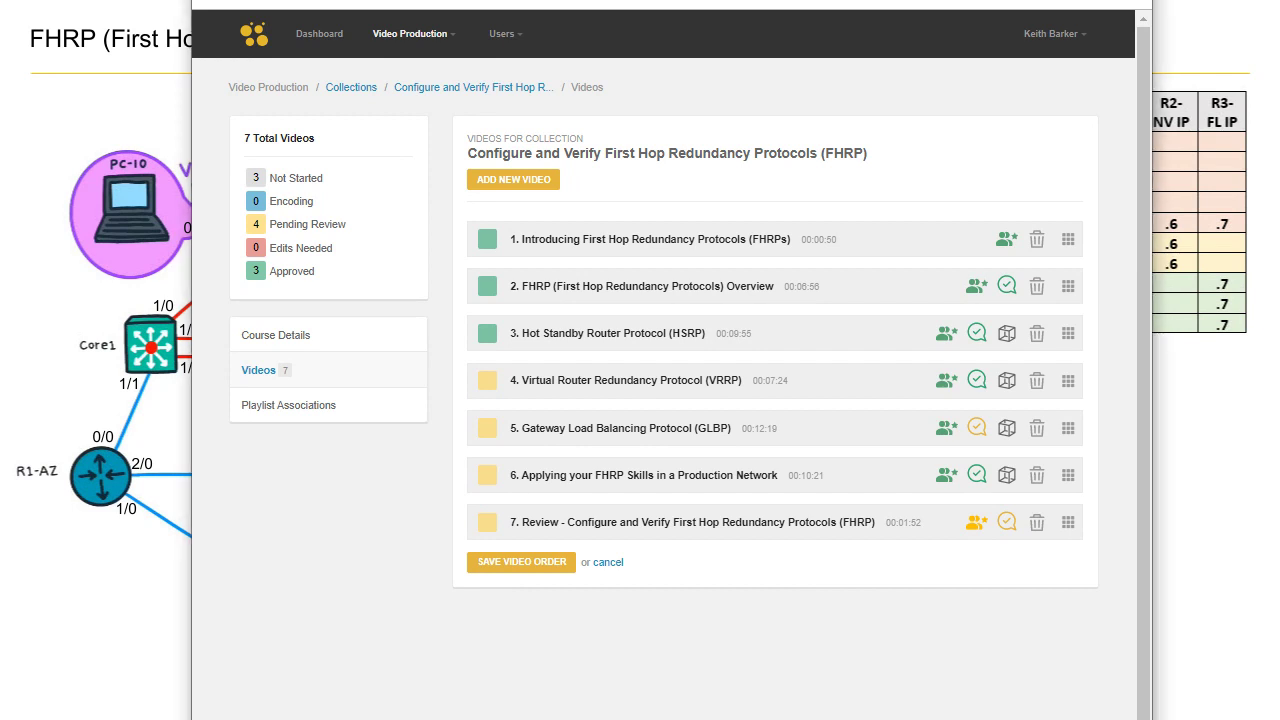
mouse_move(756, 540)
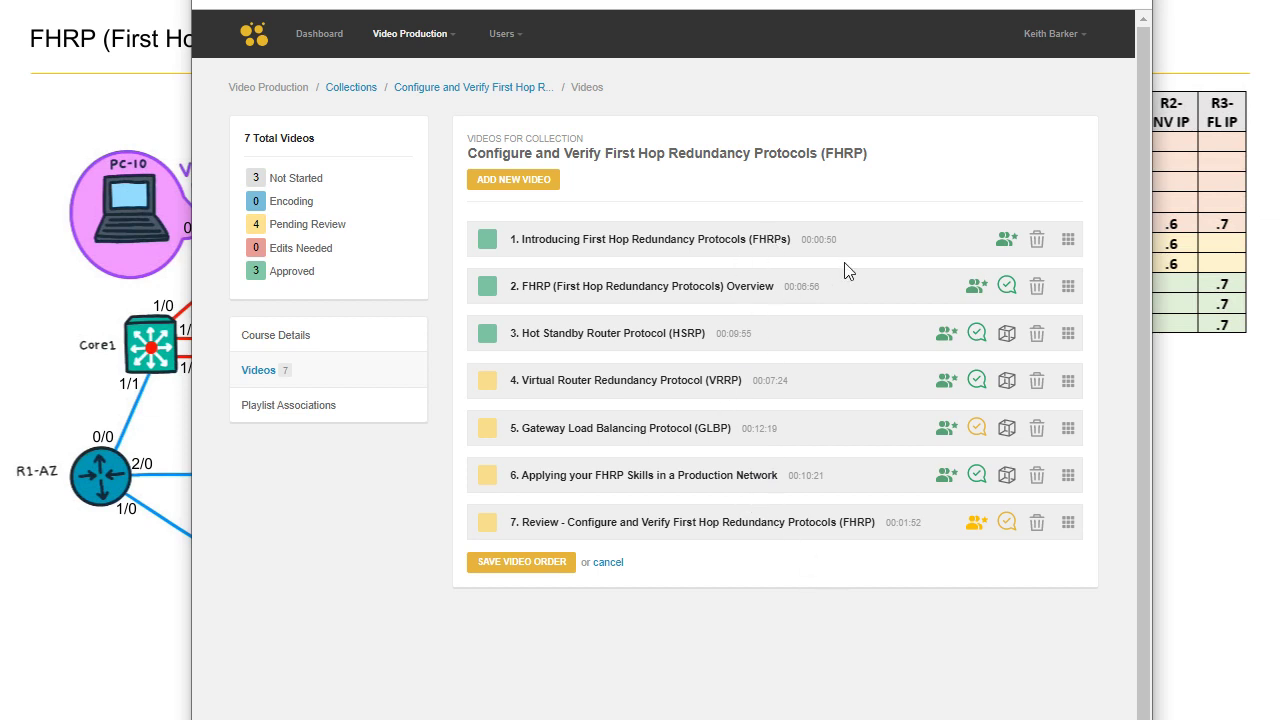
mouse_move(800, 540)
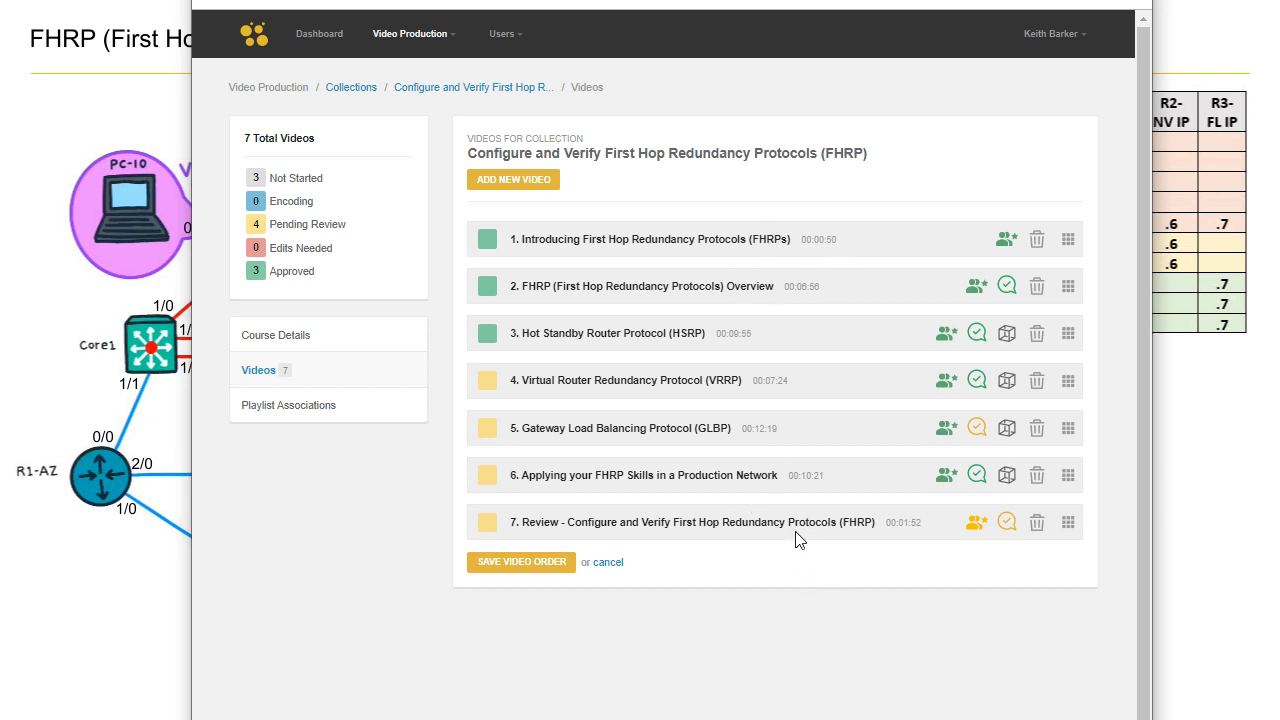
mouse_move(694, 304)
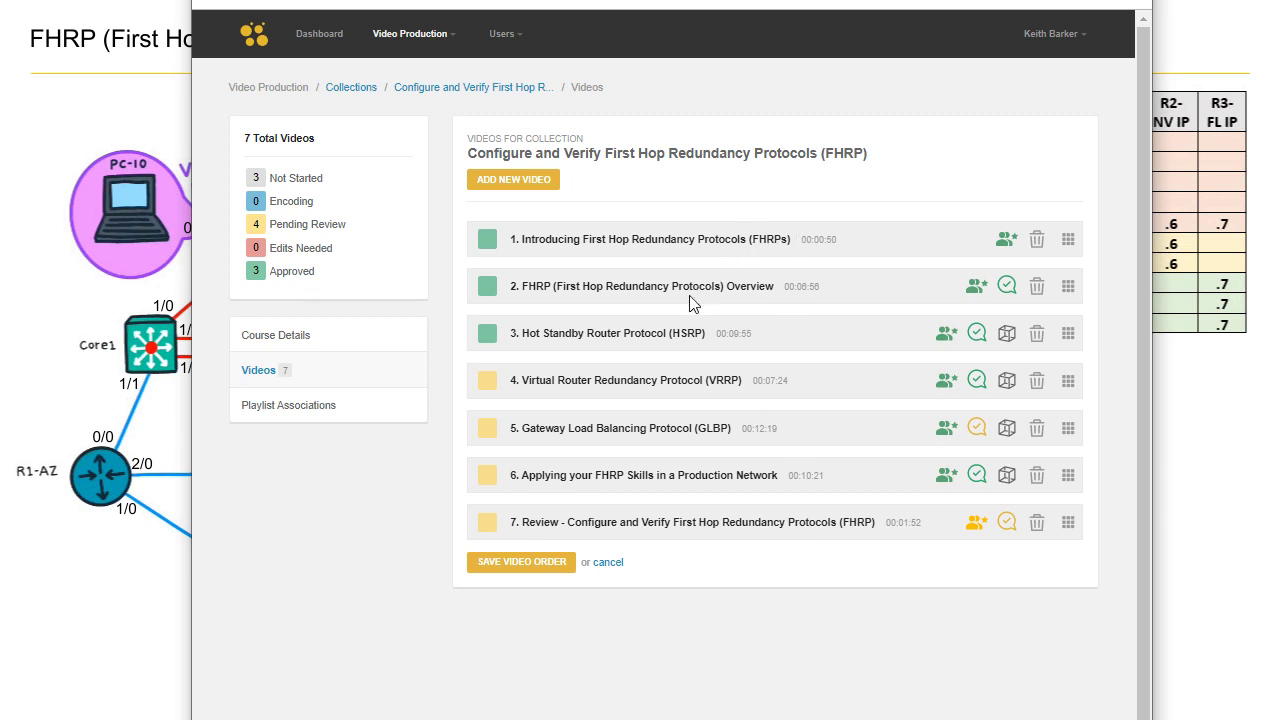
mouse_move(778, 288)
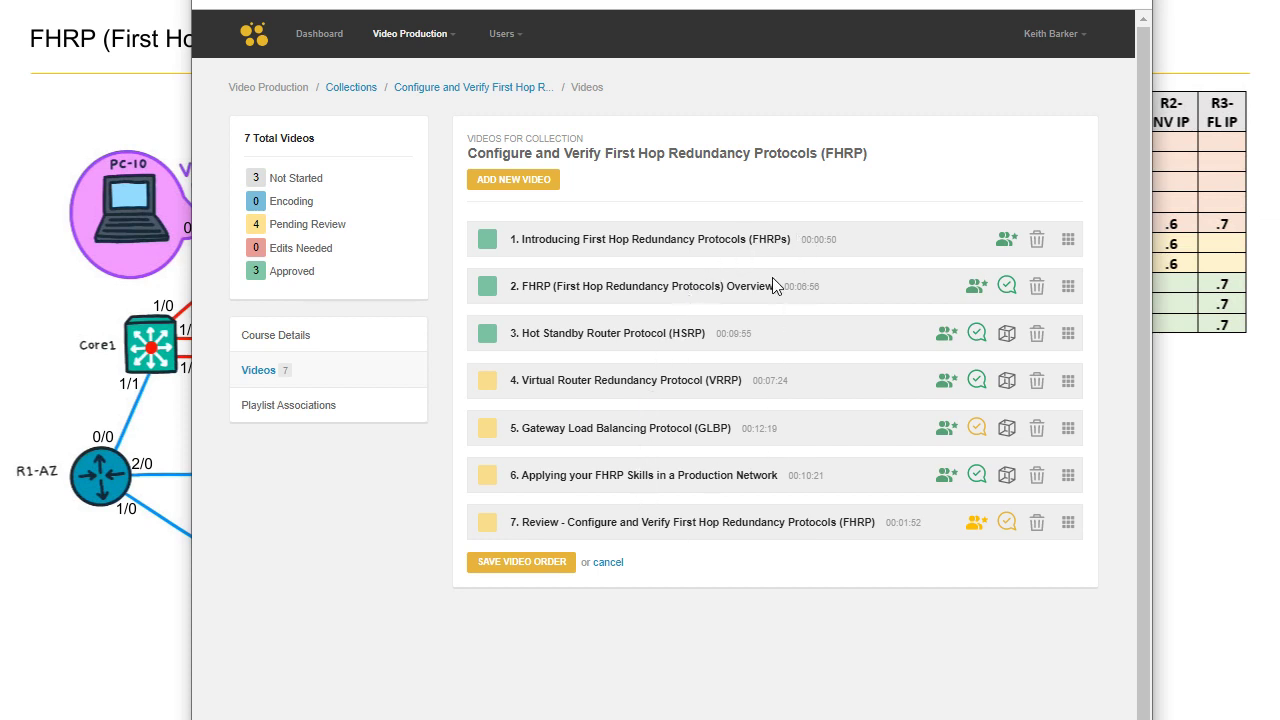
mouse_move(752, 318)
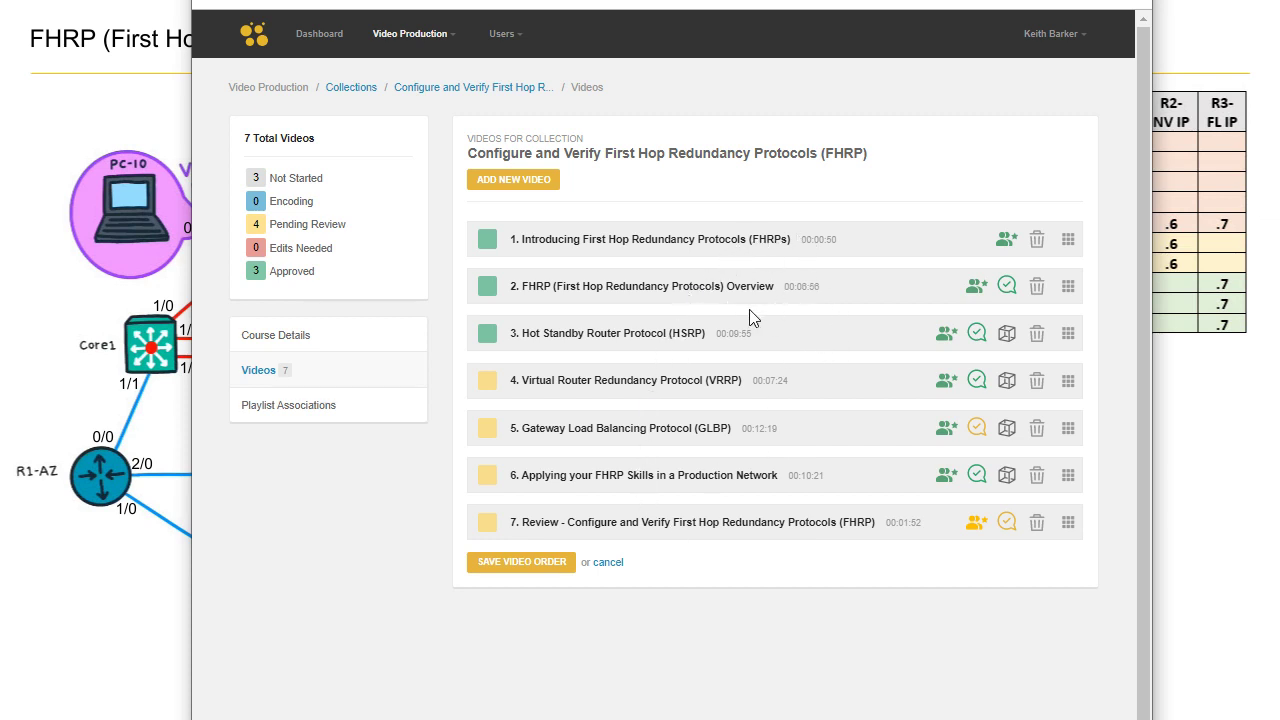
mouse_move(558, 308)
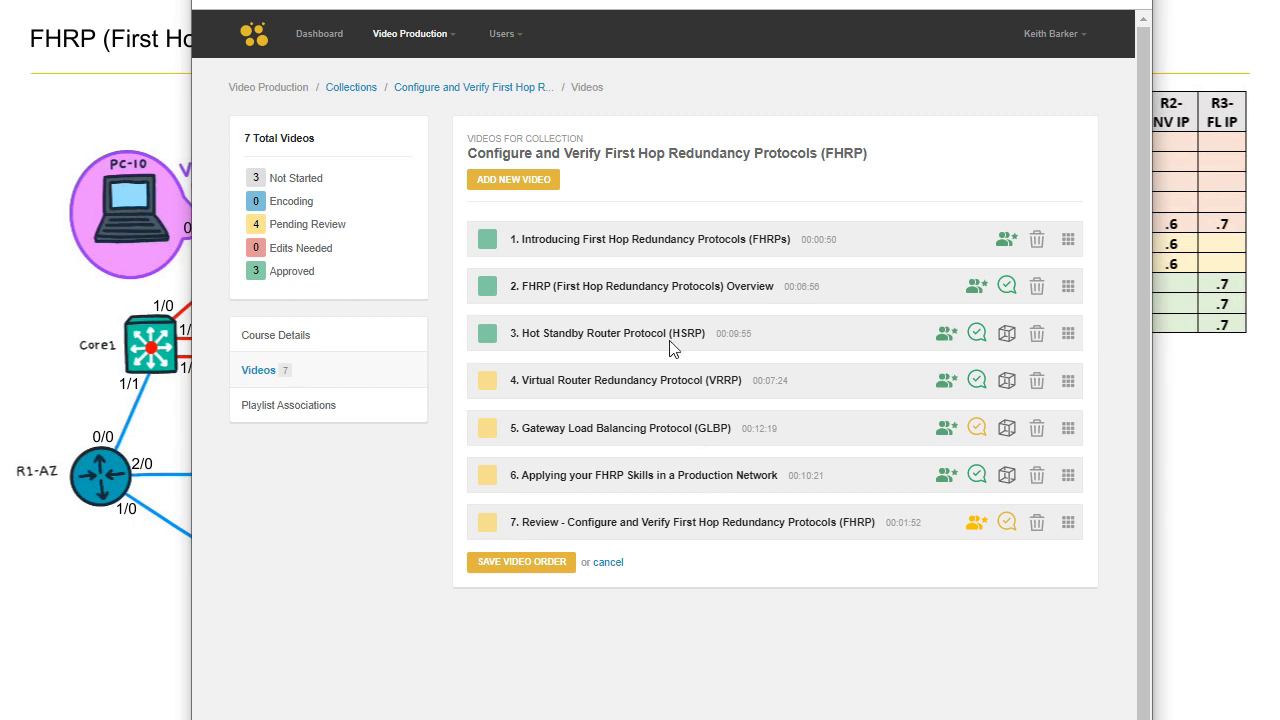
mouse_move(724, 476)
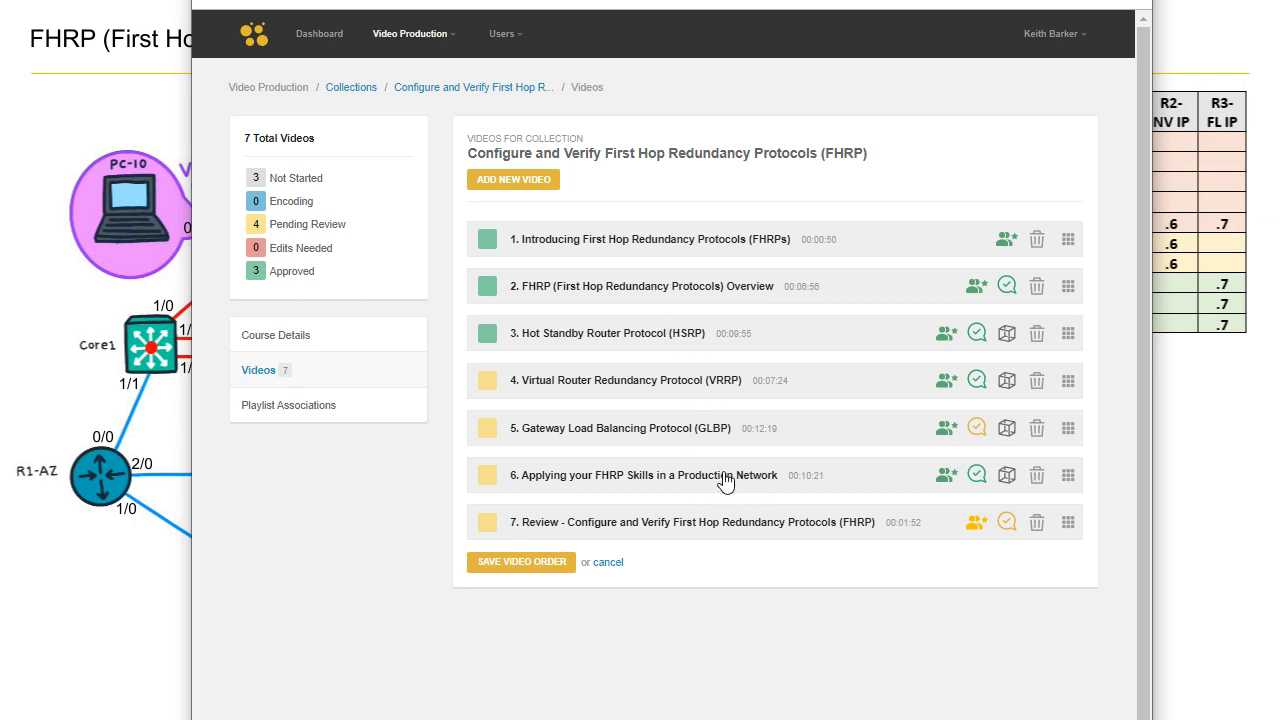
mouse_move(752, 490)
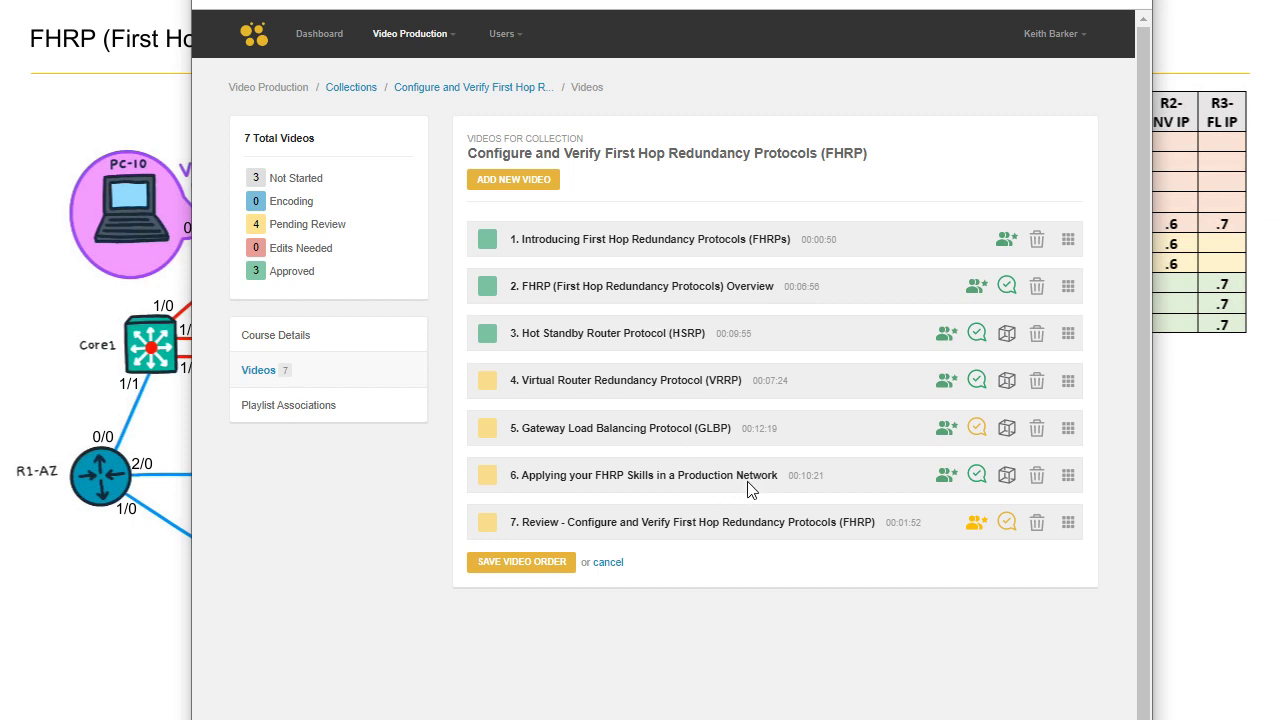
mouse_move(804, 568)
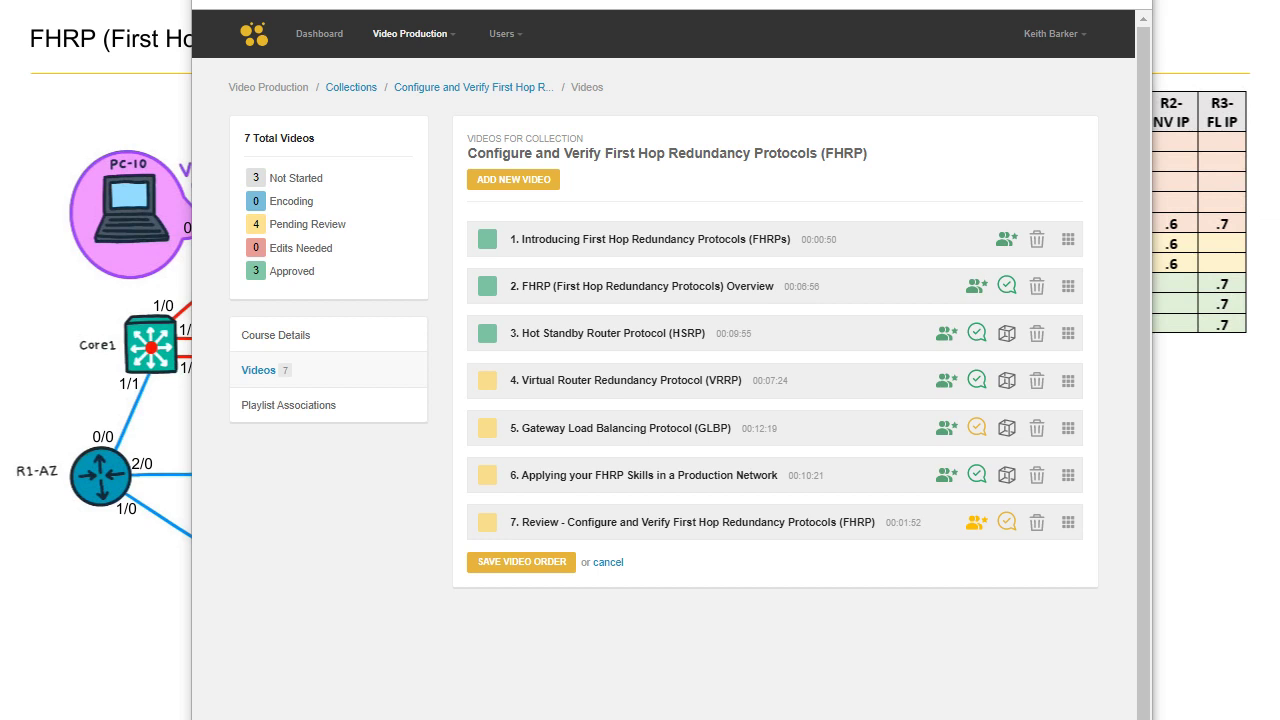
mouse_move(1170, 168)
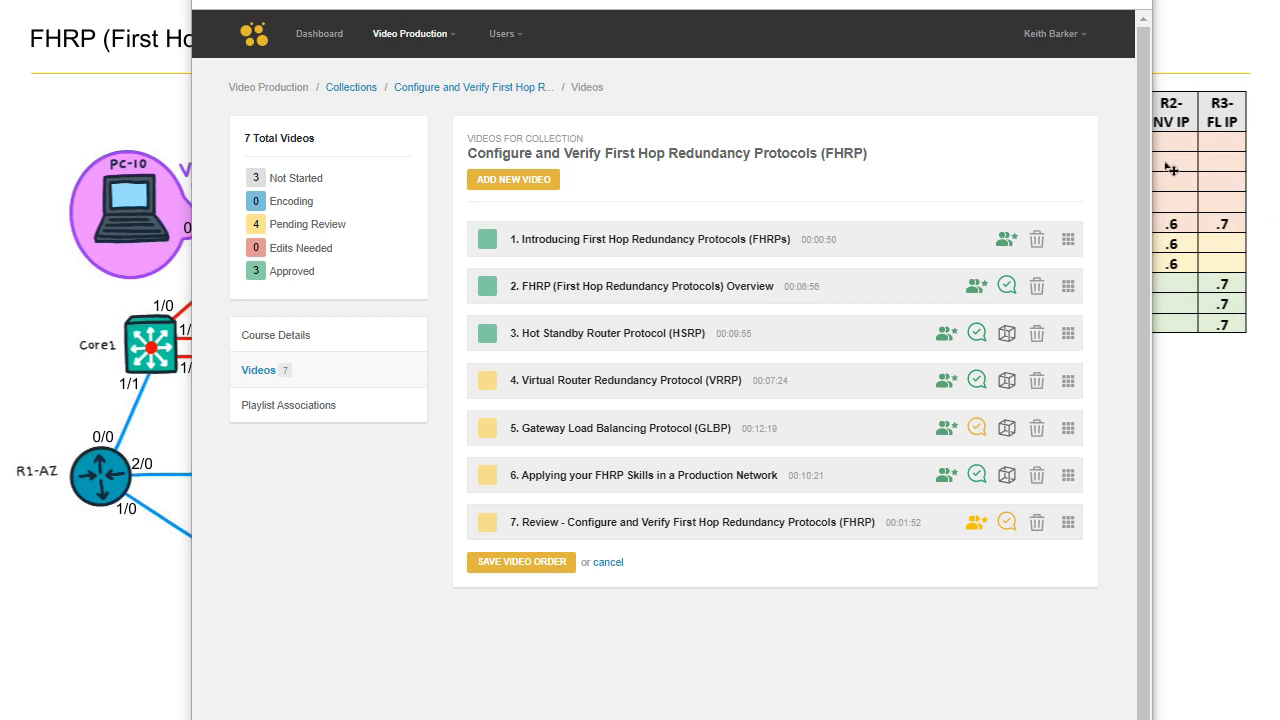
mouse_move(684, 440)
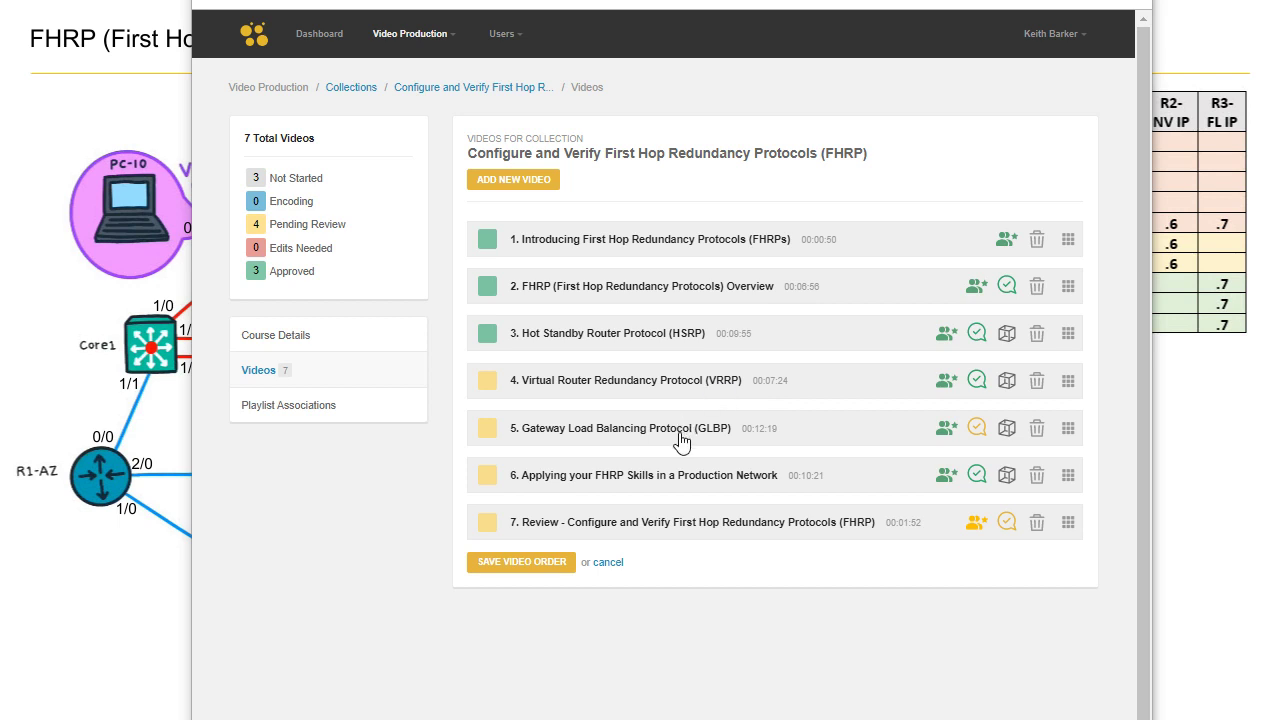
mouse_move(710, 490)
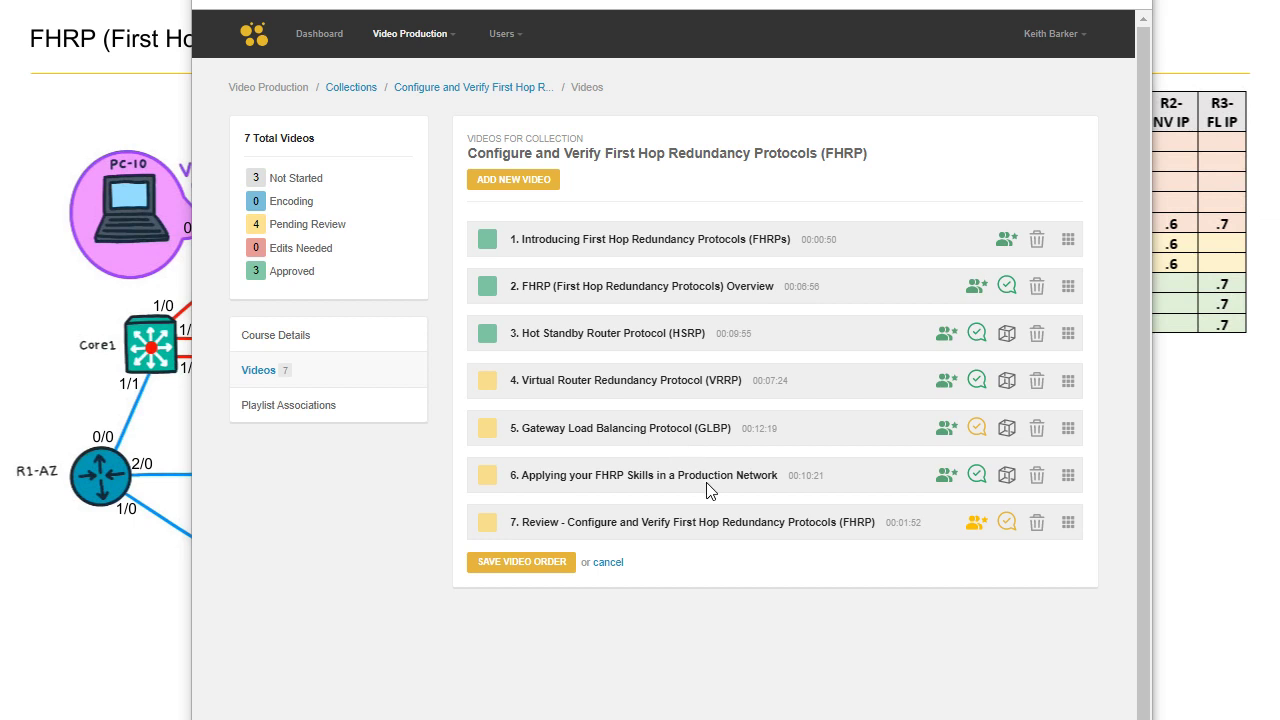
mouse_move(714, 486)
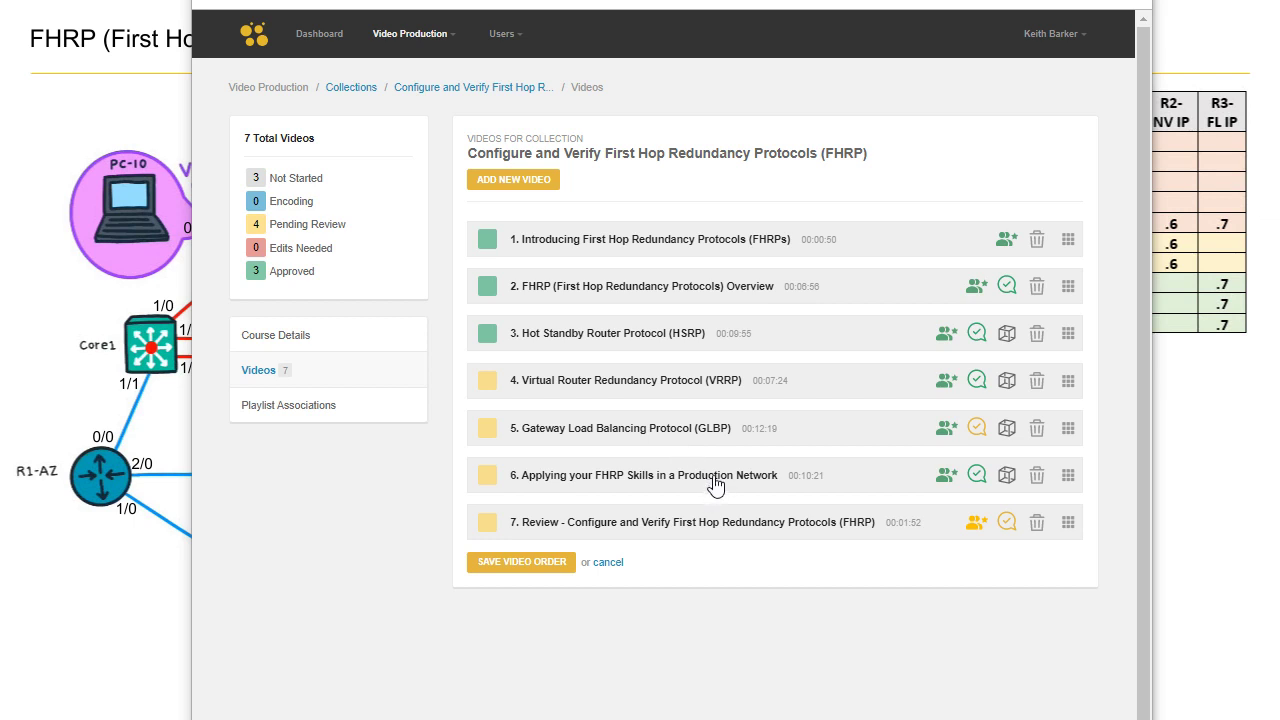
mouse_move(556, 378)
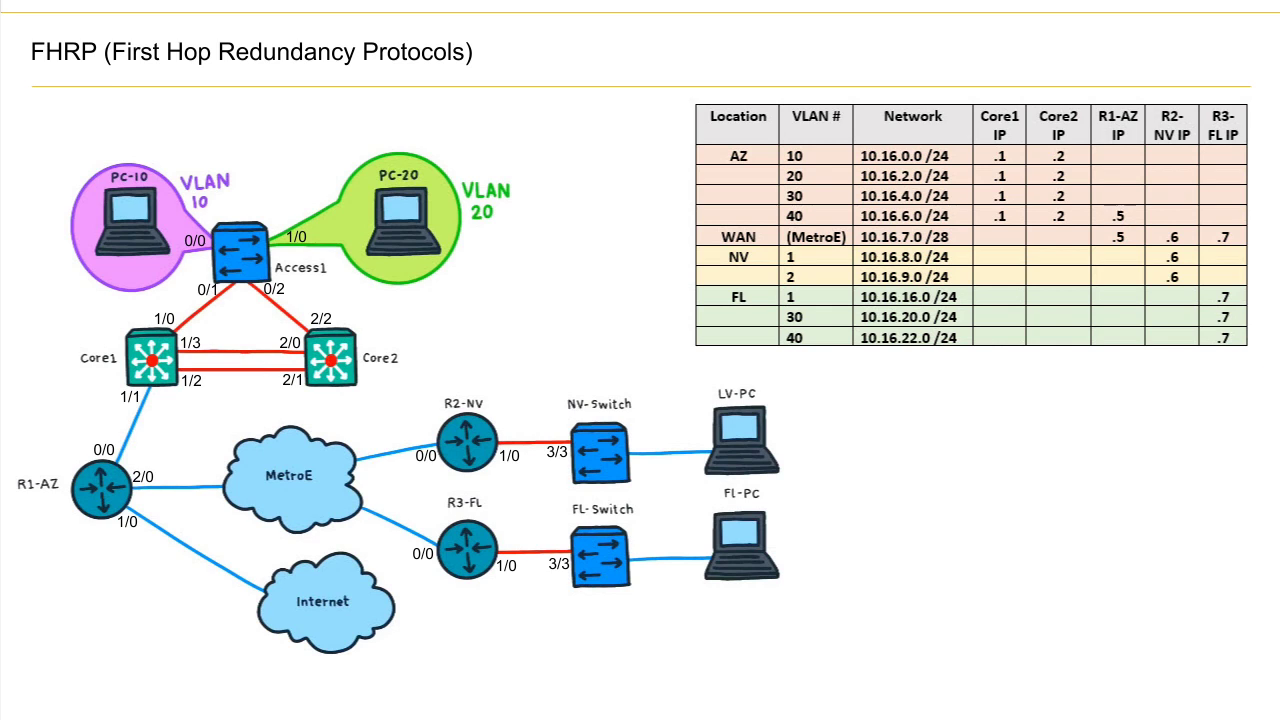
mouse_move(904, 470)
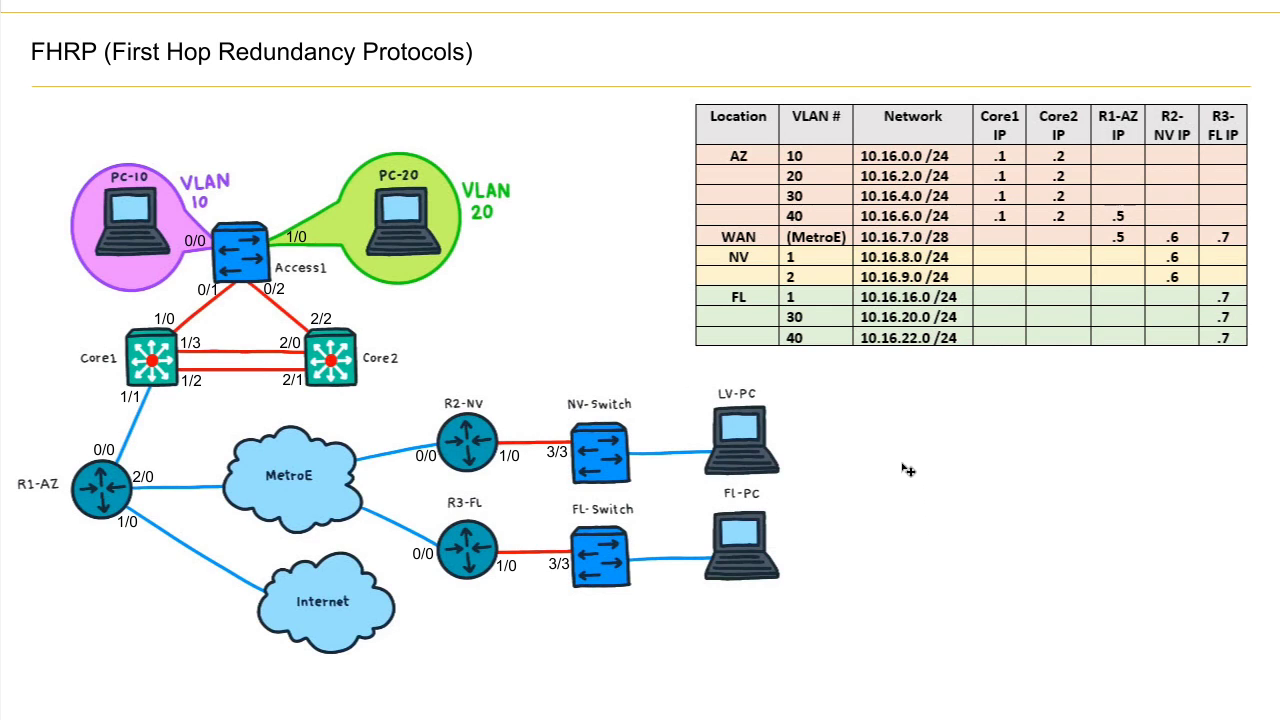
mouse_move(1220, 24)
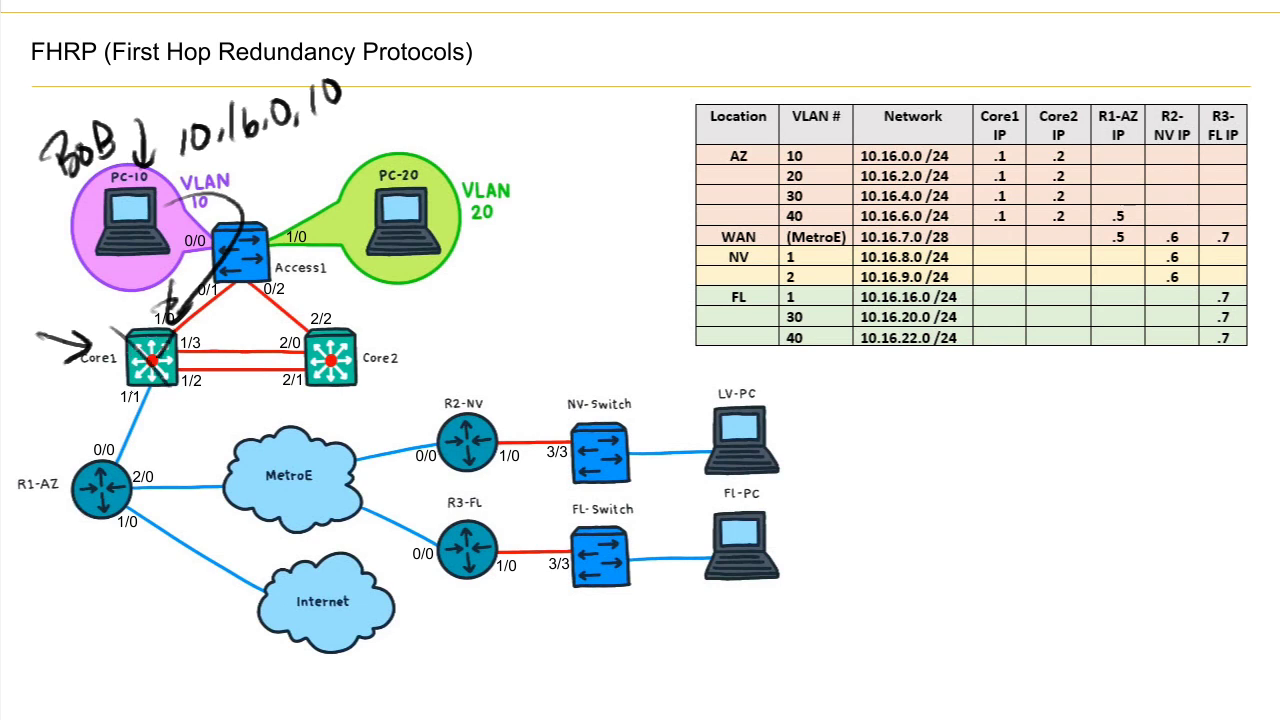
- Scribble over Core1 on the FHRP diagram with the pen
left_click_drag(130, 330, 180, 410)
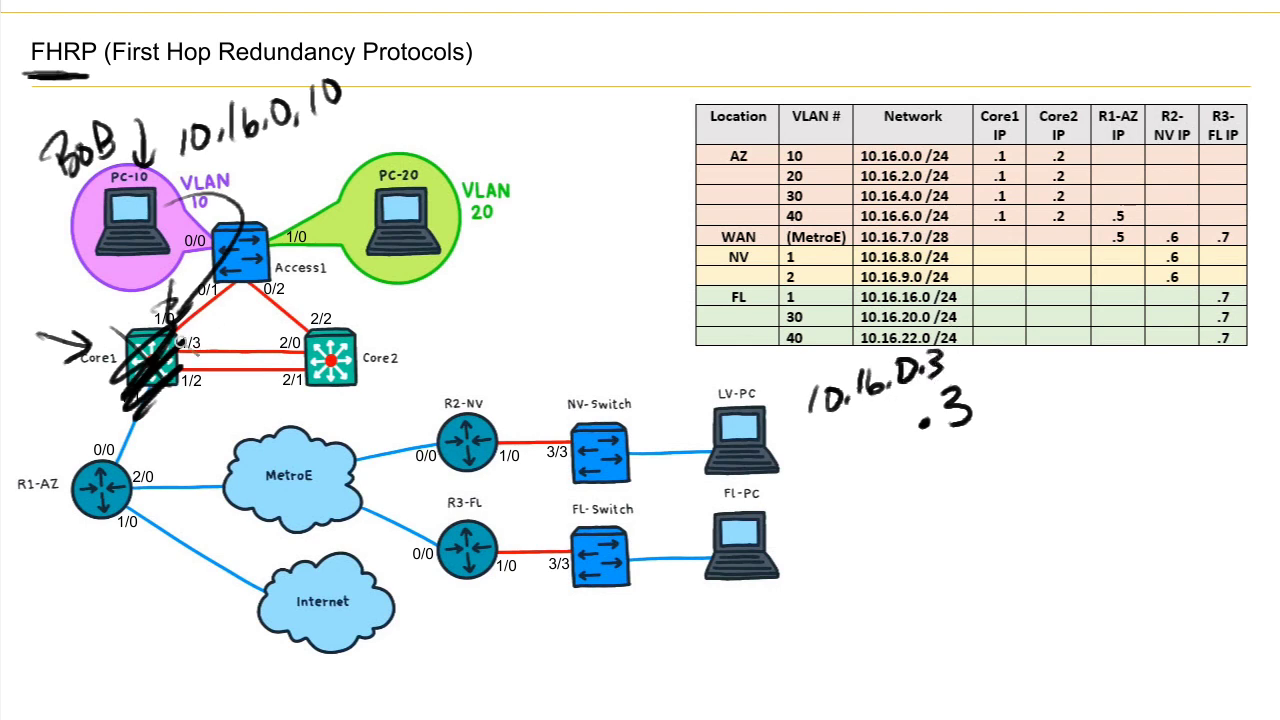
mouse_move(244, 344)
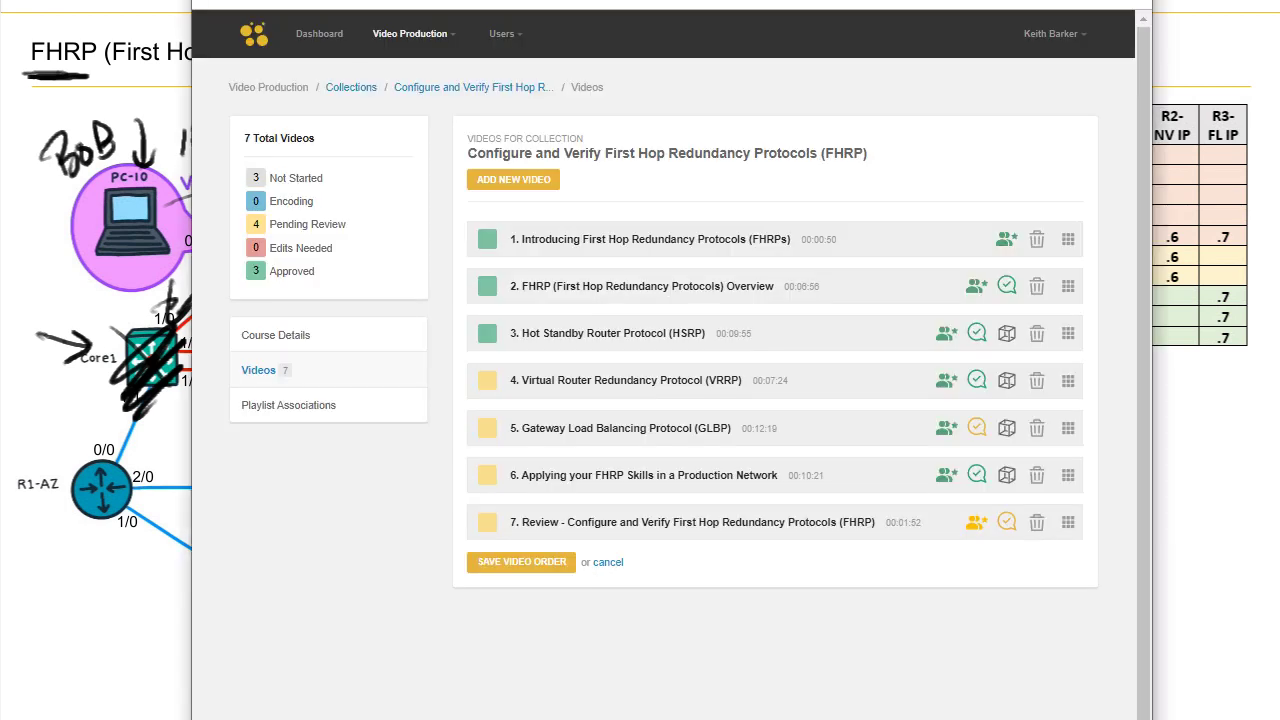
mouse_move(620, 486)
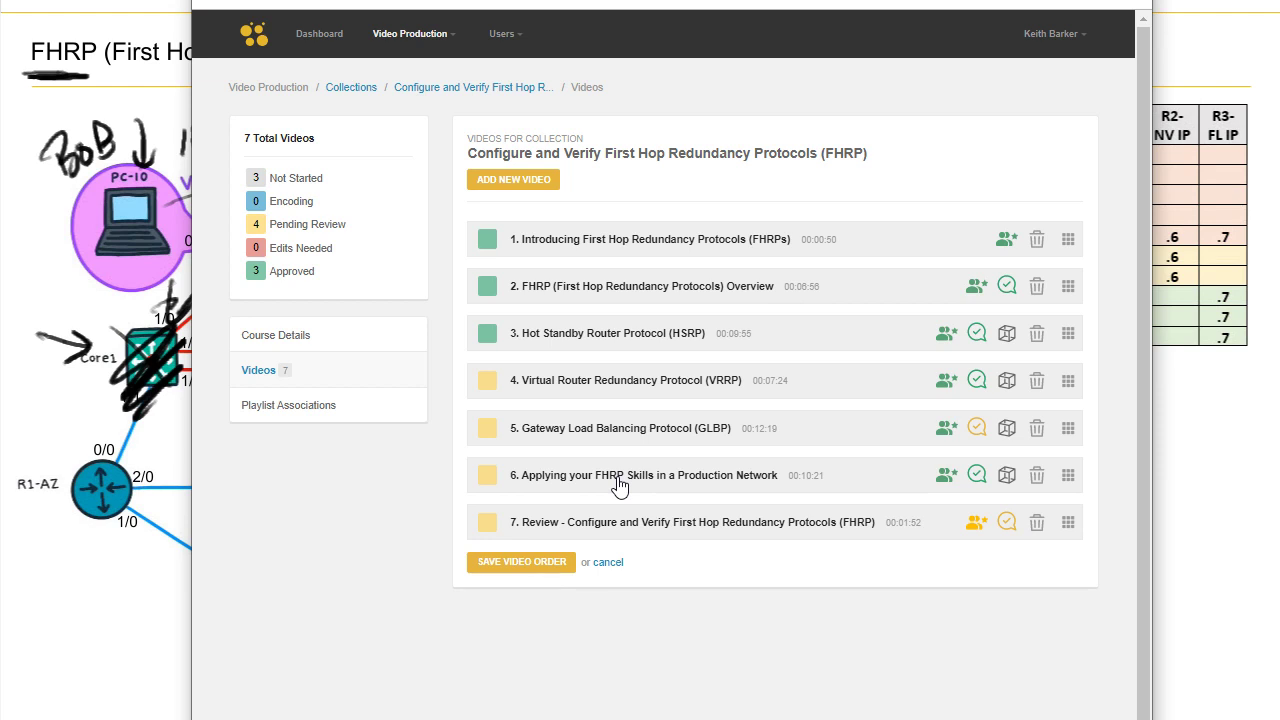
left_click(644, 476)
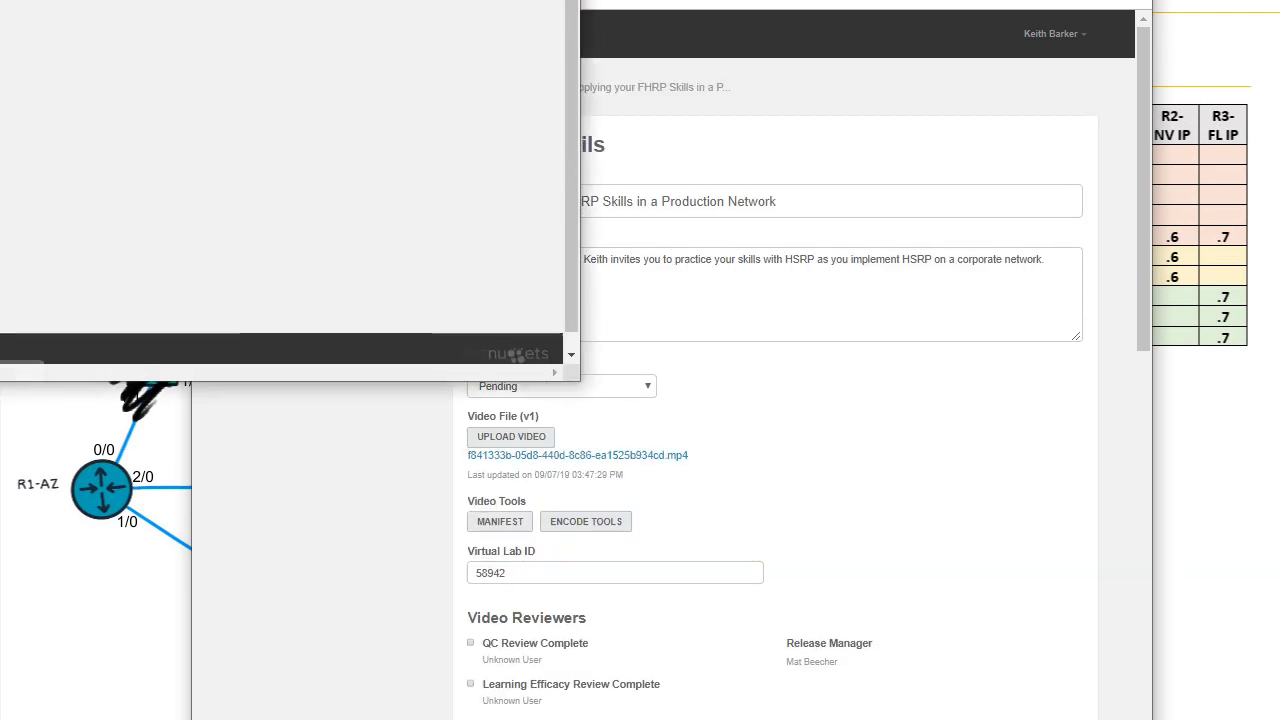
left_click(576, 456)
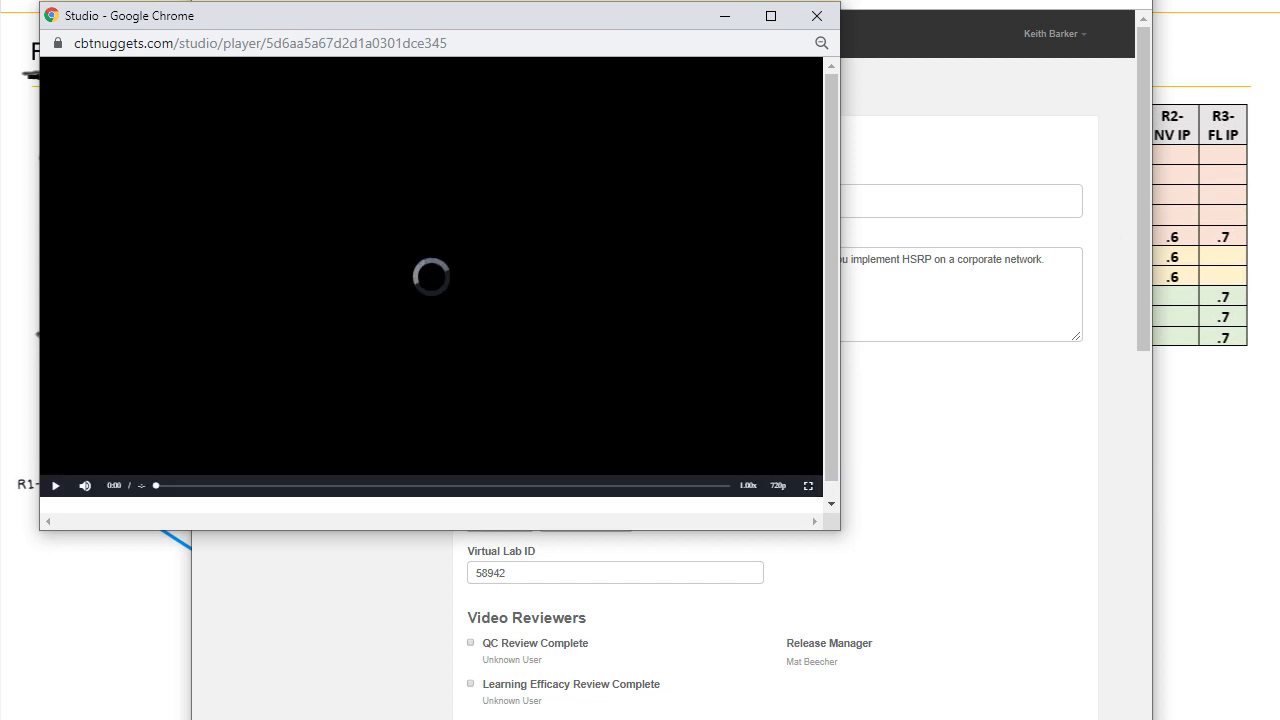
left_click(56, 486)
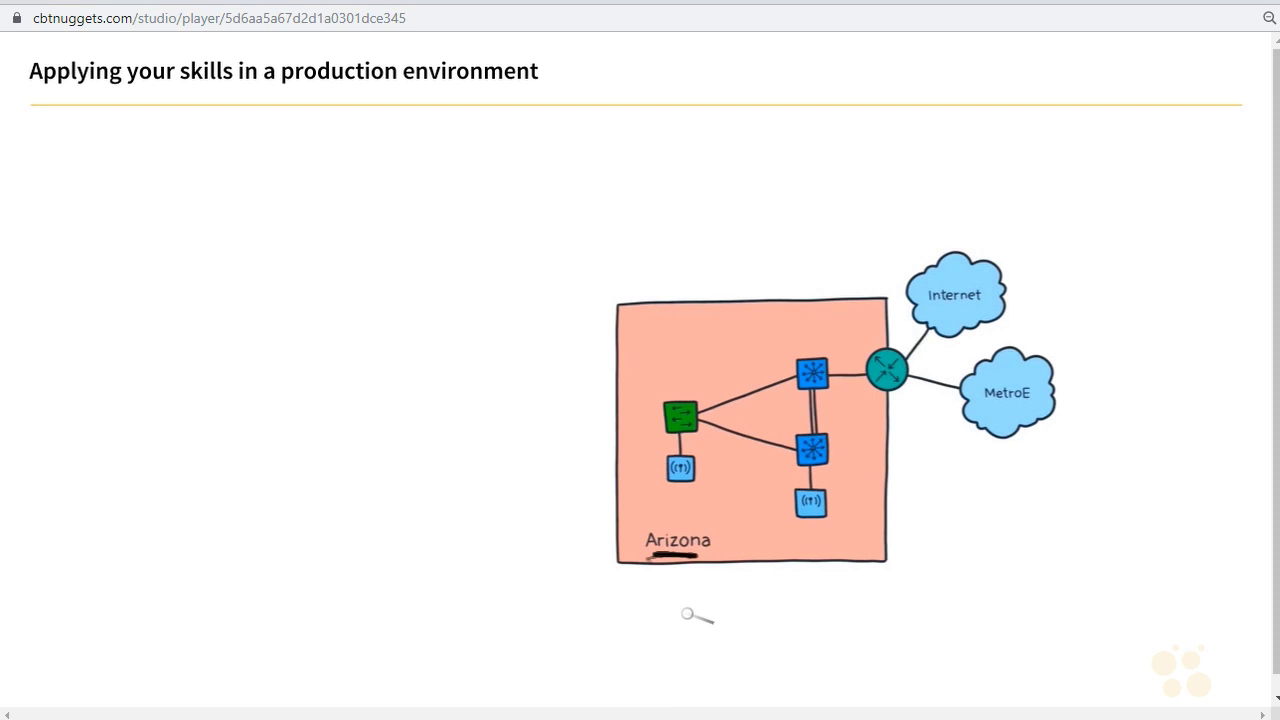
mouse_move(204, 276)
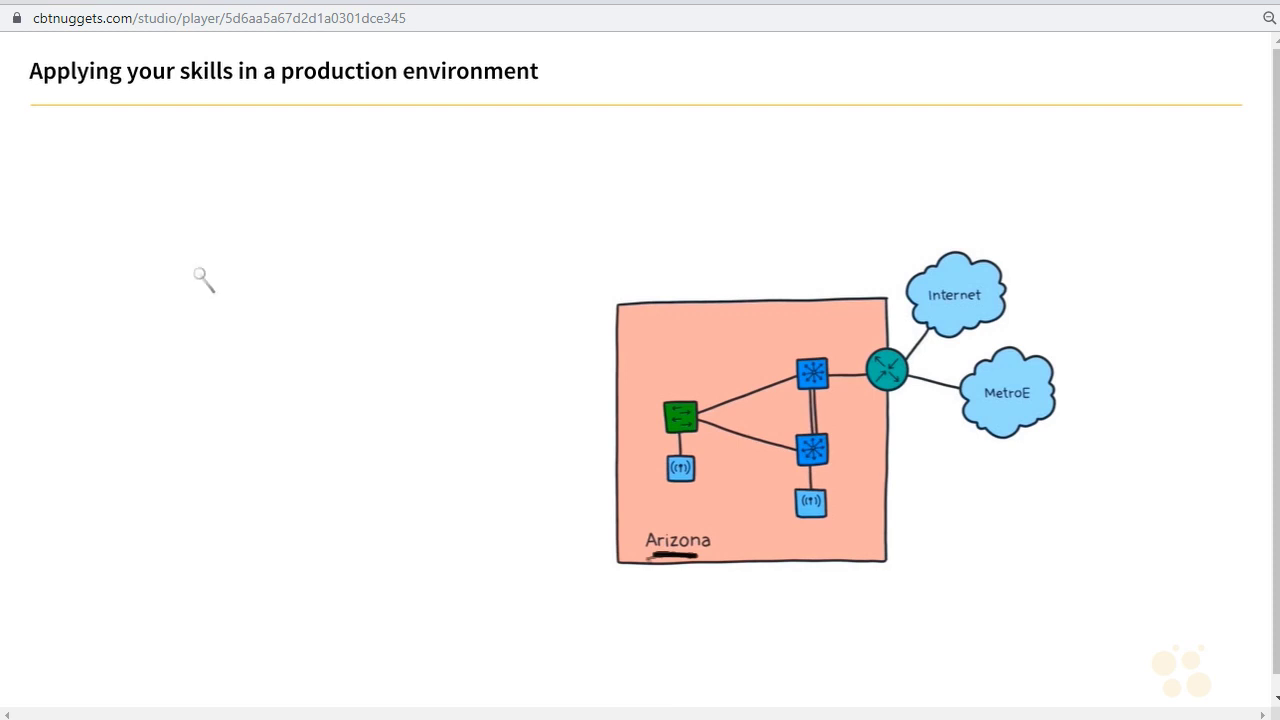
mouse_move(184, 222)
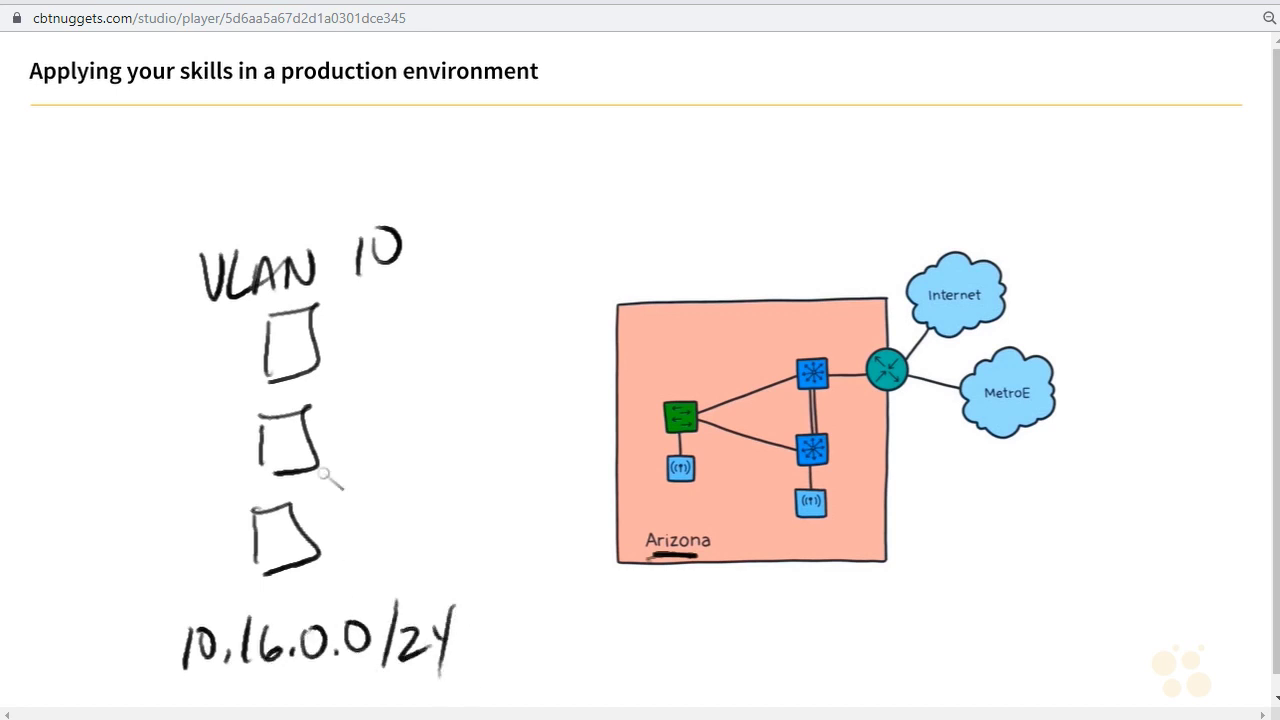
mouse_move(350, 504)
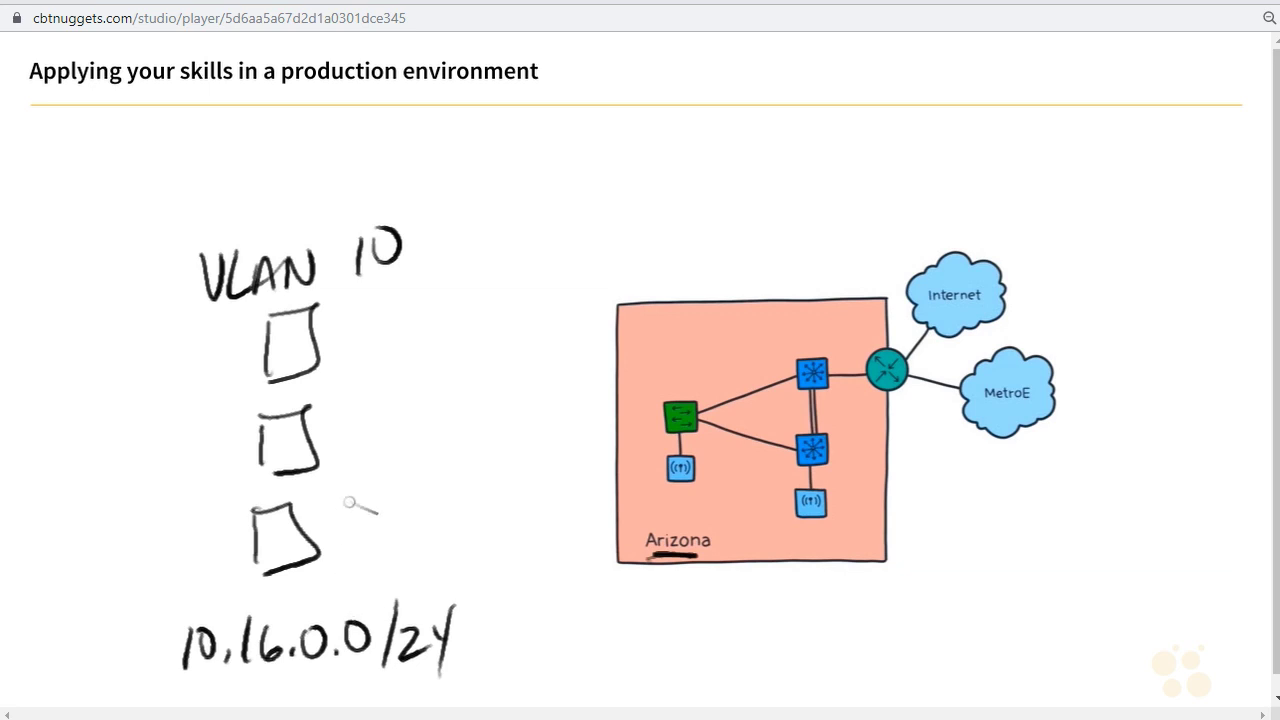
mouse_move(780, 334)
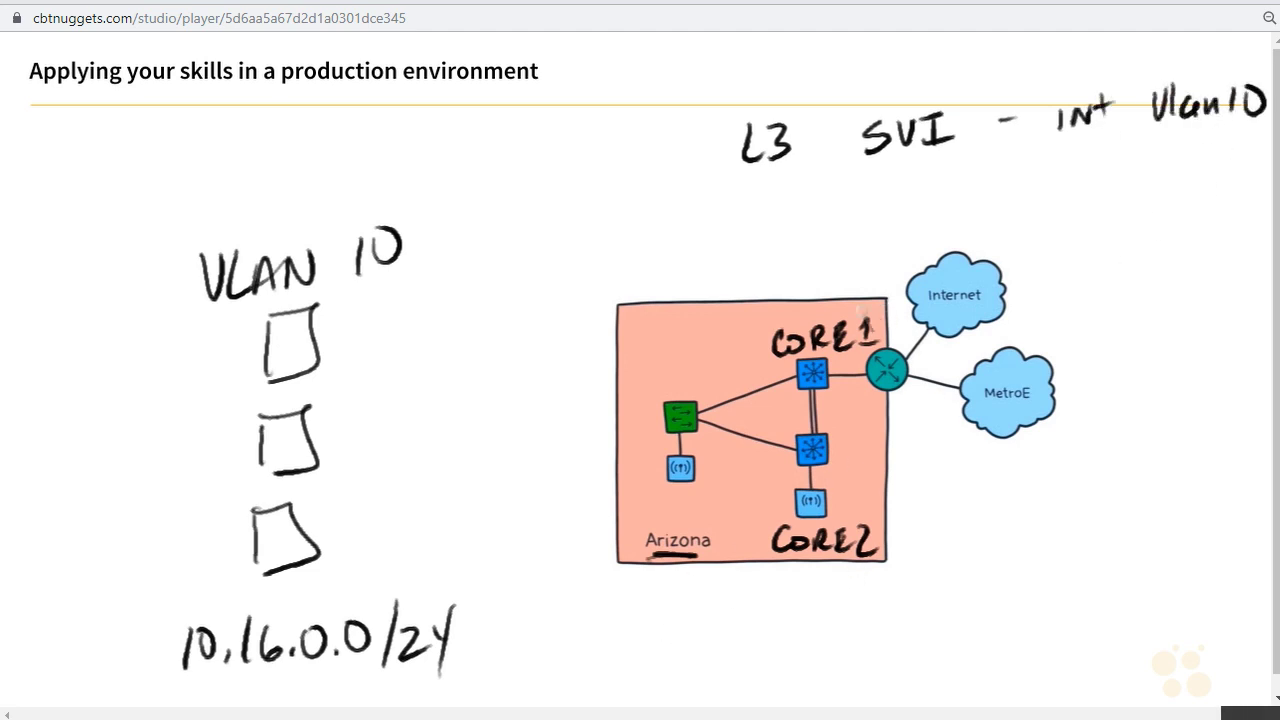
mouse_move(1192, 132)
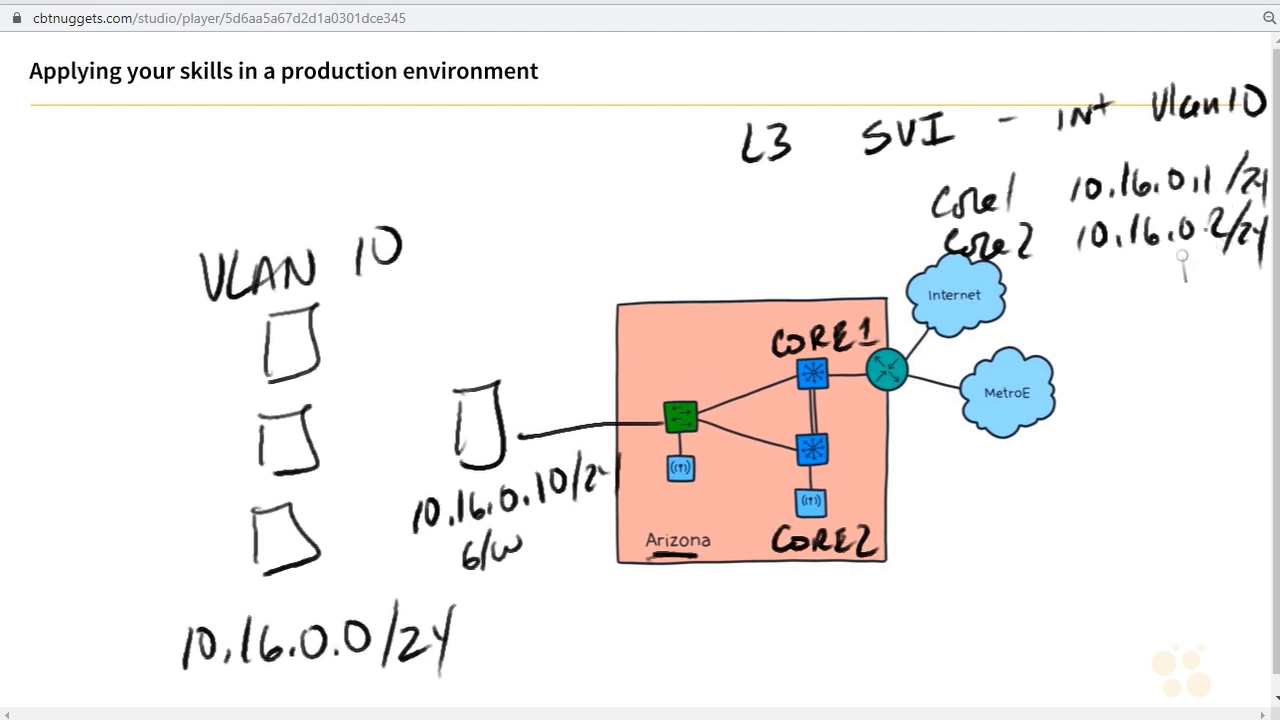
mouse_move(1090, 304)
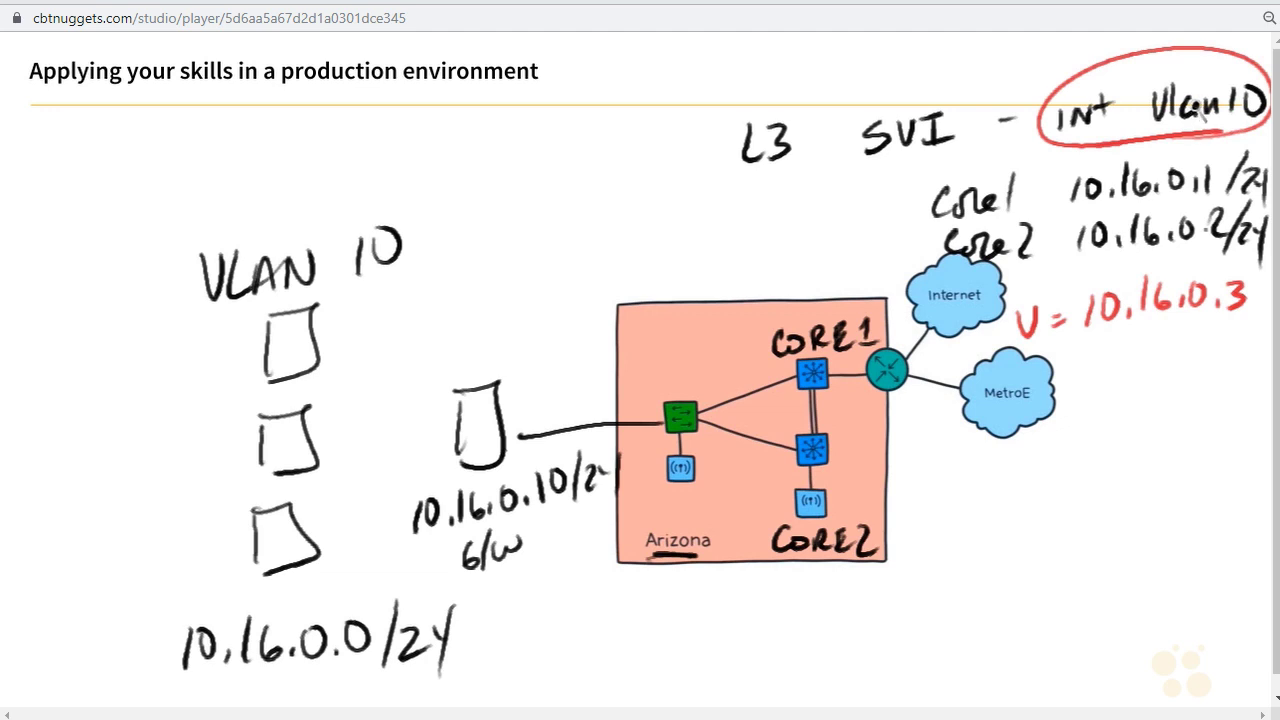
mouse_move(1216, 76)
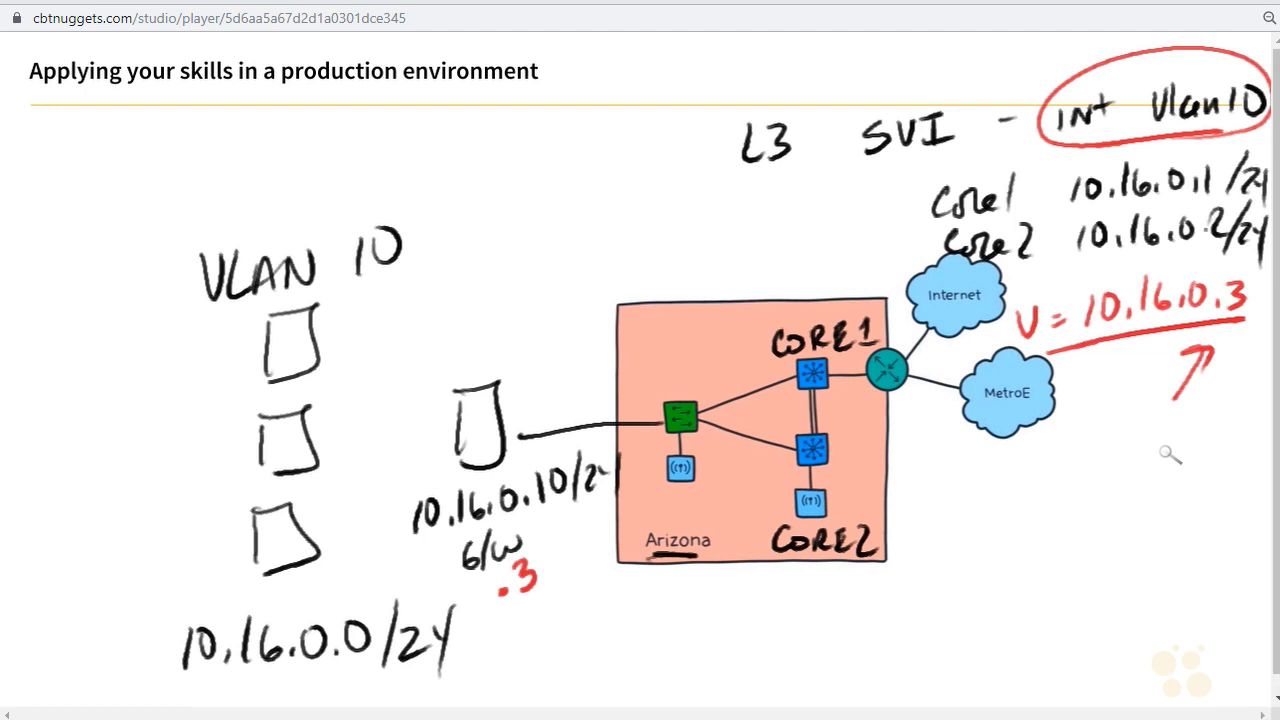
mouse_move(920, 488)
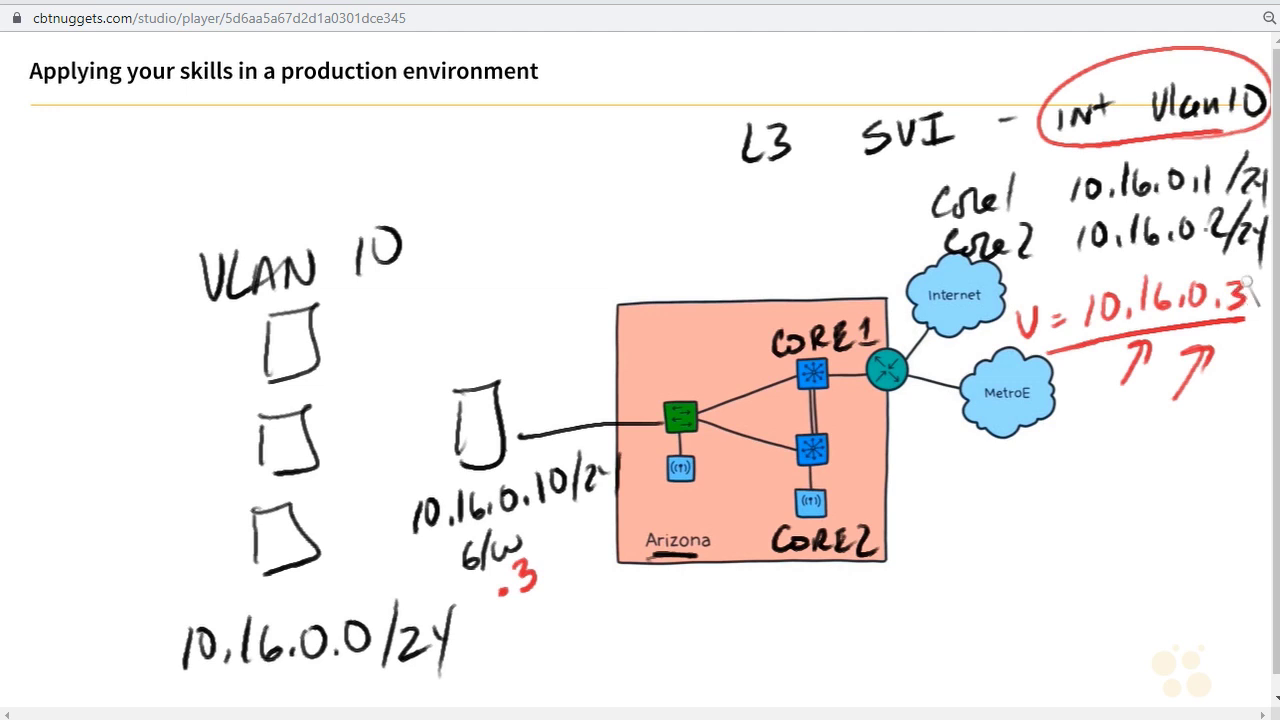
mouse_move(1250, 284)
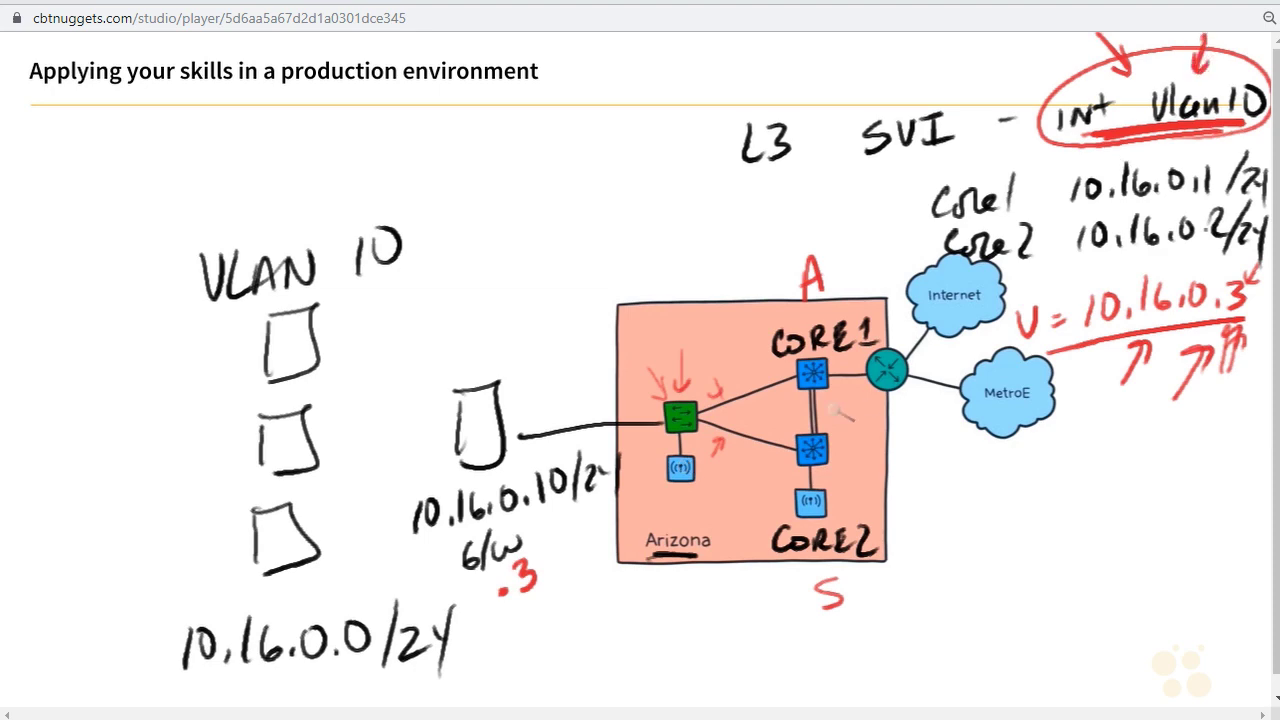
- Scroll down past the Arizona whiteboard slide toward the DC-NUG title screen
scroll("down", 3)
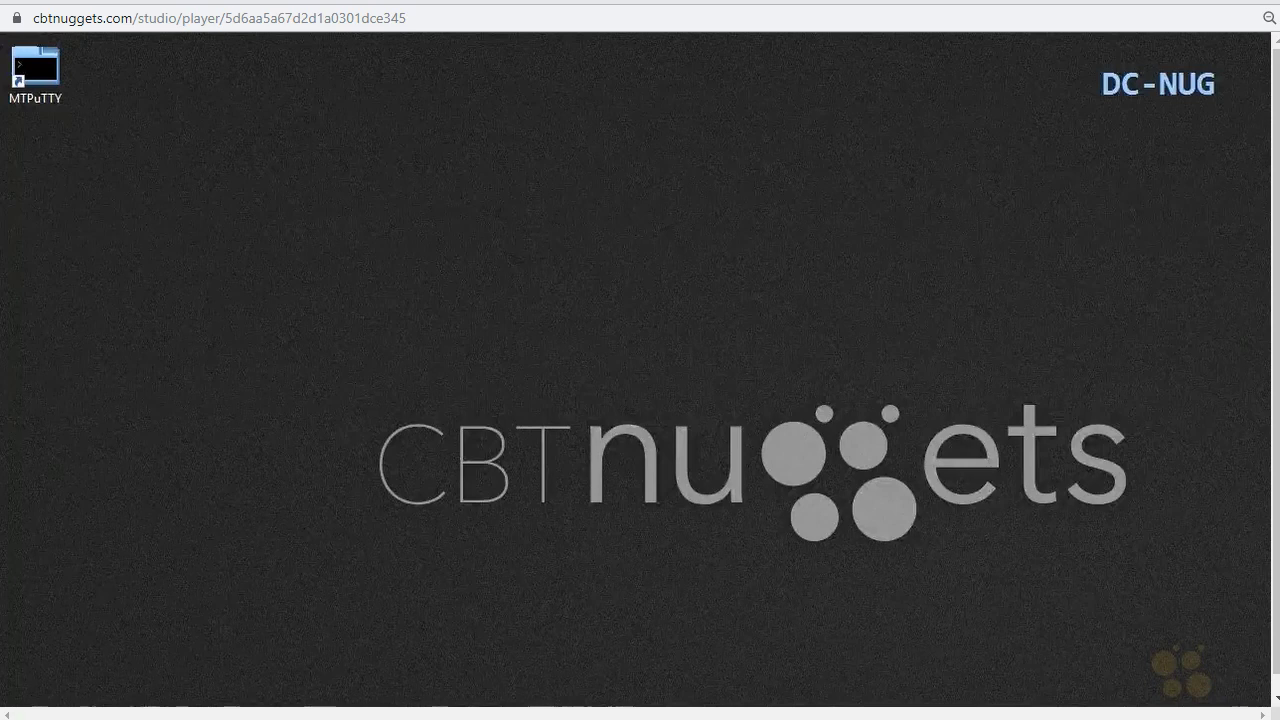
- Launch MTPuTTY and select the first 192.168.1.120 tab for the Core1 session
double_click(36, 68)
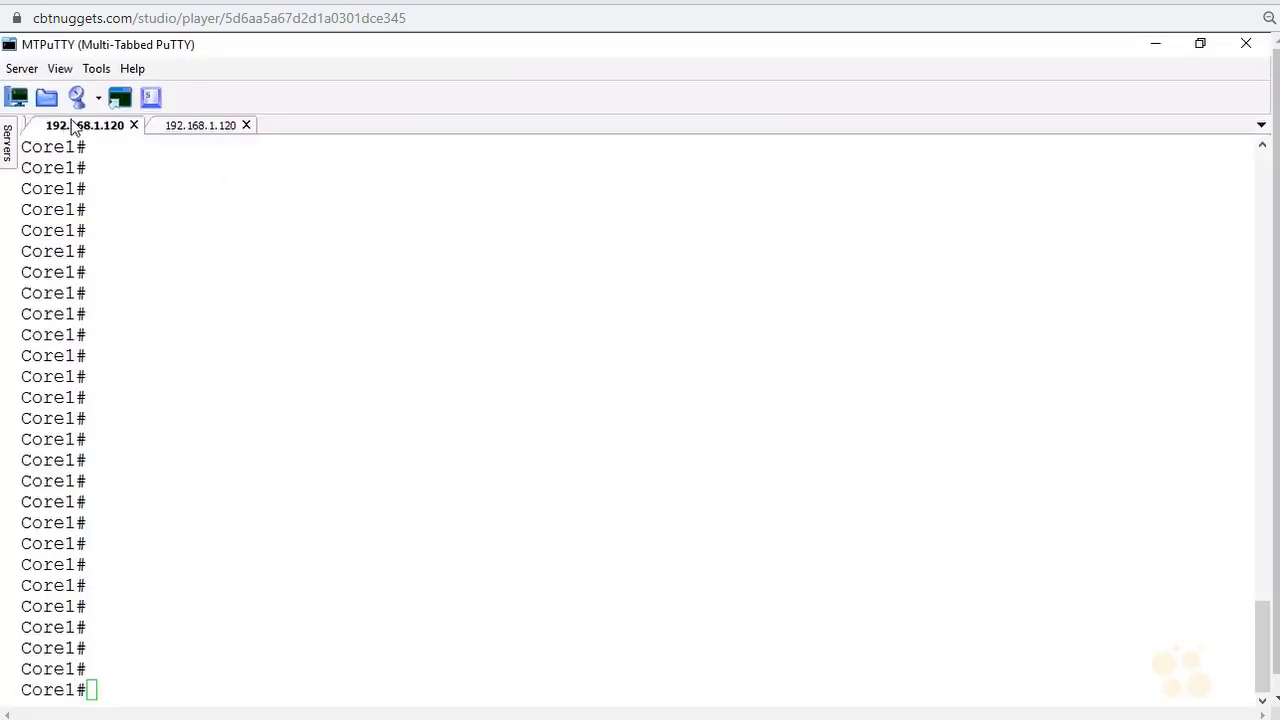
left_click(8, 140)
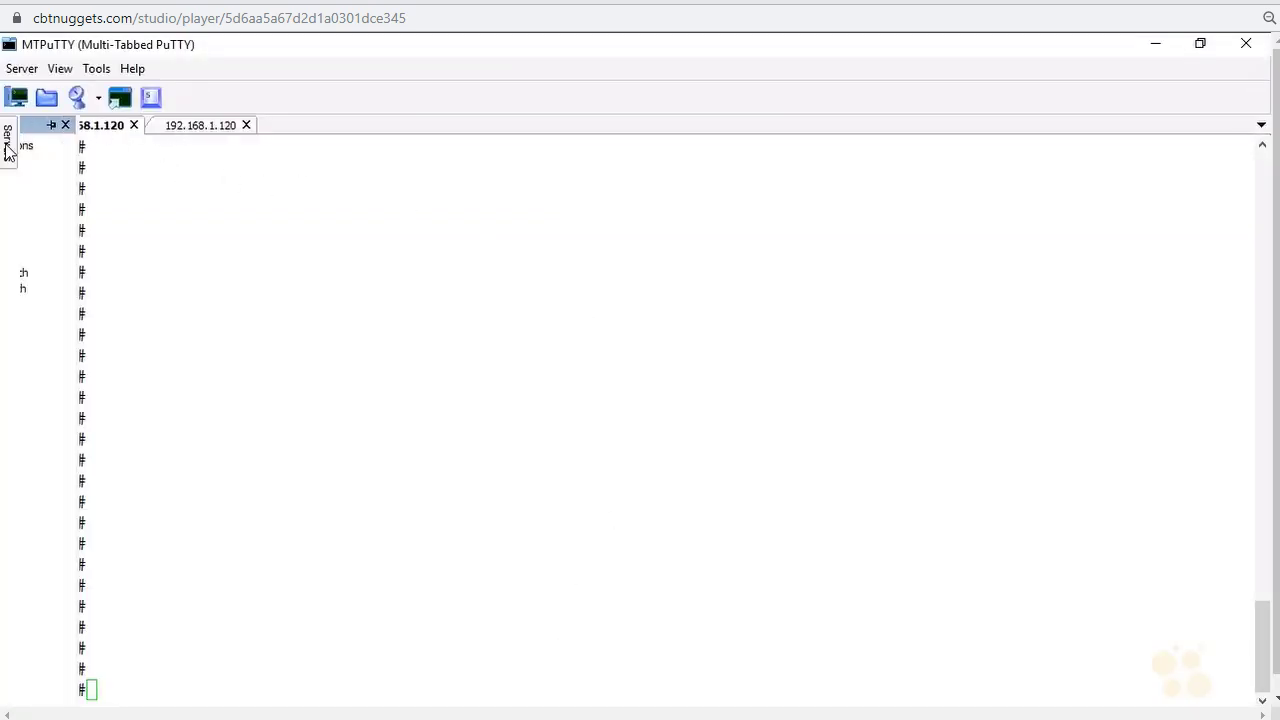
left_click(8, 132)
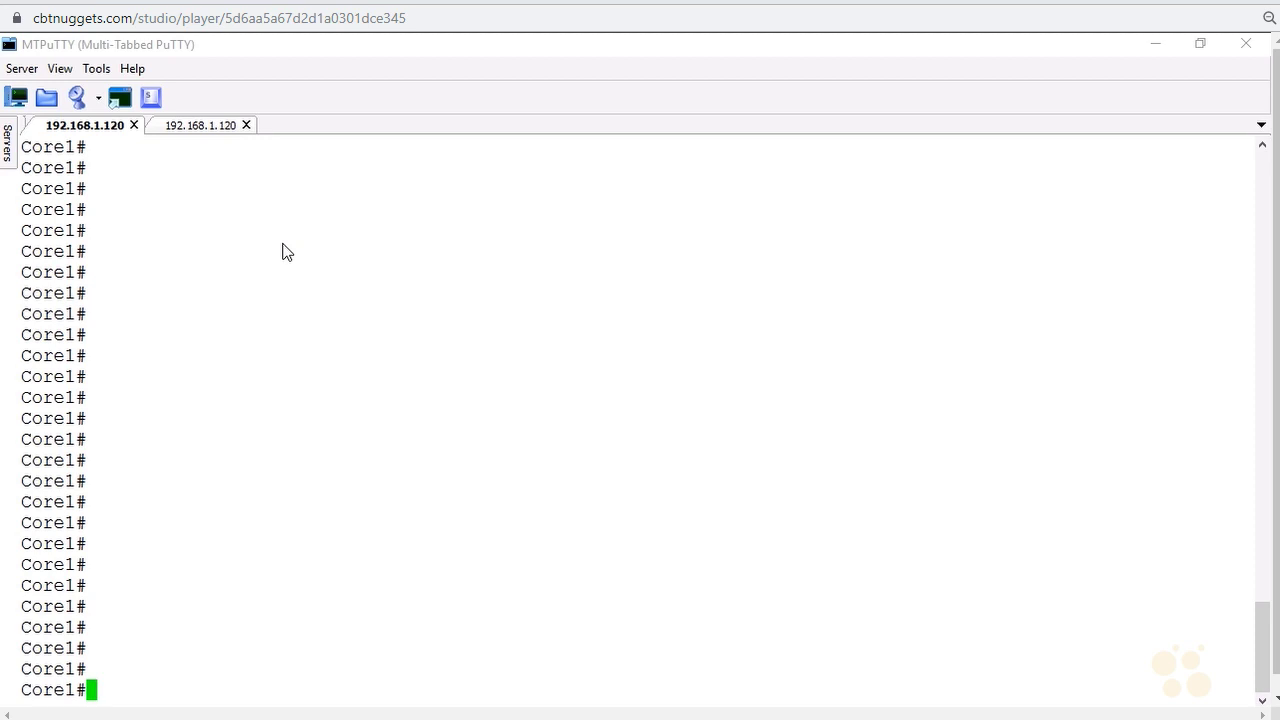
- Run 'show ip int brief | exclude unassig' on Core1 to list only addressed interfaces
type("show i")
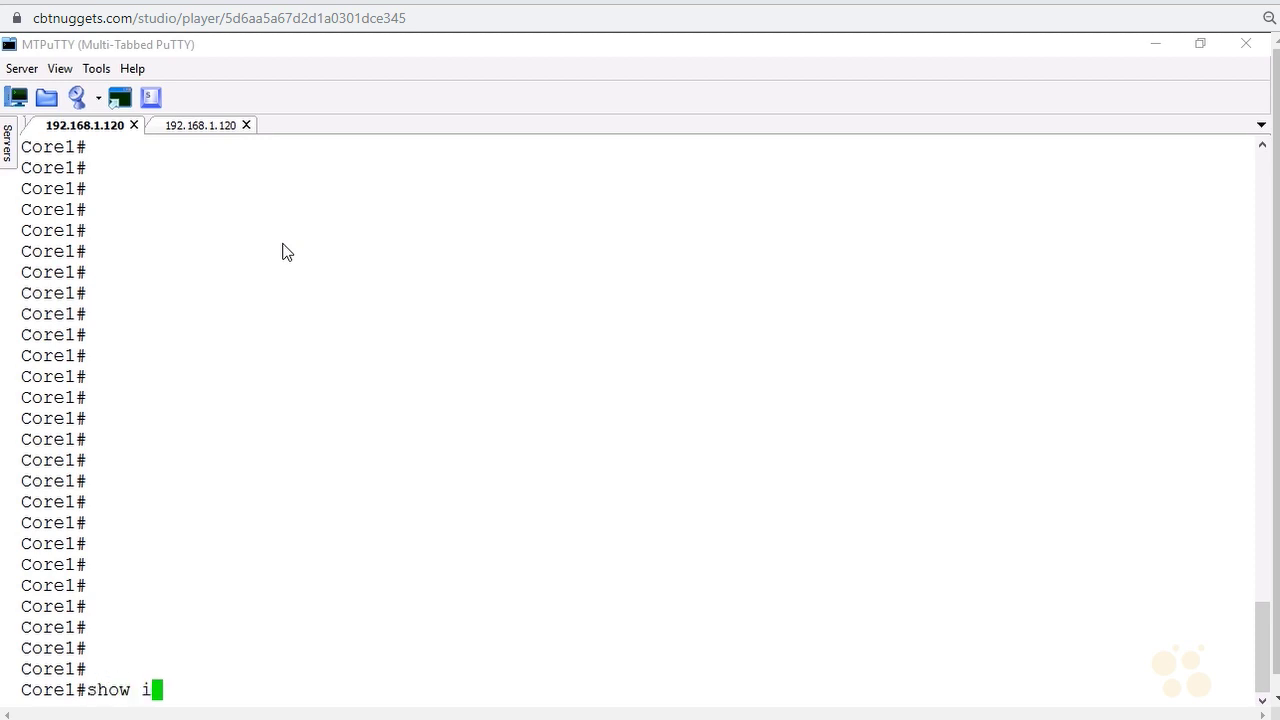
key("Return")
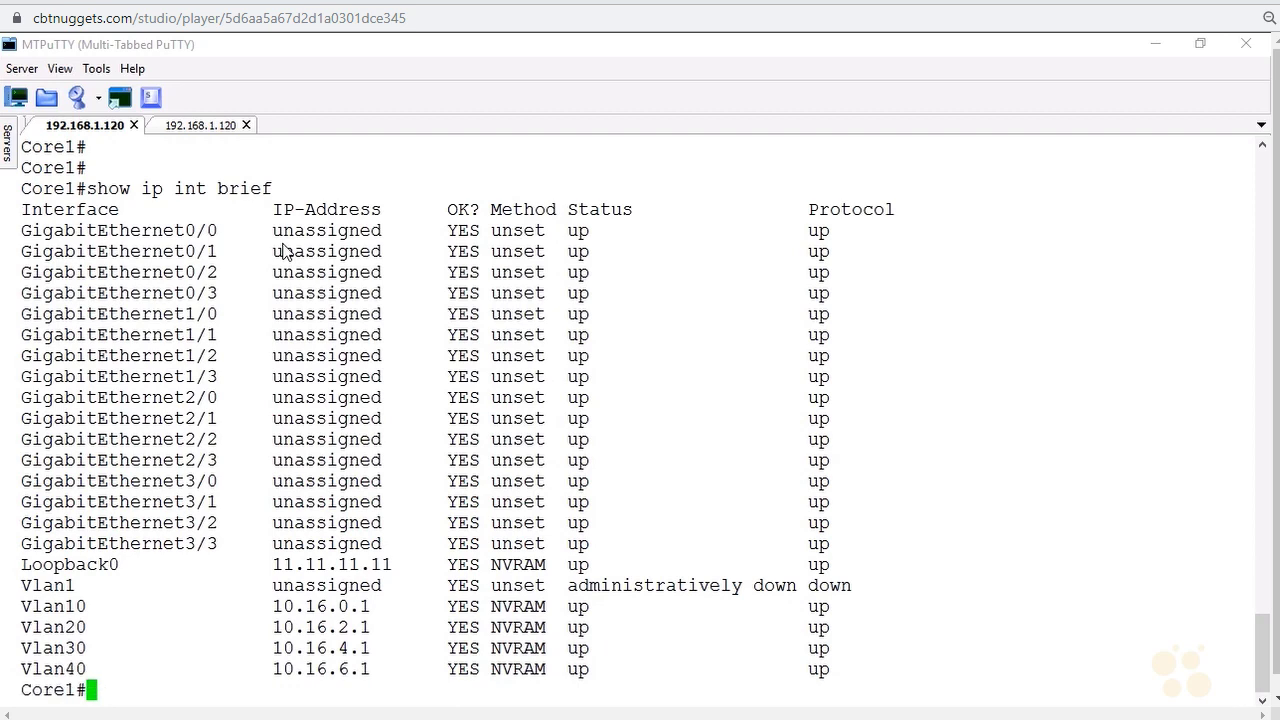
type("show ip int brief |")
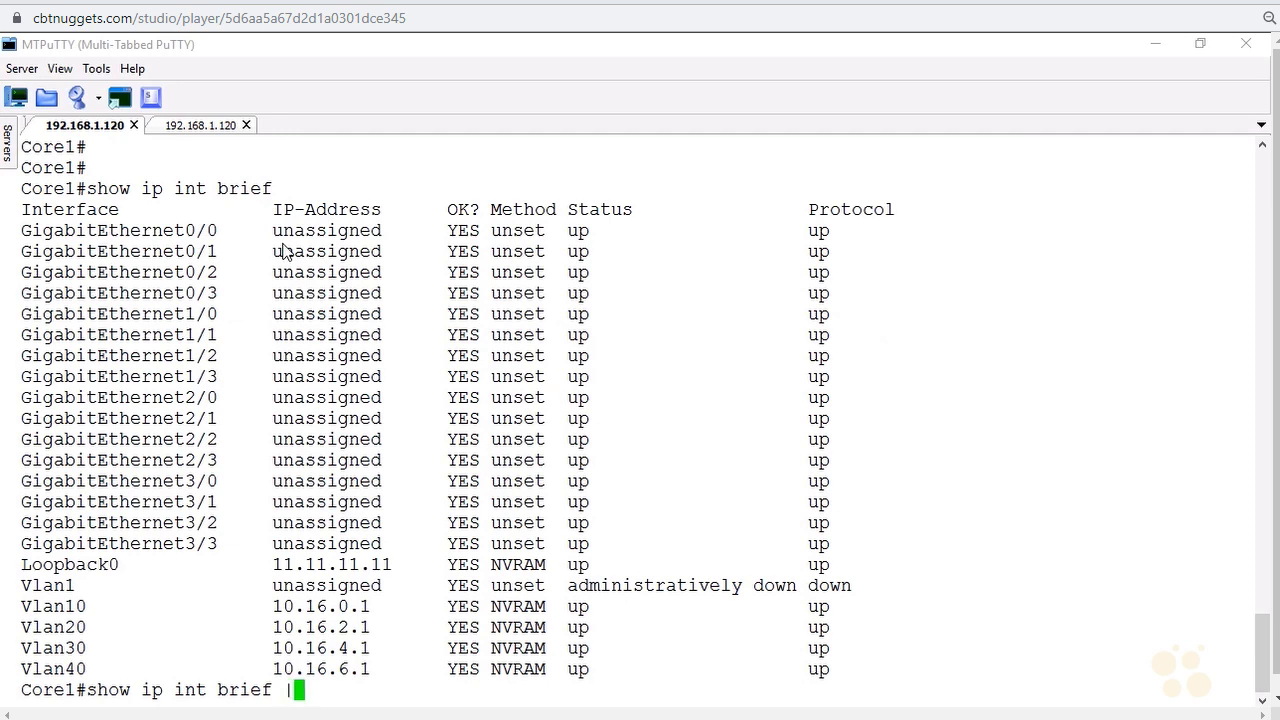
type("ex")
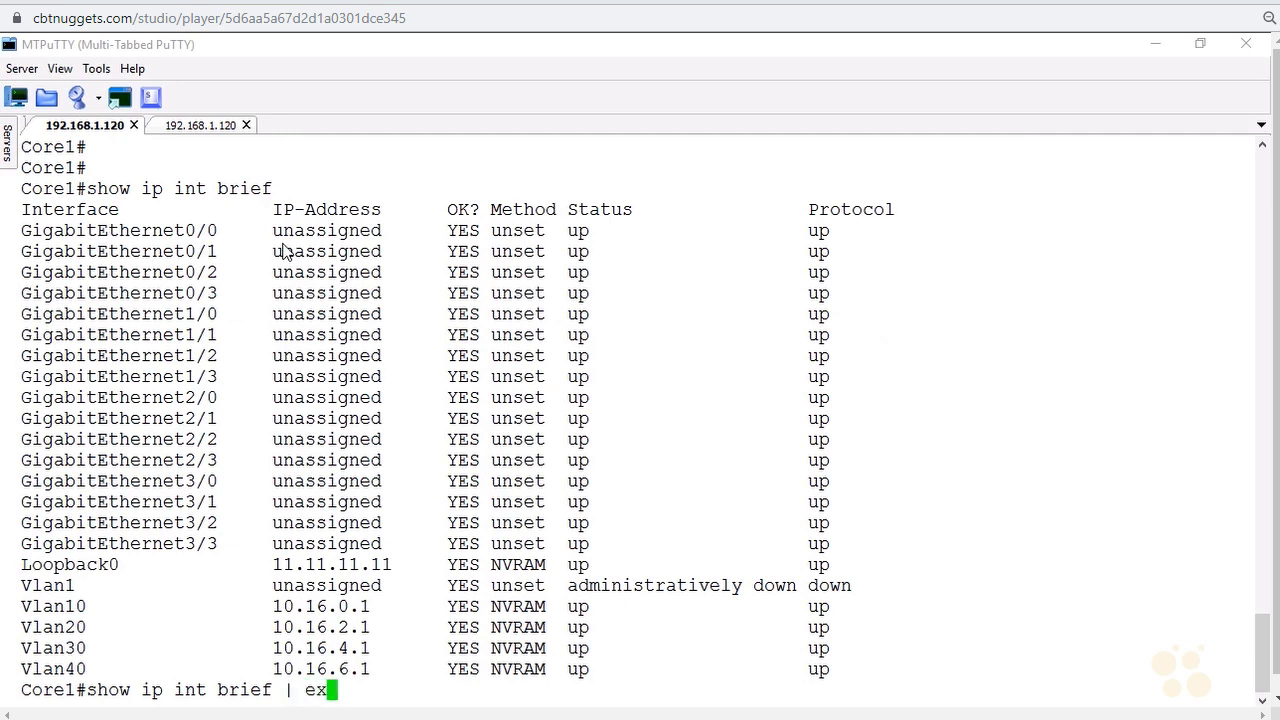
type("lude")
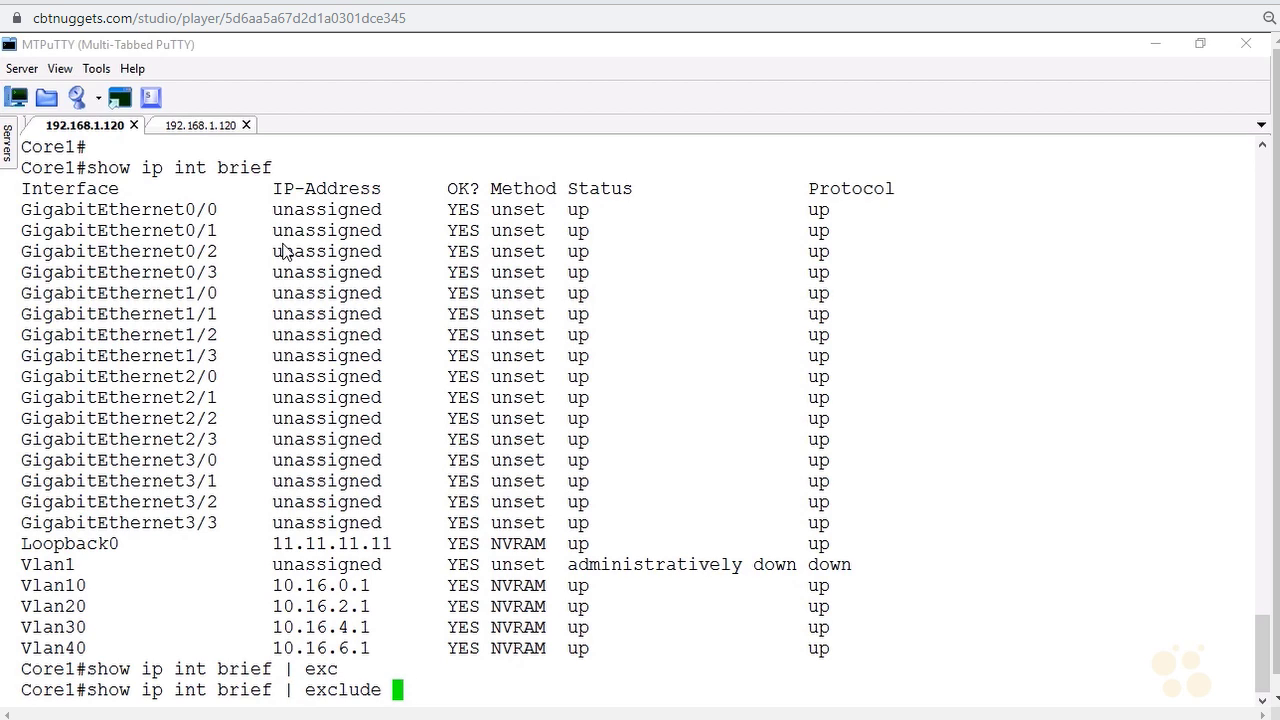
type("unassig")
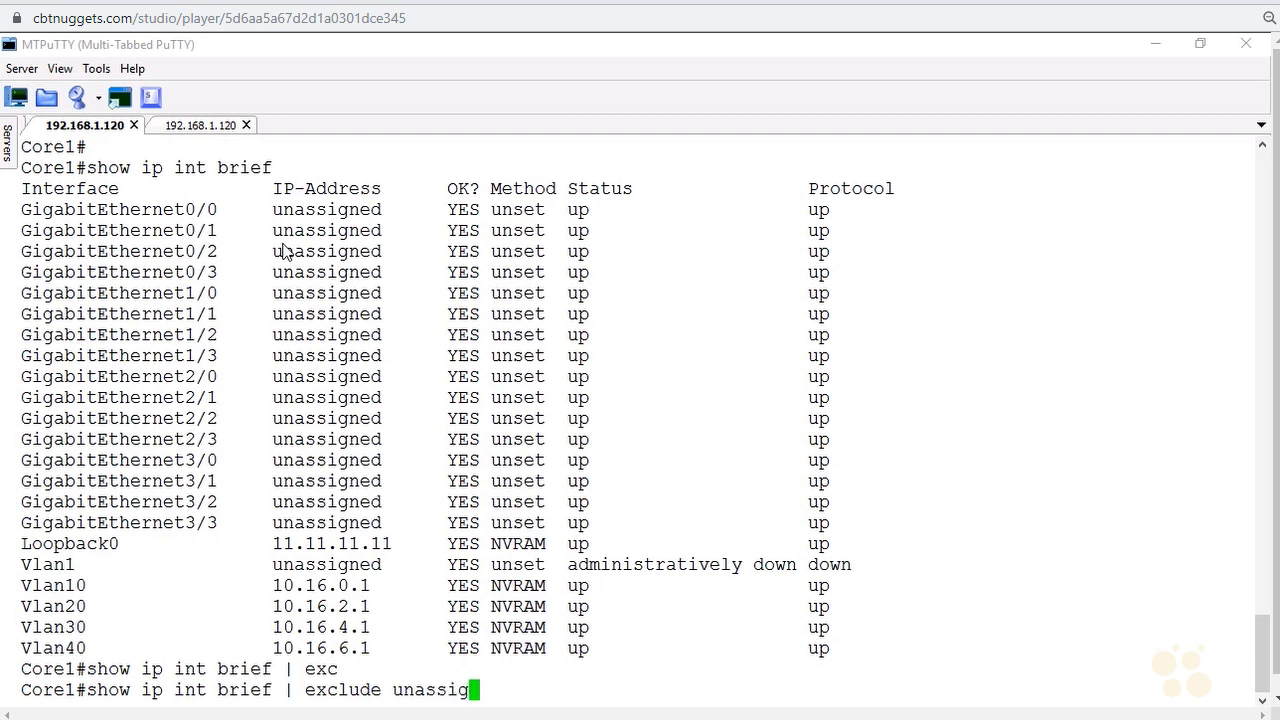
key("Return")
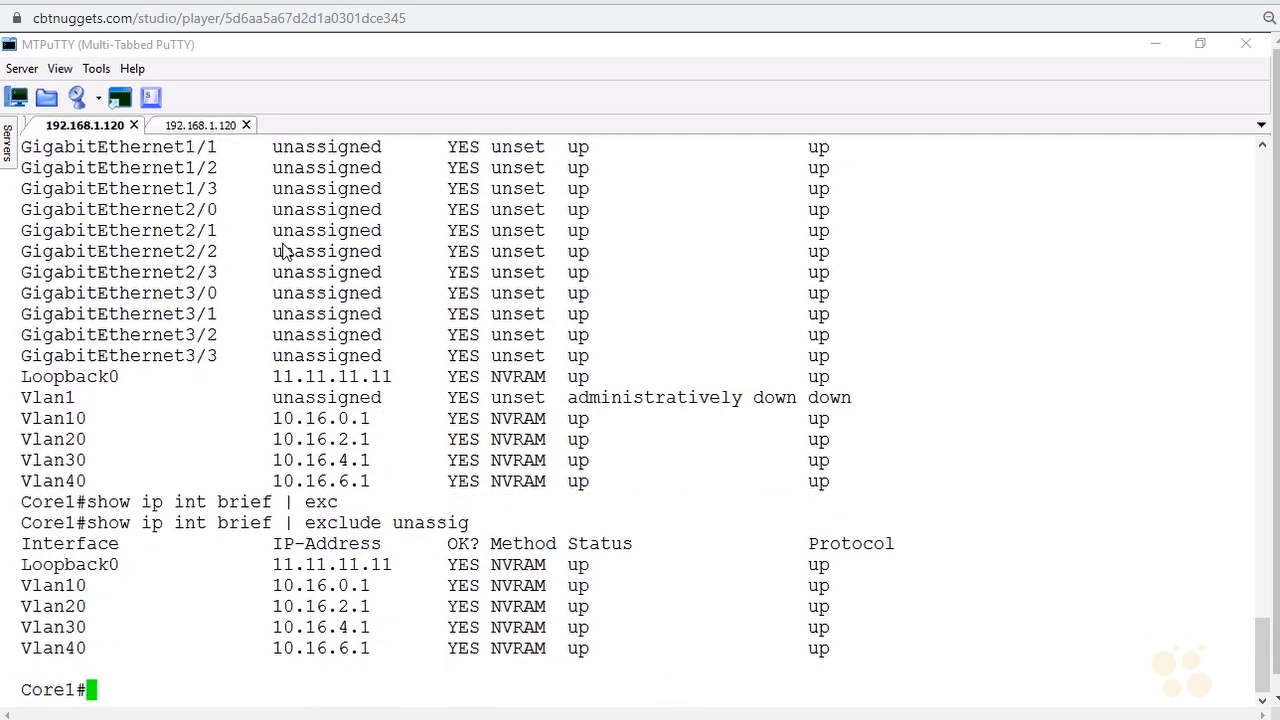
mouse_move(88, 588)
type("int vlan")
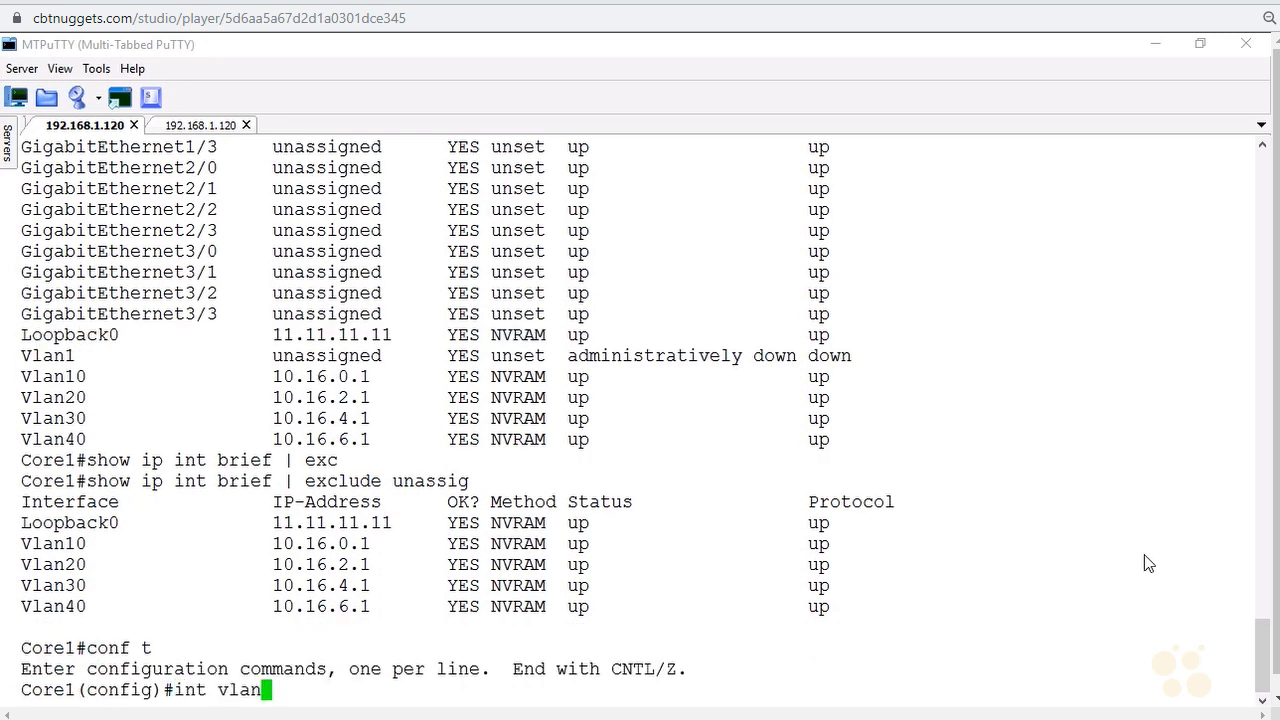
- Under int vlan 10, enter standby use-bia and standby 10 ip 10.16.0.3, correcting the 'stanby' typo
type("10")
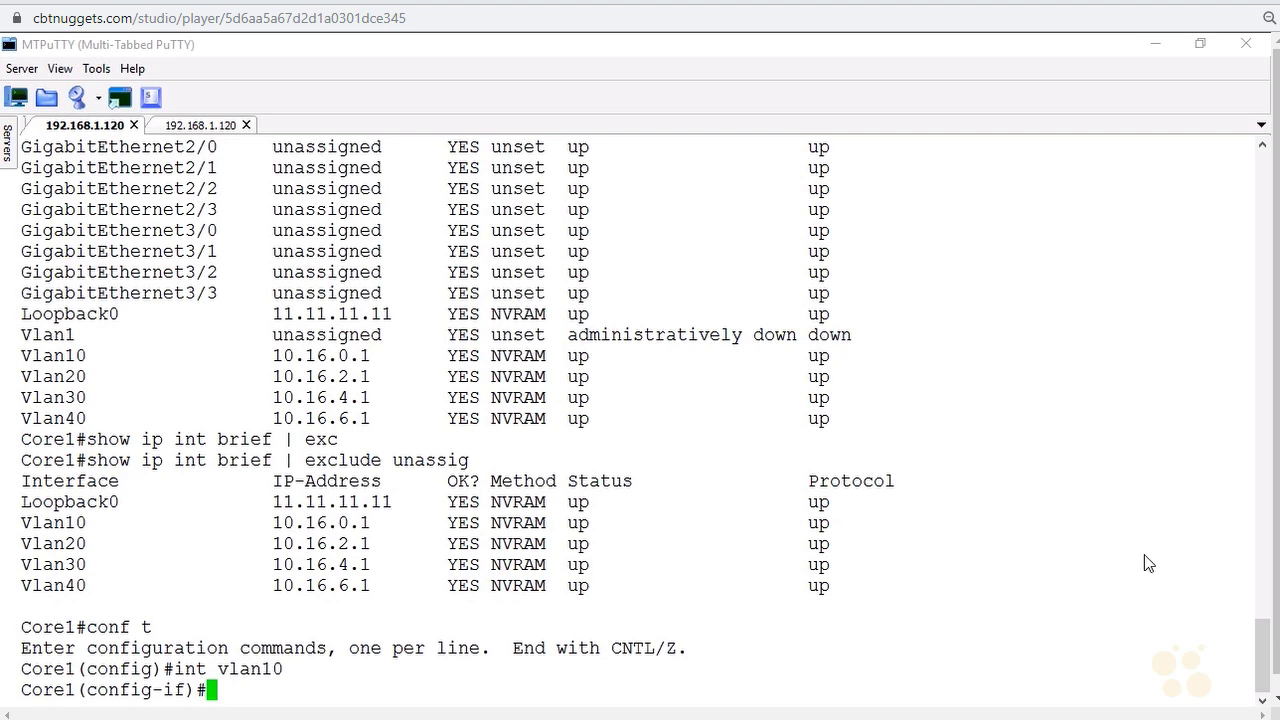
type("standby")
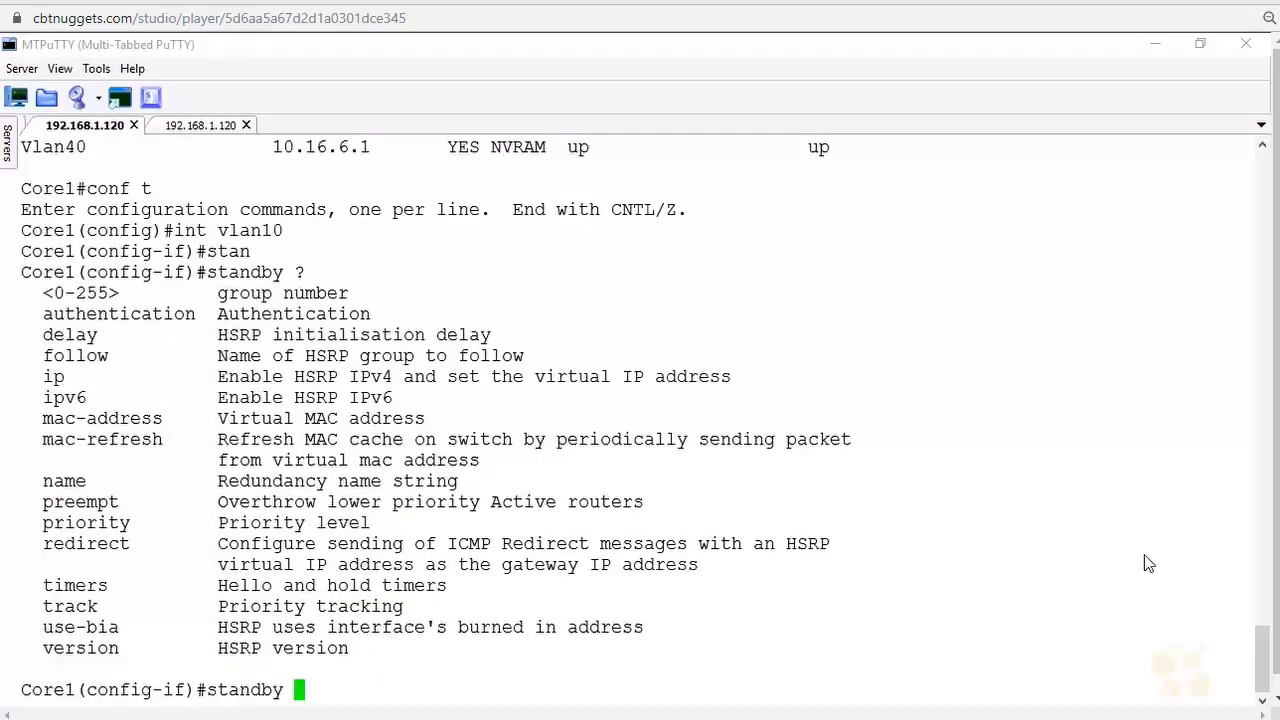
mouse_move(108, 636)
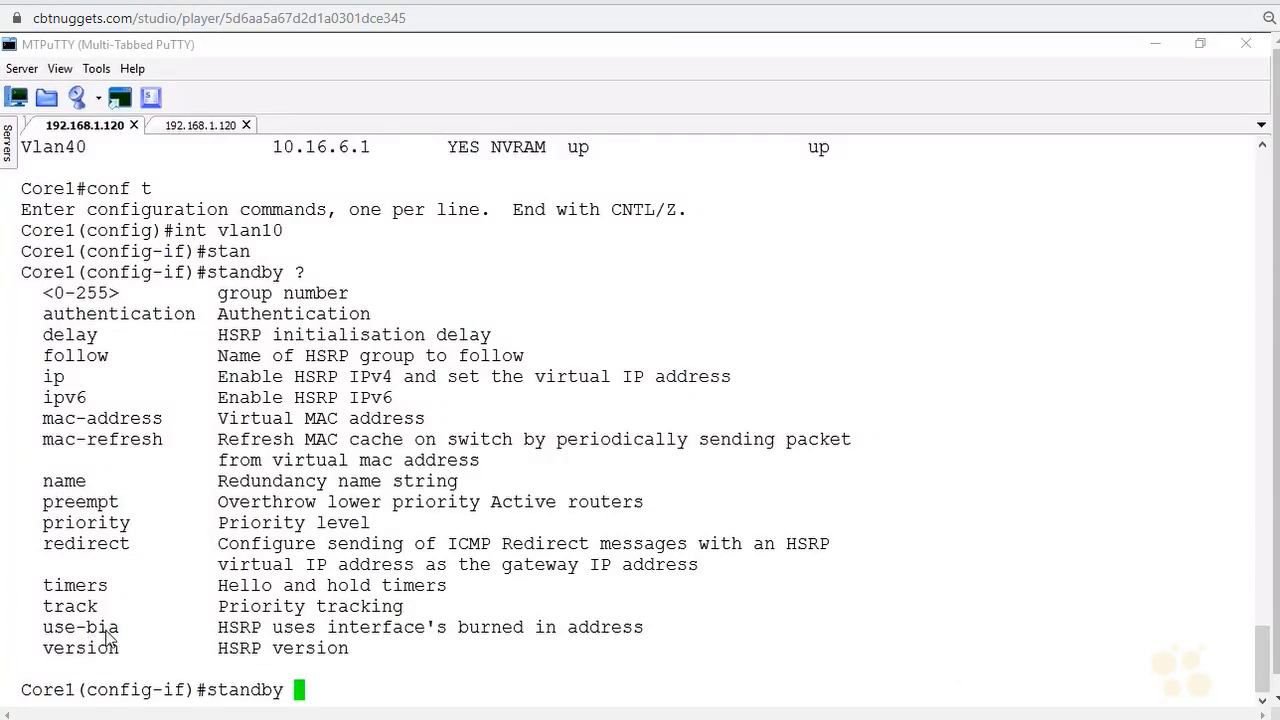
mouse_move(824, 558)
type(" use")
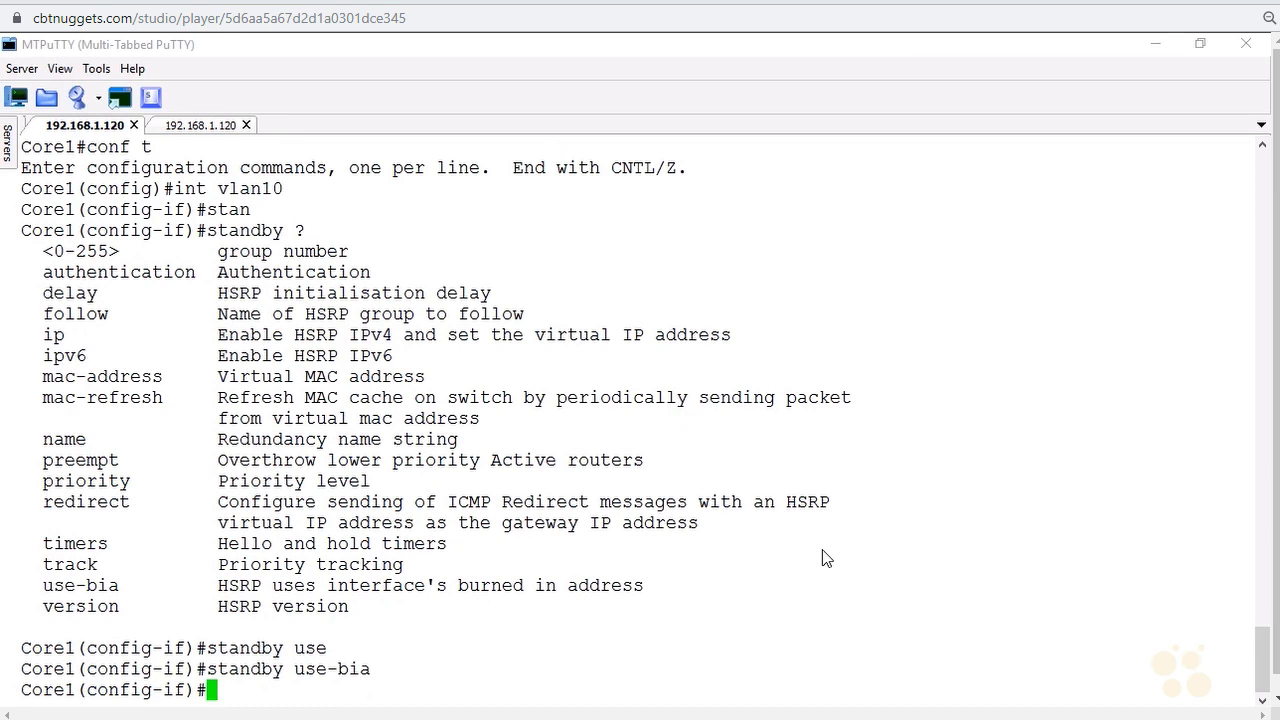
type("stanby")
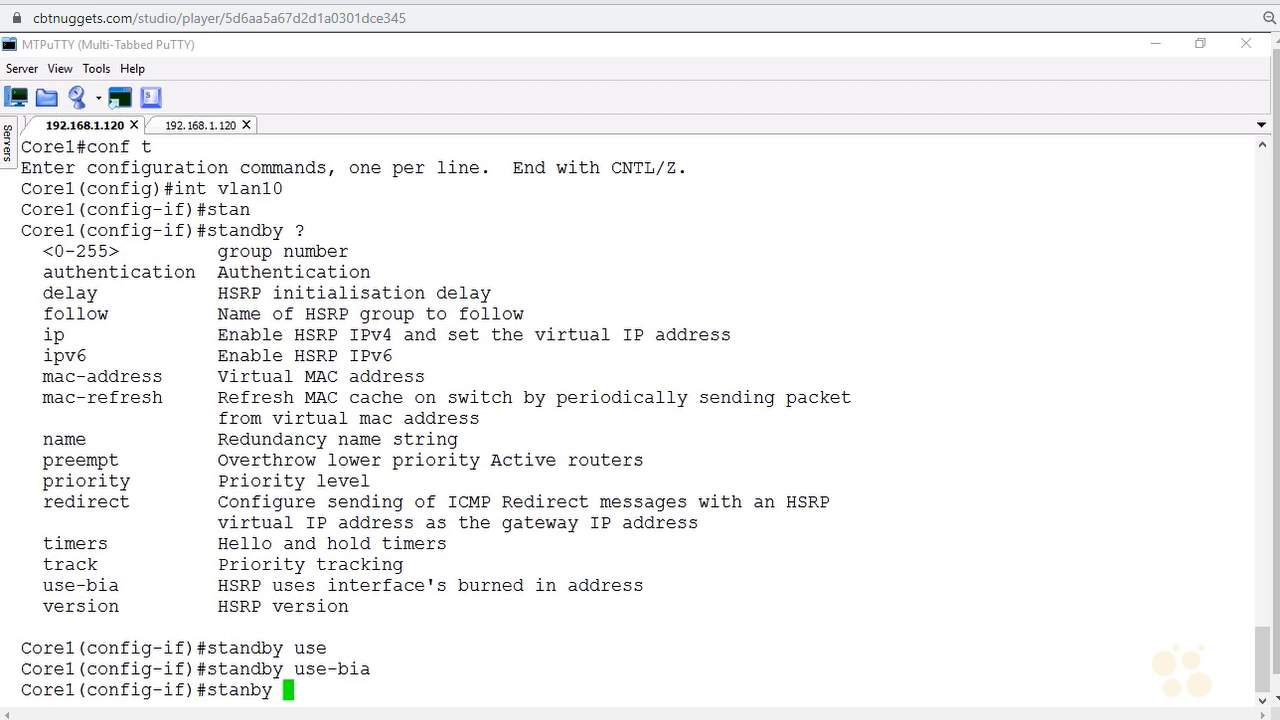
type("10")
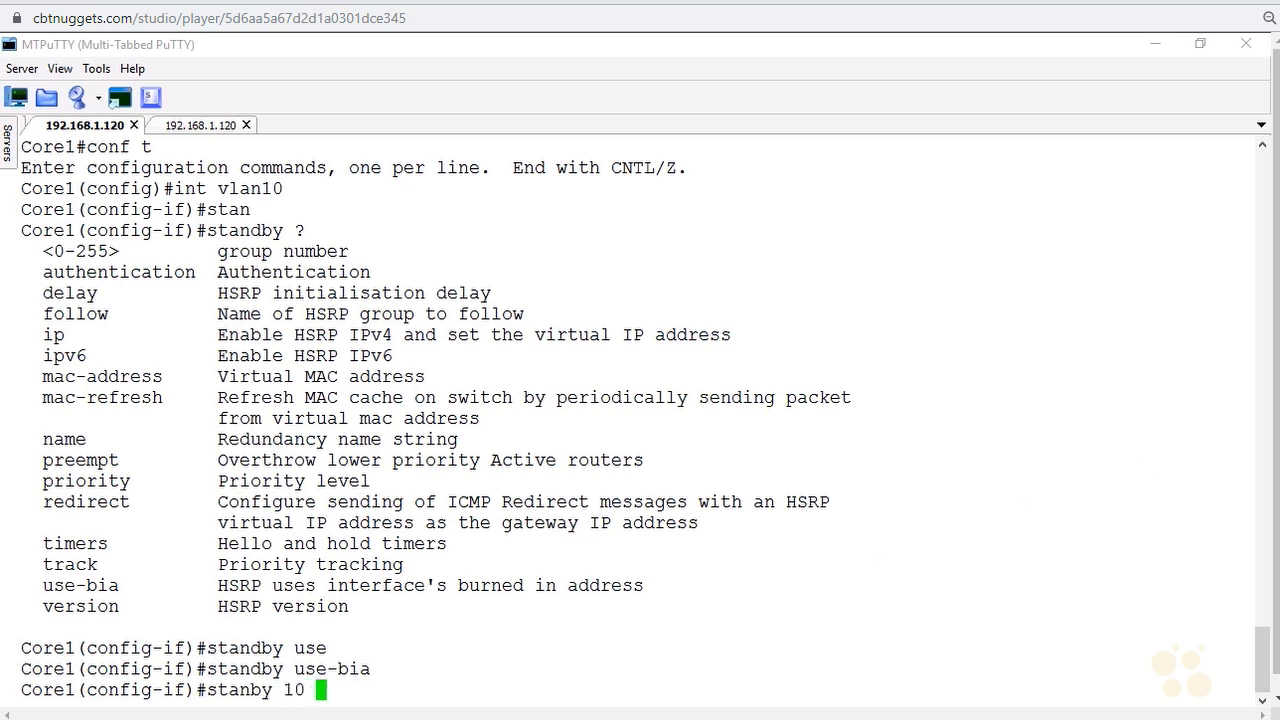
type("ip")
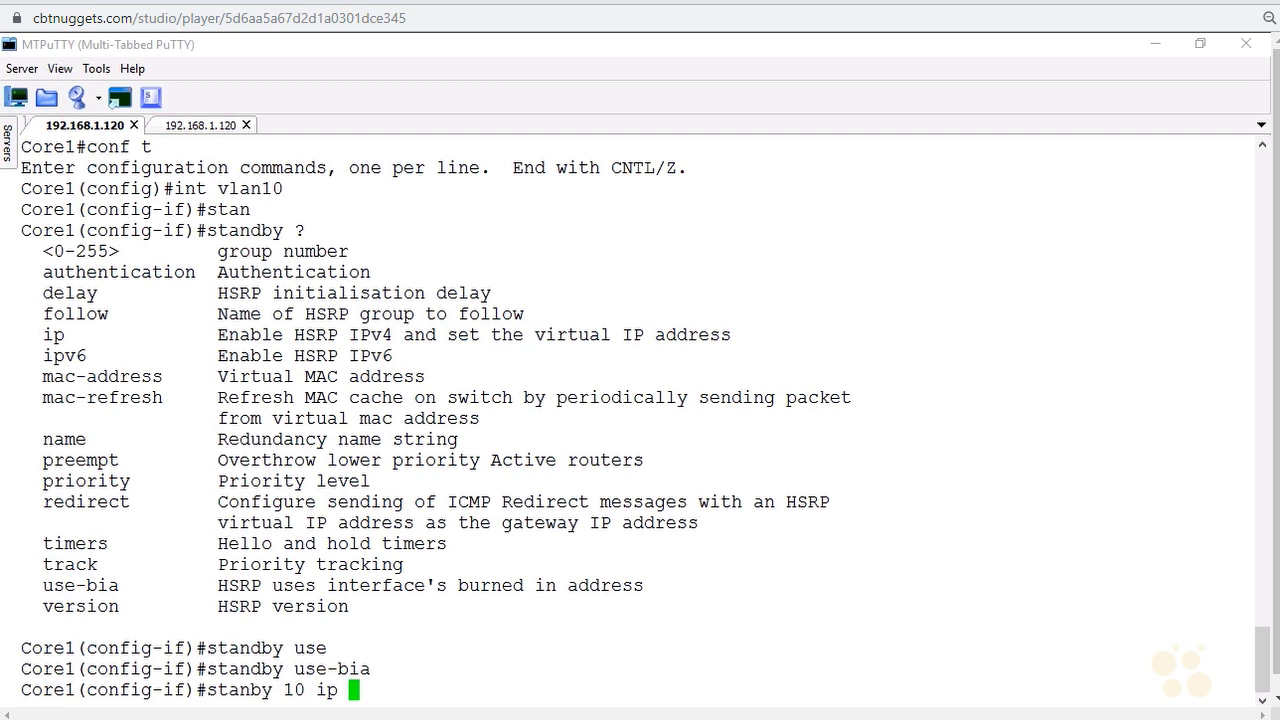
type("10.16.0.3")
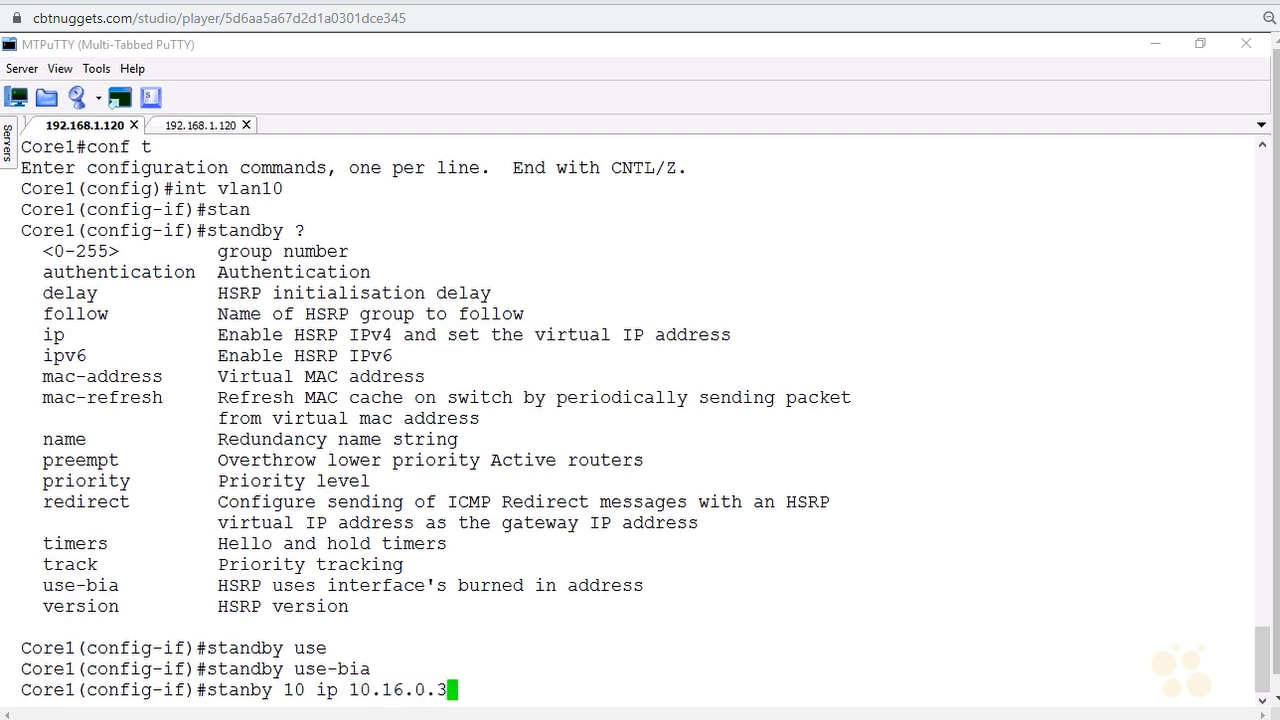
key("Return")
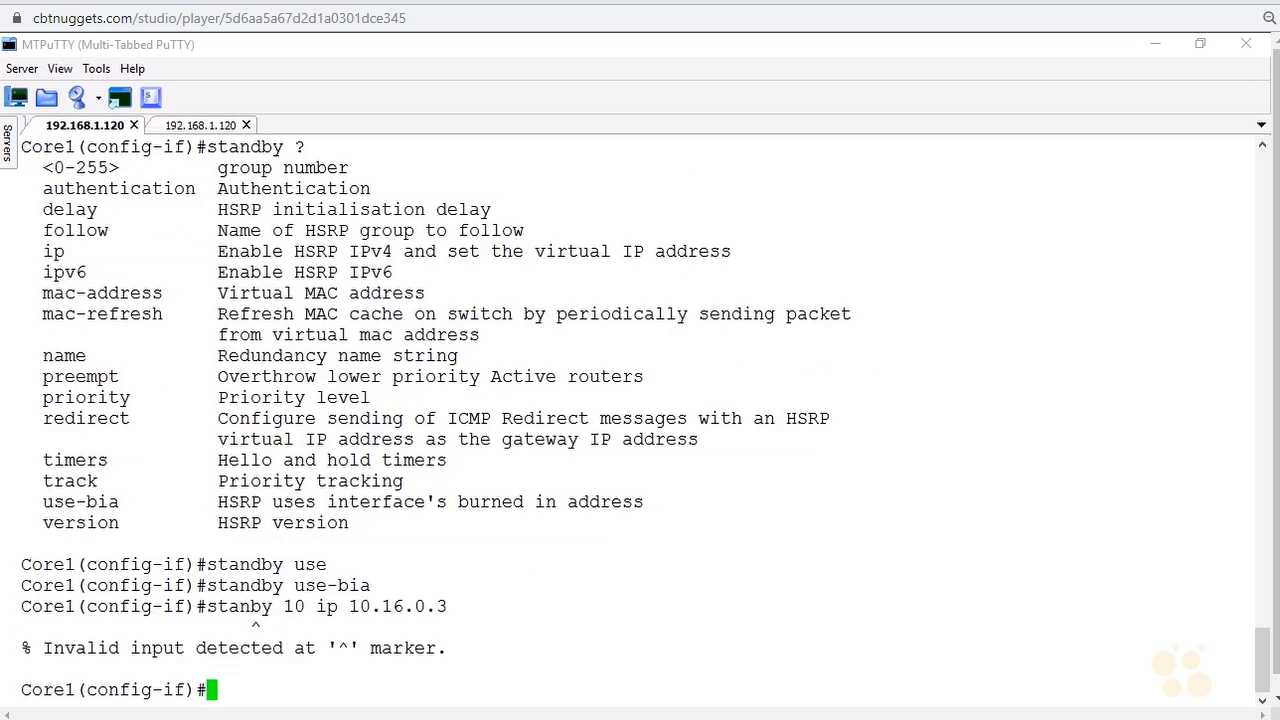
type("stanby 10 ip 10.16.0.3")
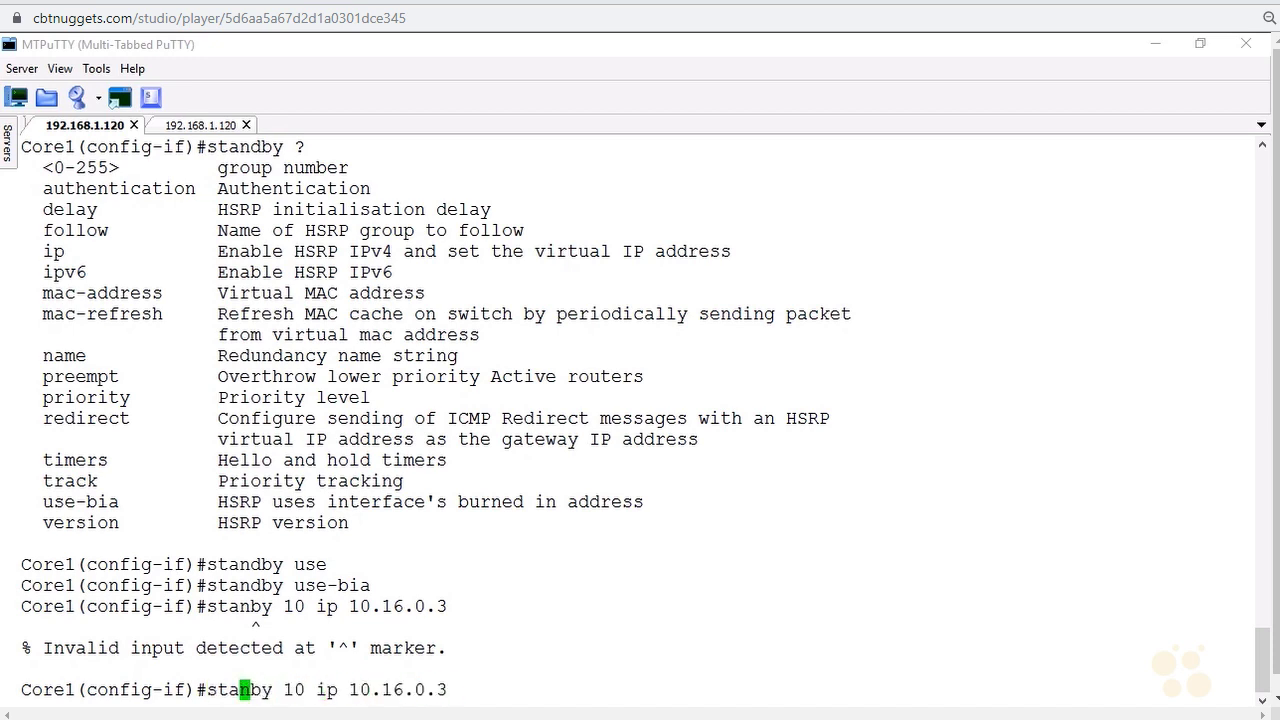
key("Return")
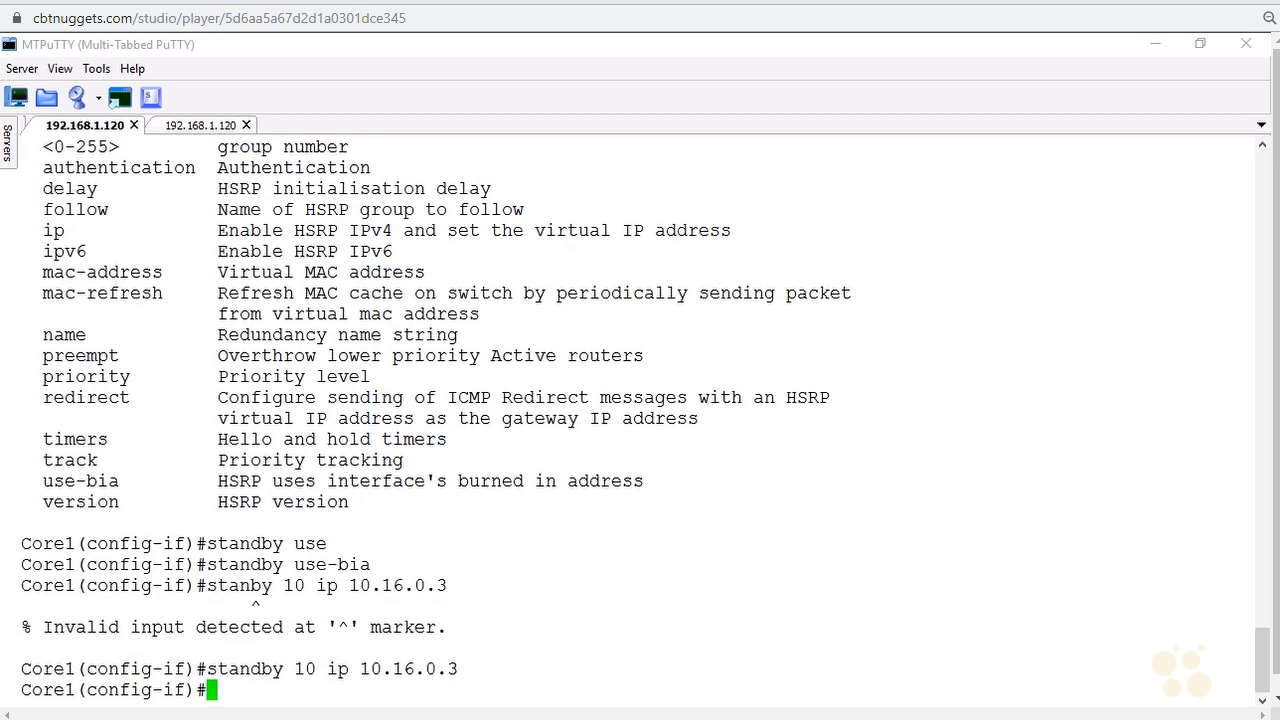
- Run 'do show standby' on Core1 to see group 10's virtual IP 10.16.0.3 and Active state
type("do show standby")
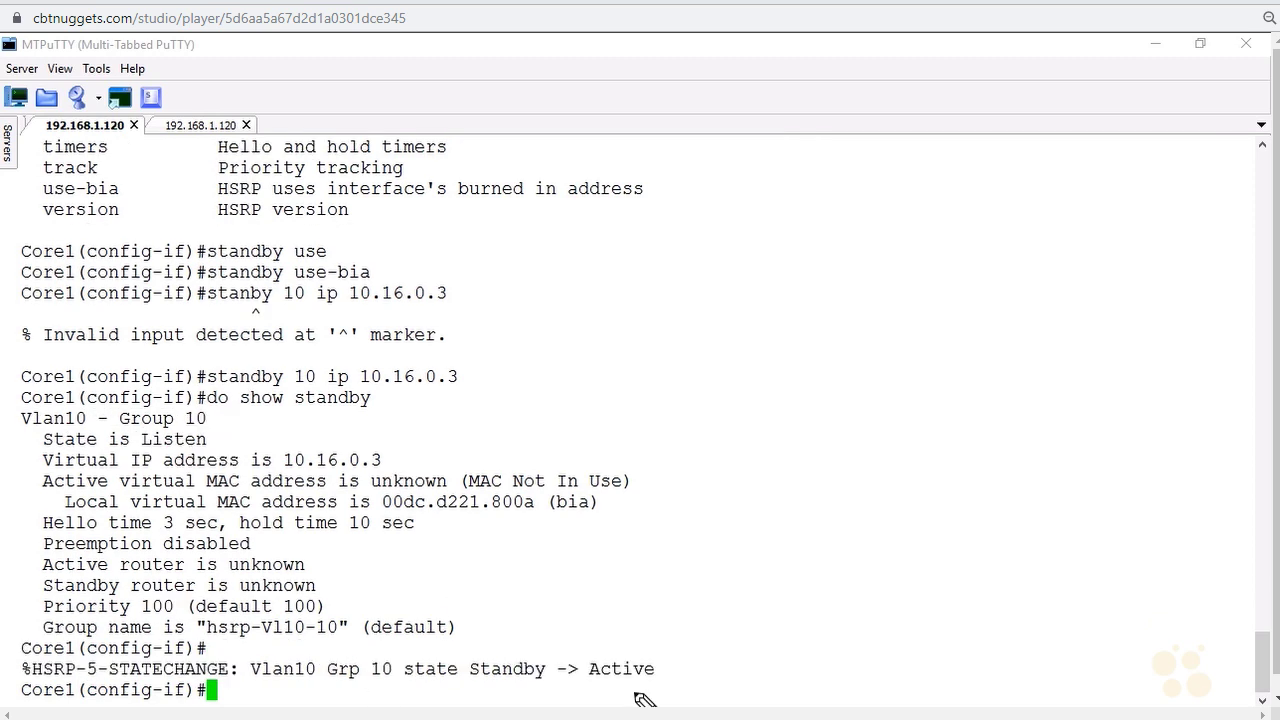
mouse_move(624, 688)
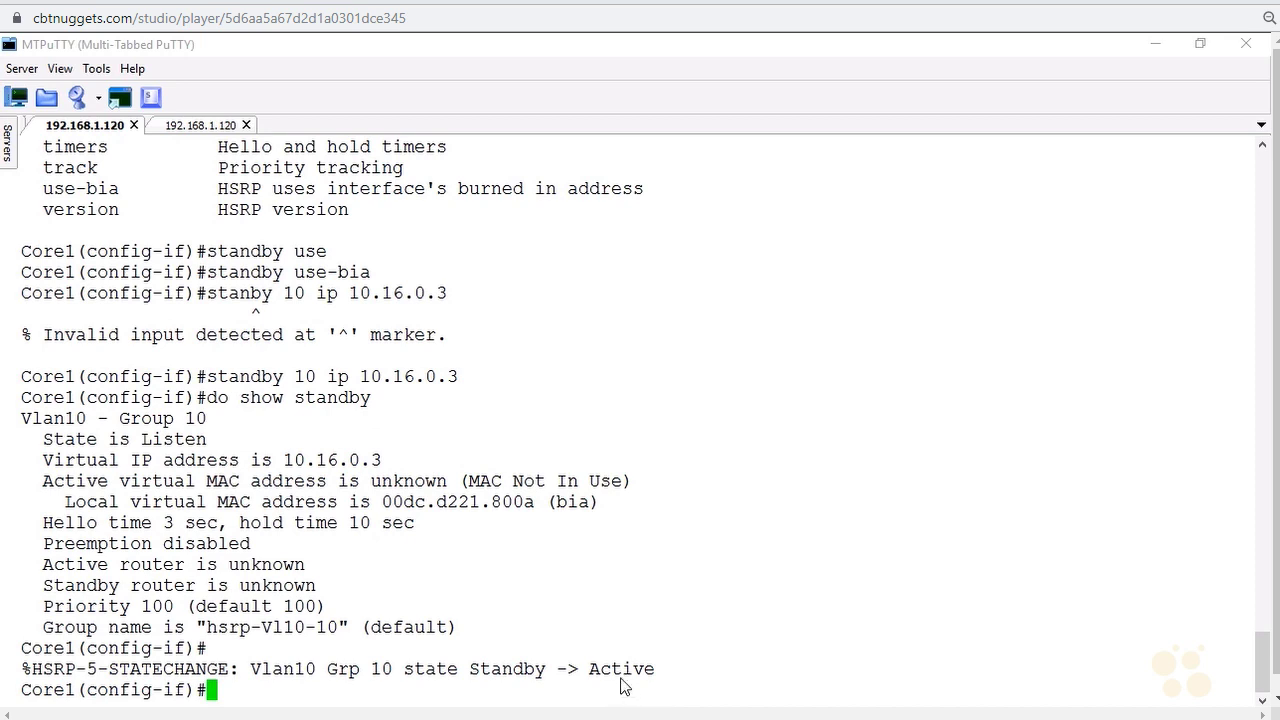
mouse_move(760, 508)
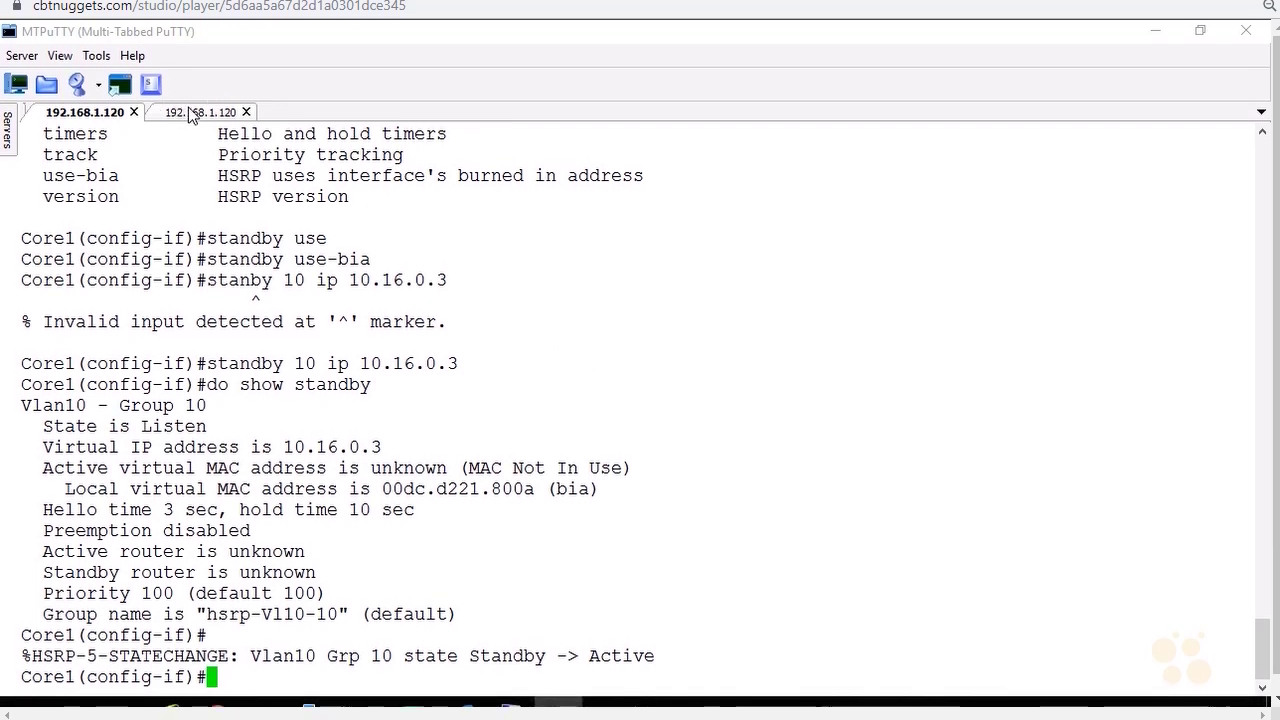
- On Core2, run 'do show ip int brief | ex unassi' to list addressed interfaces
left_click(196, 104)
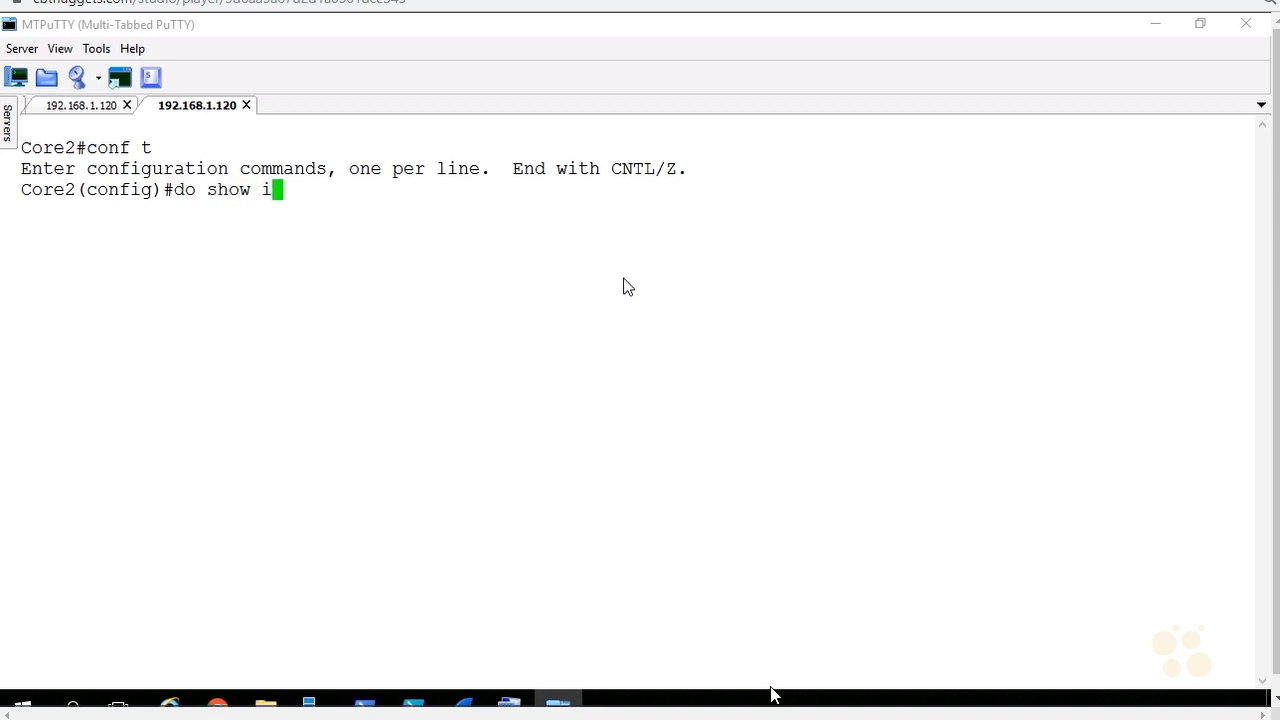
type("p int brief |")
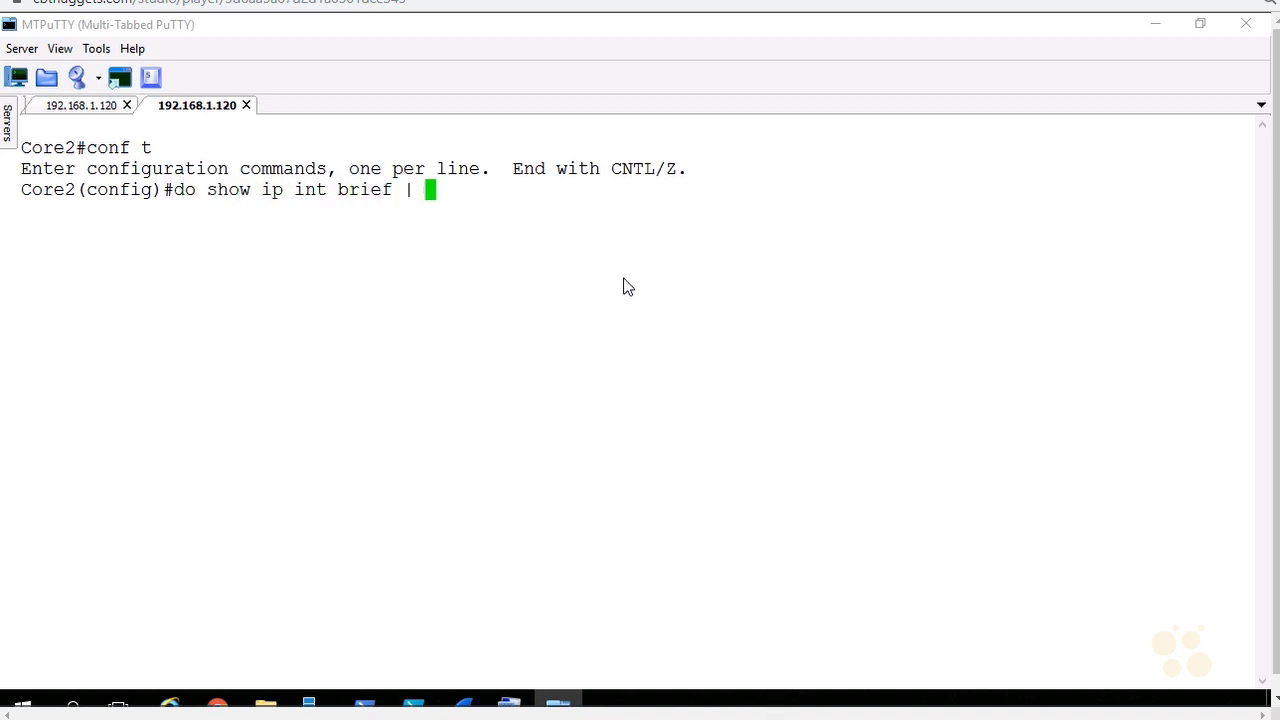
type("ex unas")
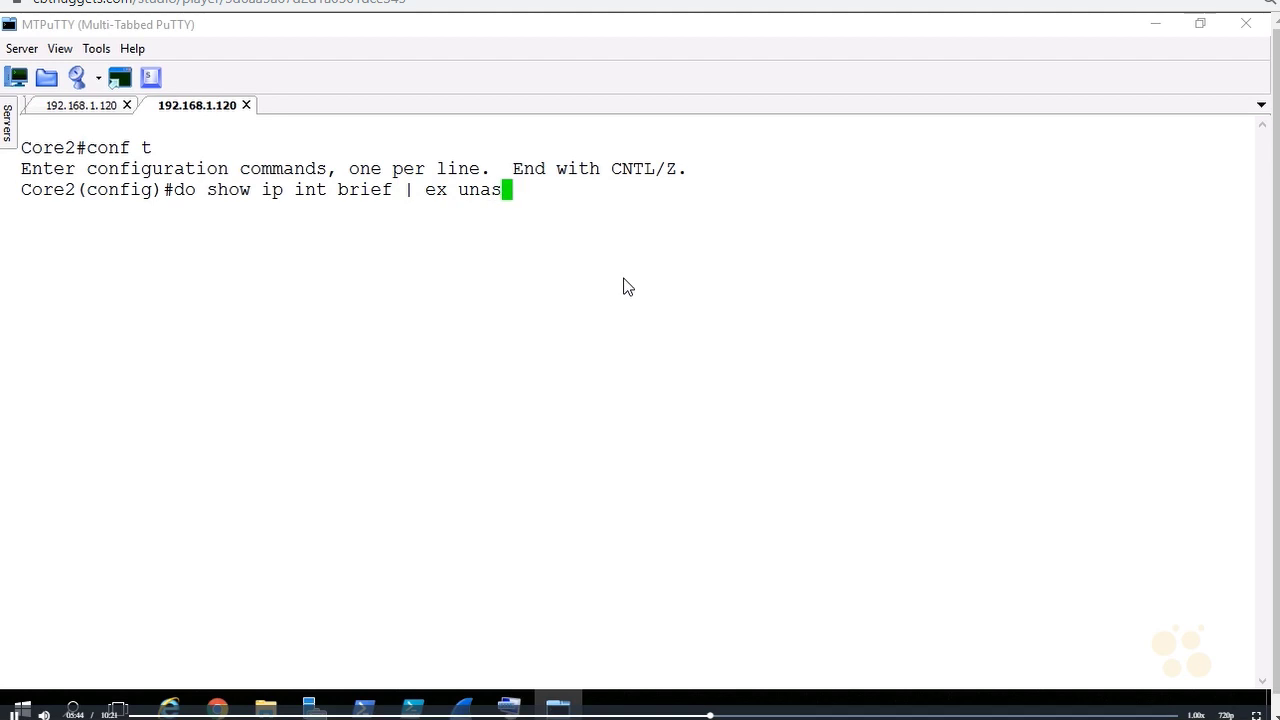
key("Return")
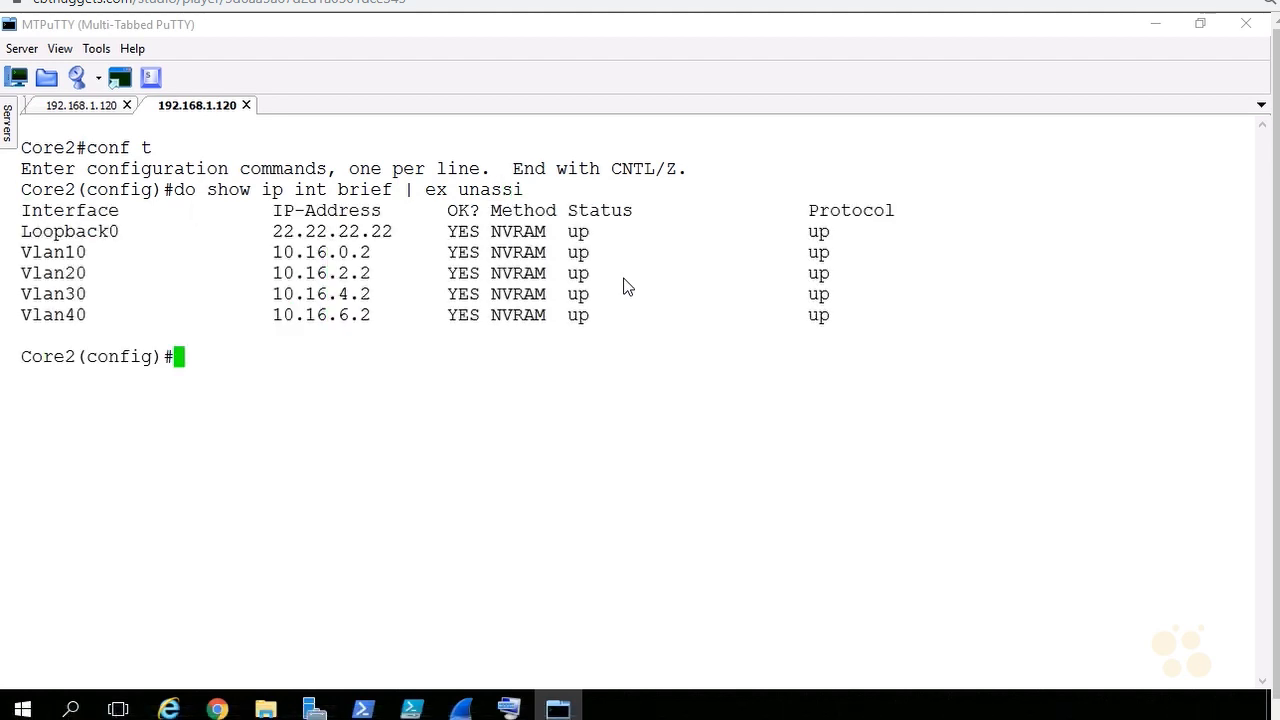
mouse_move(452, 258)
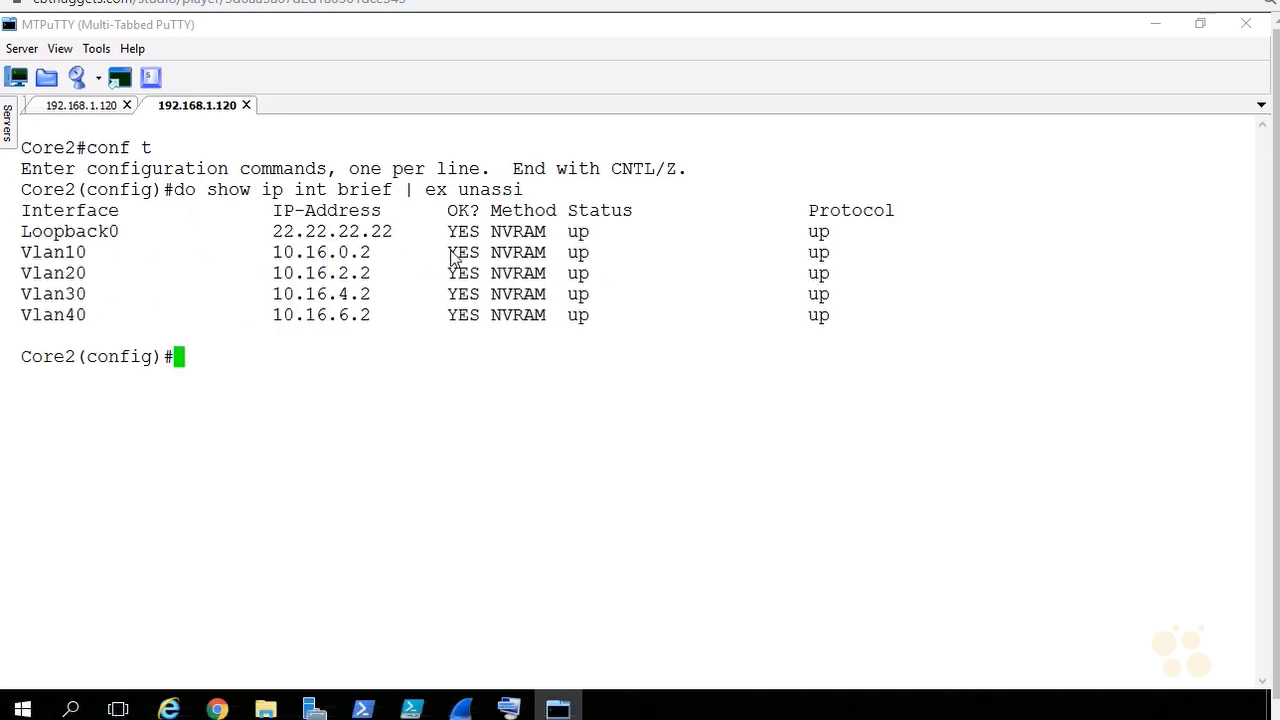
- Configure Core2 int vlan 10 with standby use-bia and standby 10 ip 10.16.0.3, then return to Core1
type("int vlan 10")
type("standby")
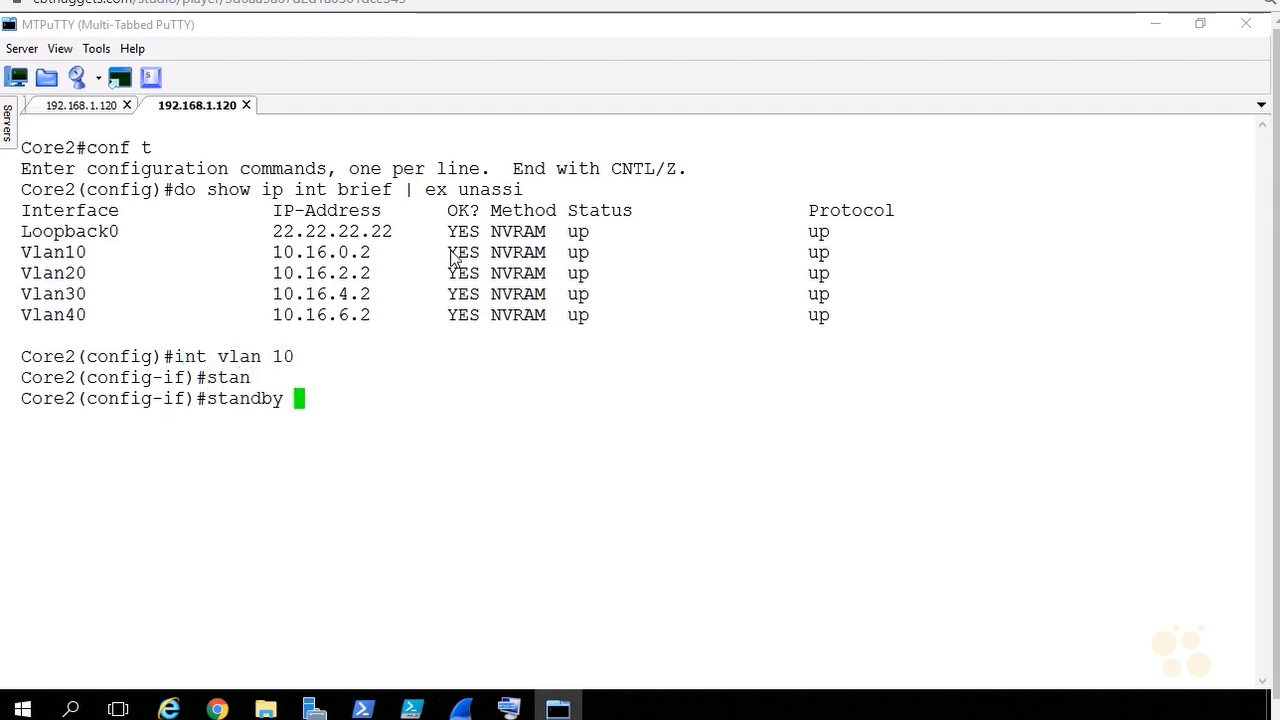
type("use-bia")
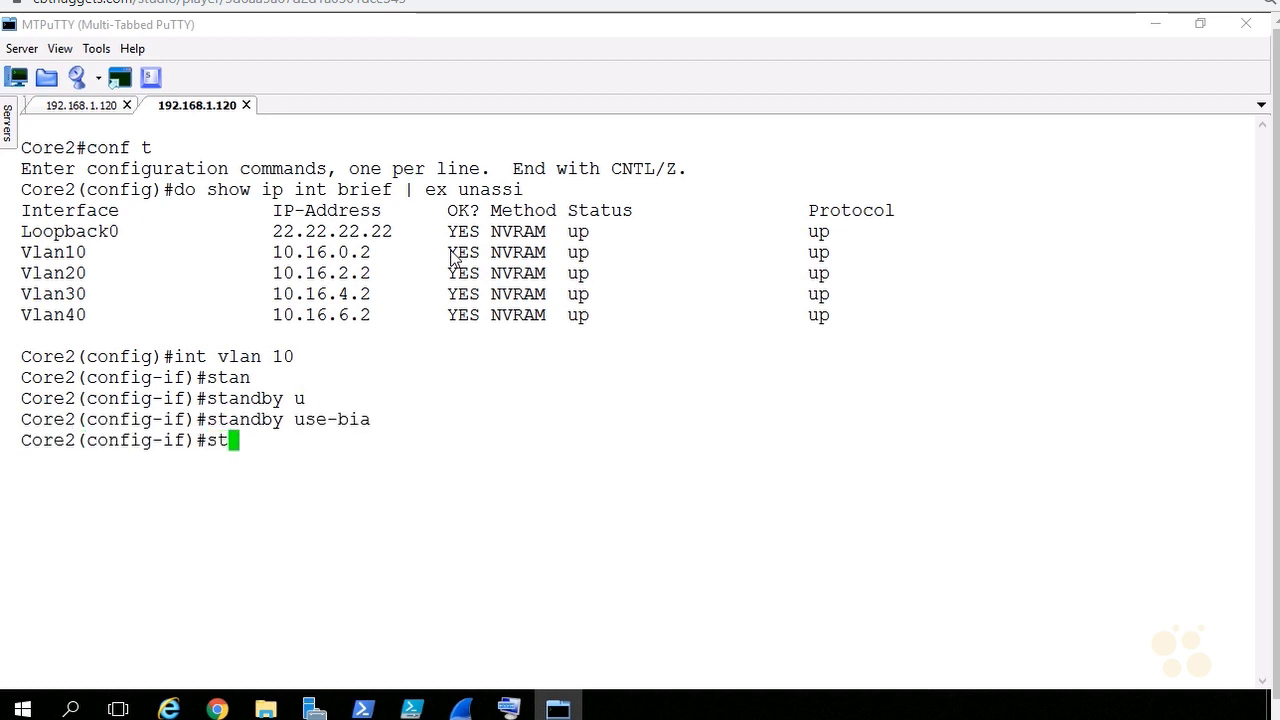
type("standby 10")
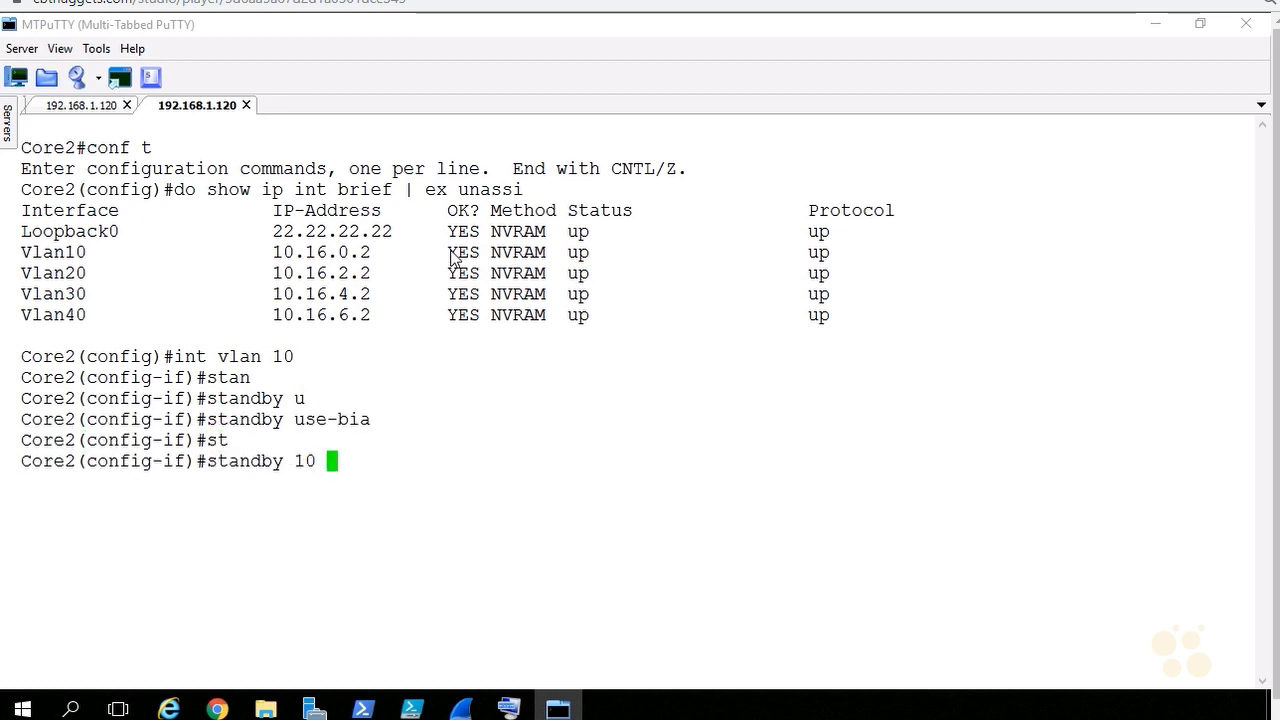
type("ip 10.16.0.3")
type("end")
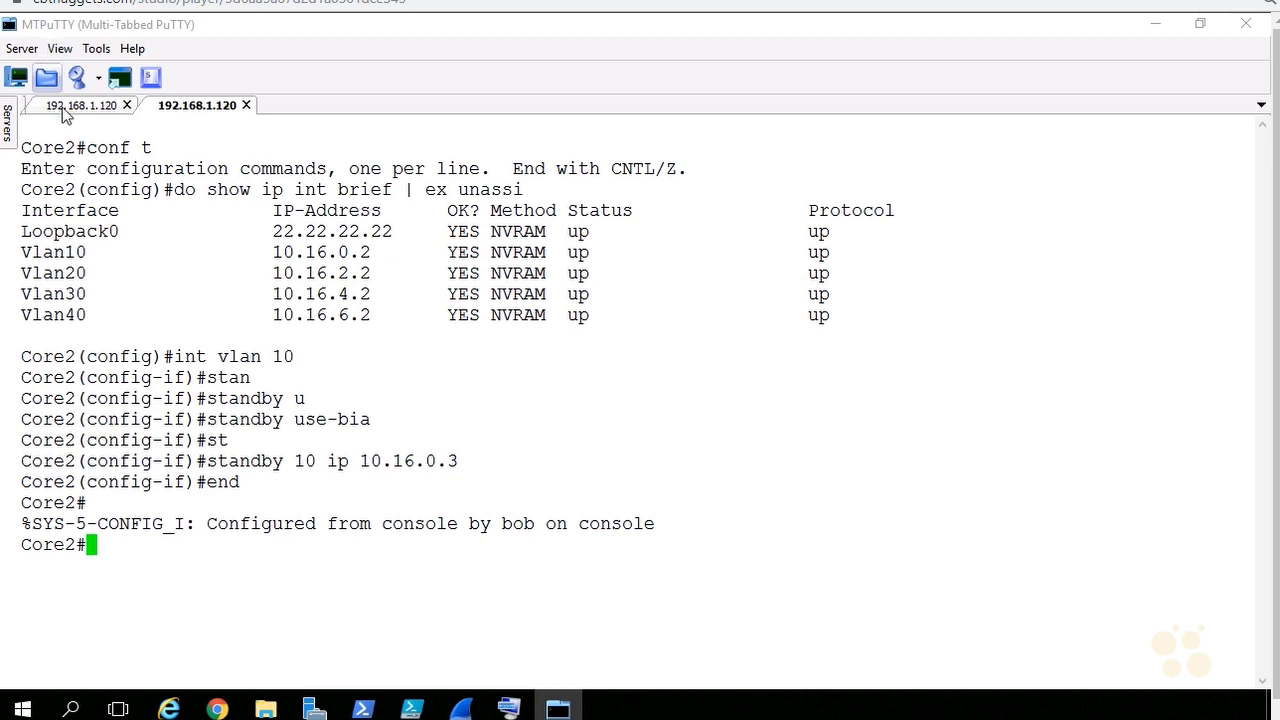
left_click(80, 104)
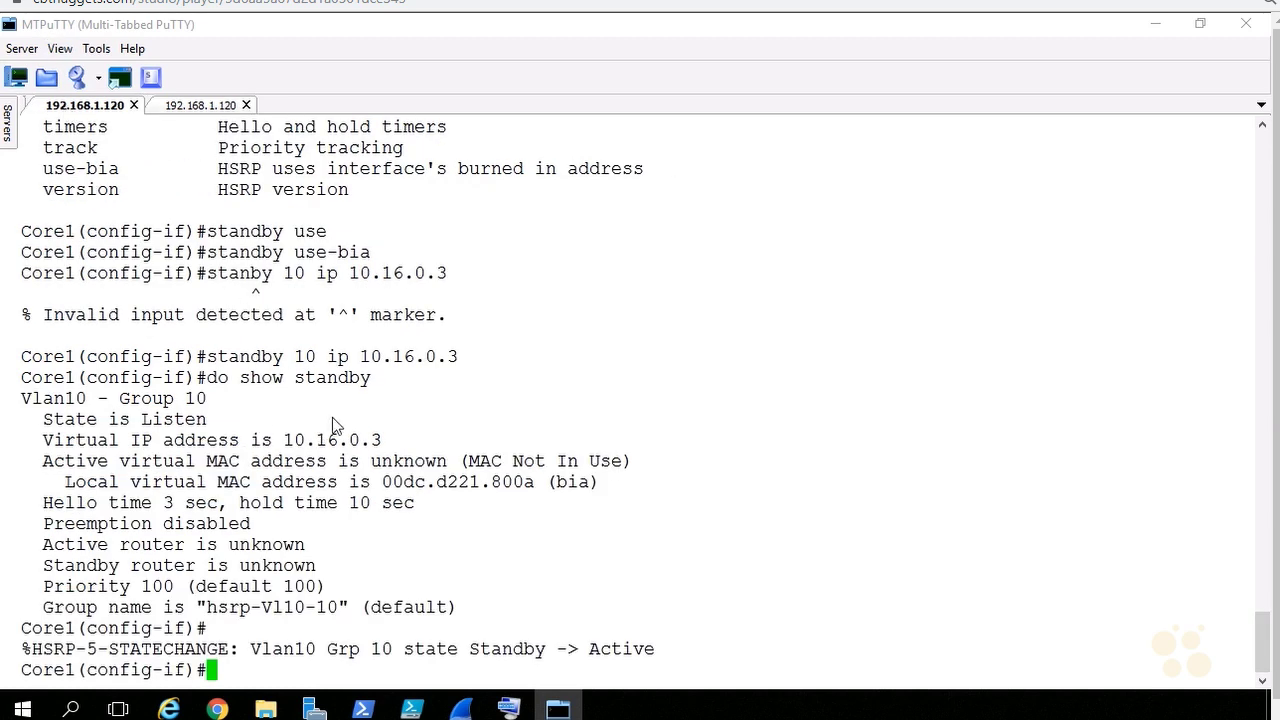
mouse_move(388, 418)
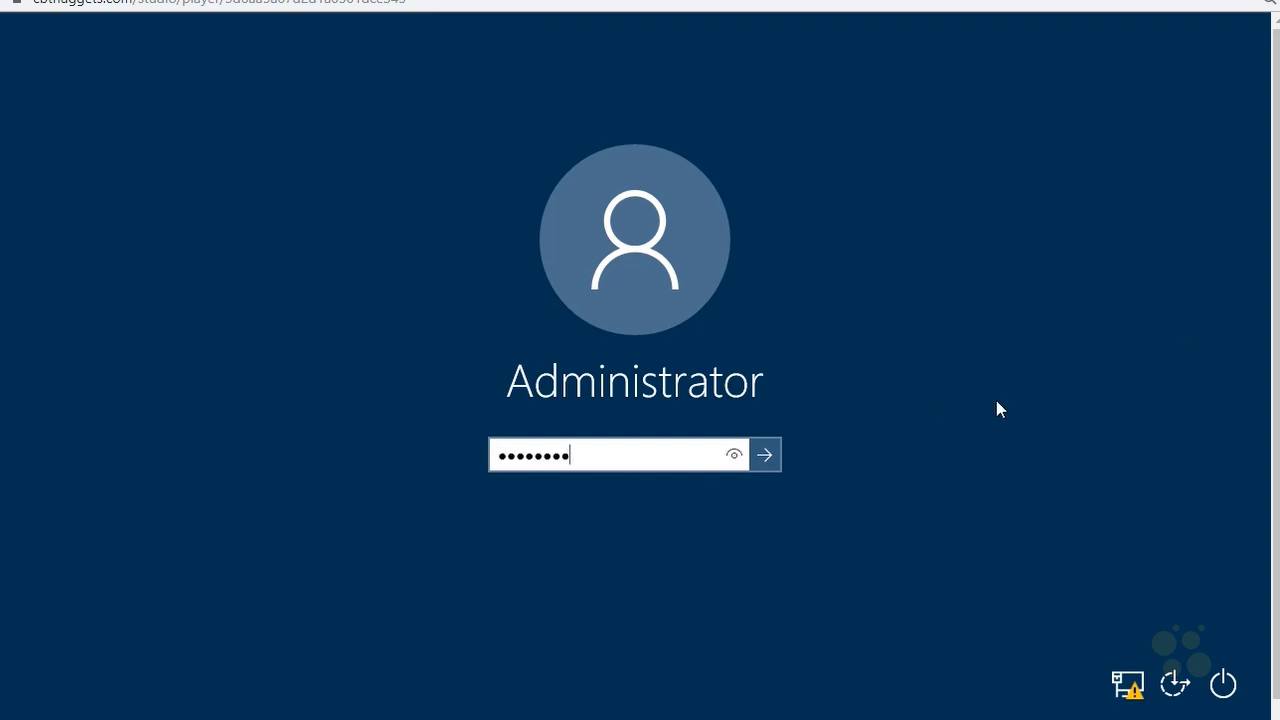
- Sign in to the client and reach the Network 10.16.0 adapter's IPv4 Properties
left_click(764, 454)
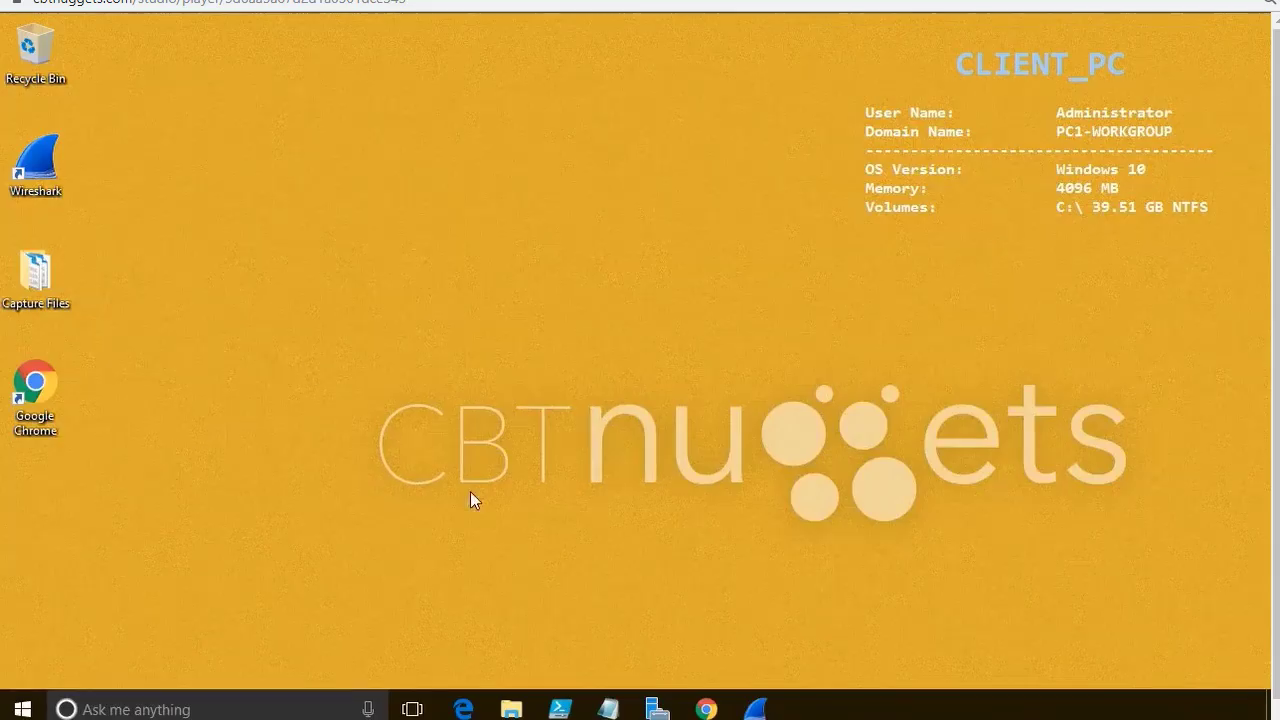
mouse_move(388, 542)
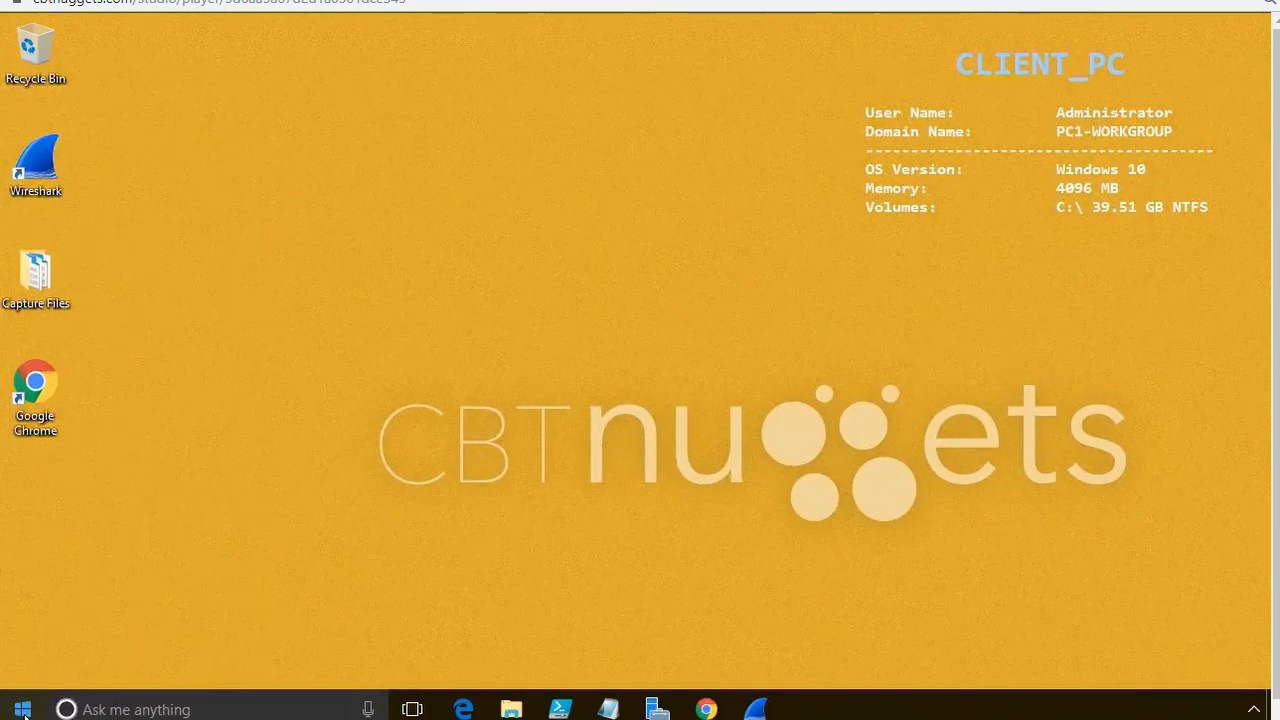
right_click(18, 708)
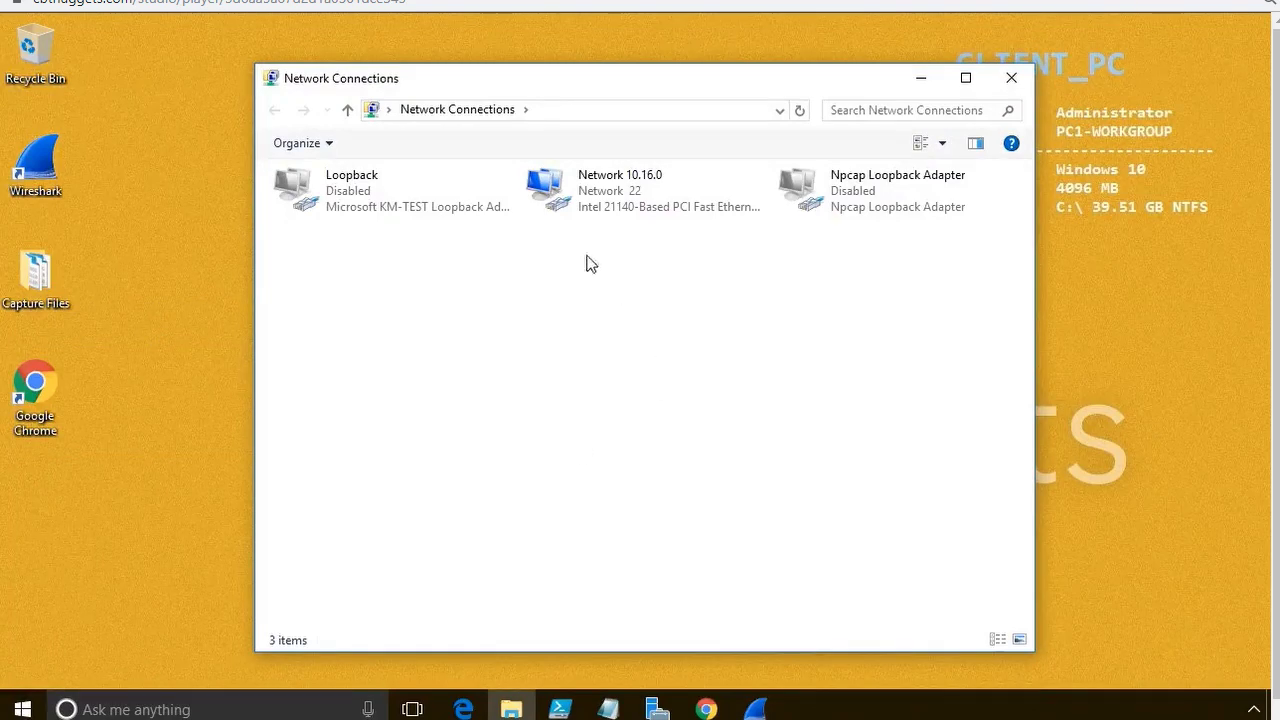
right_click(620, 190)
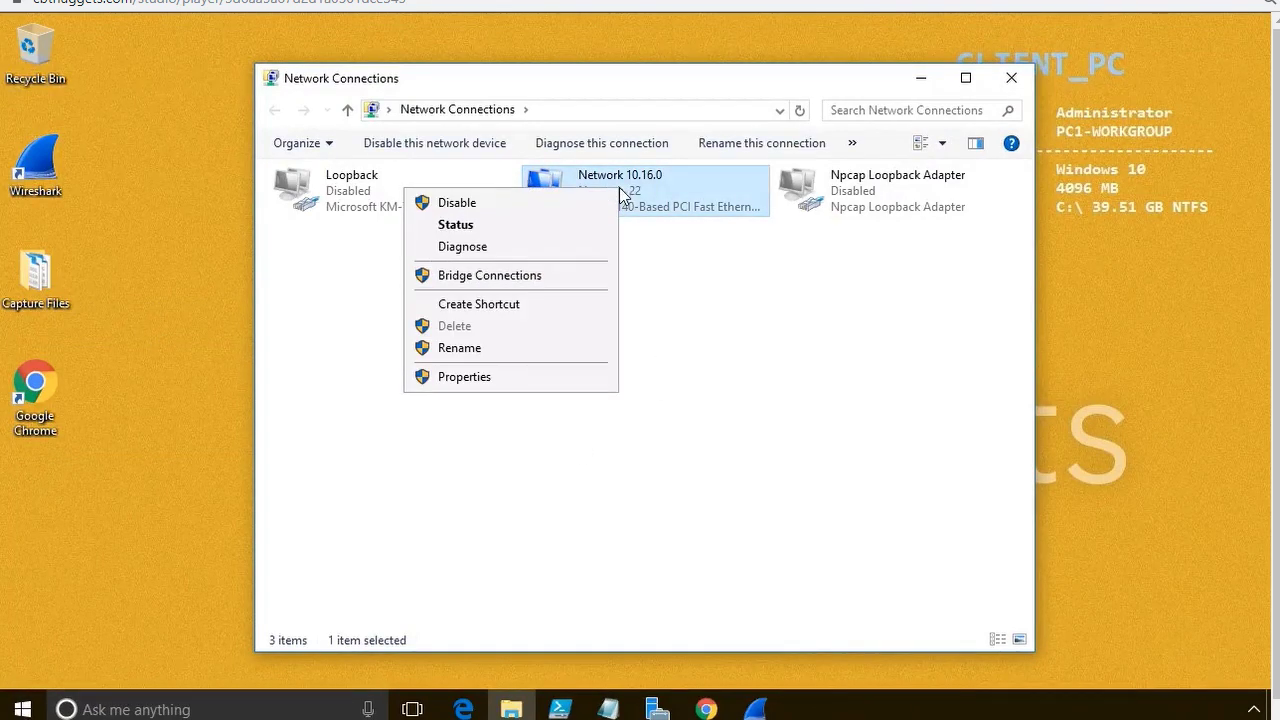
mouse_move(536, 384)
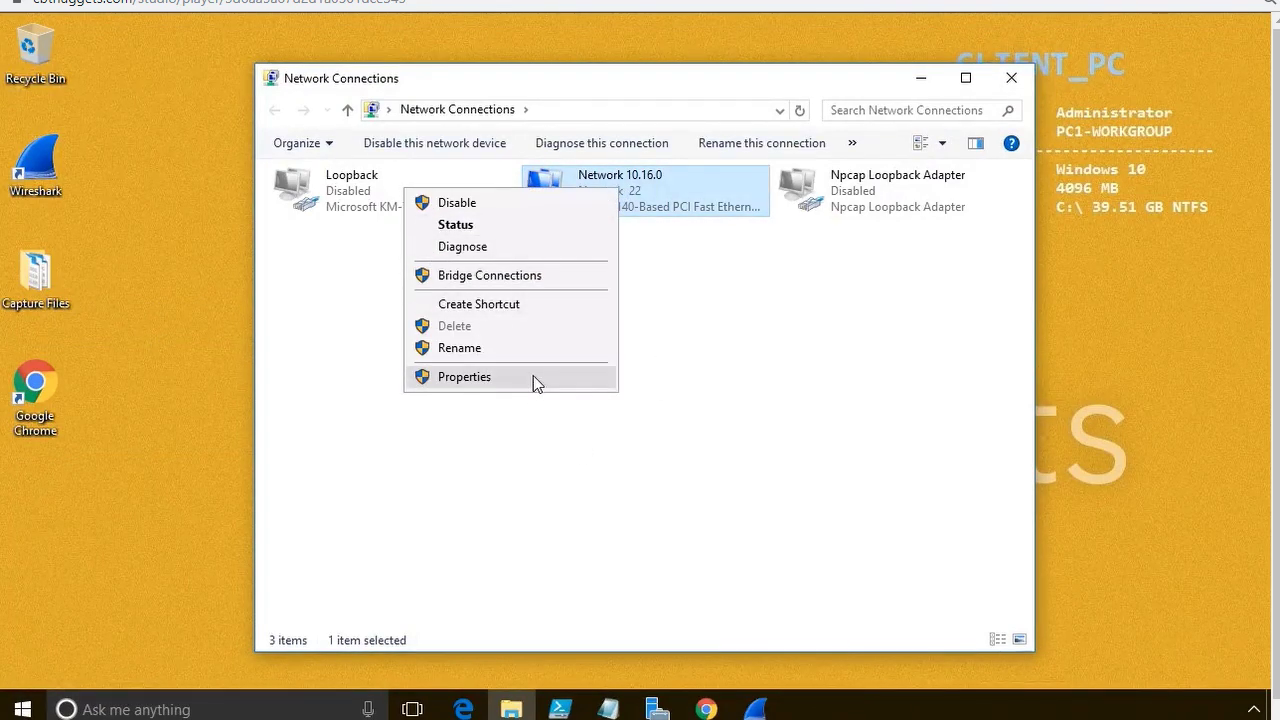
left_click(464, 376)
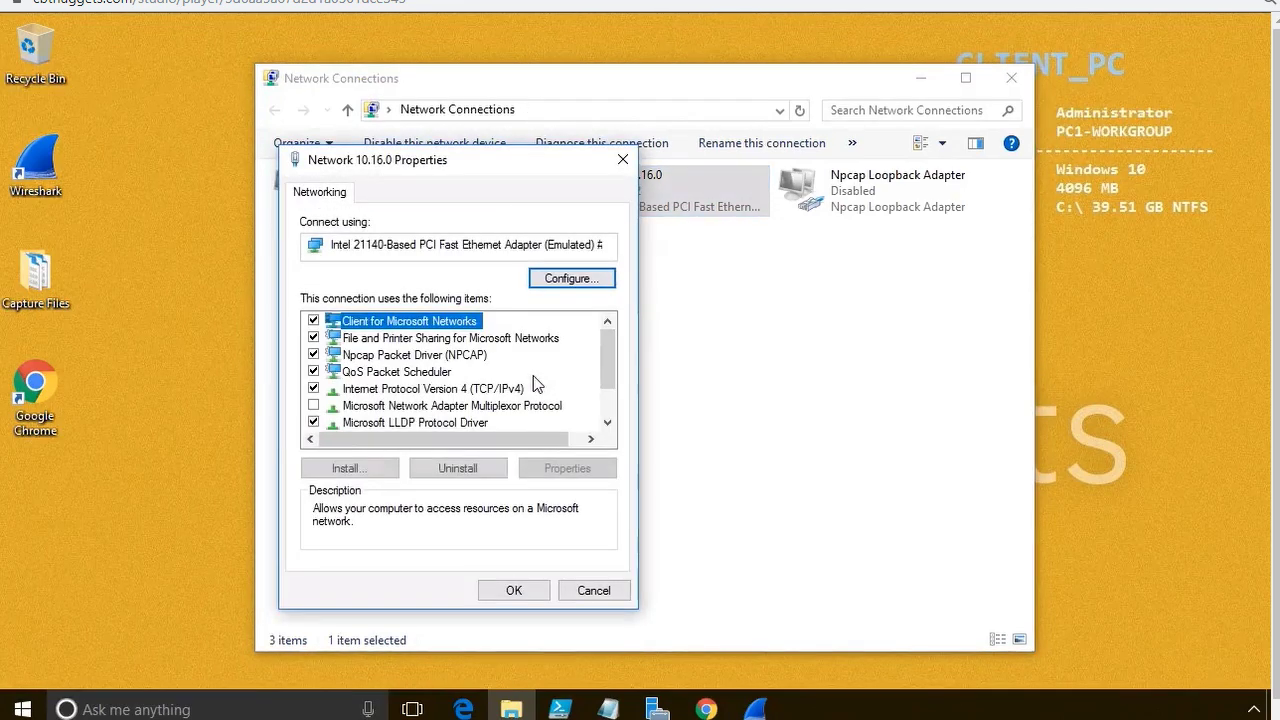
left_click(432, 388)
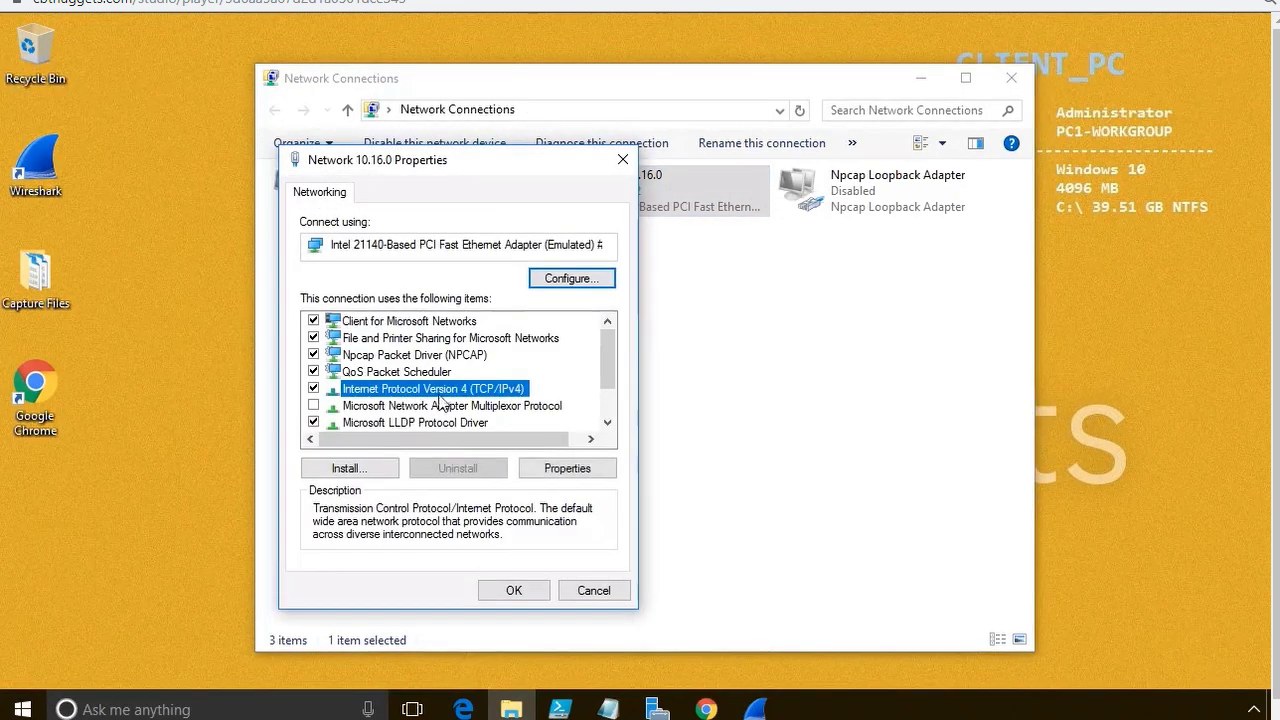
- Change the Default gateway to 10.16.0.3 and save the adapter's IPv4 settings
left_click(568, 468)
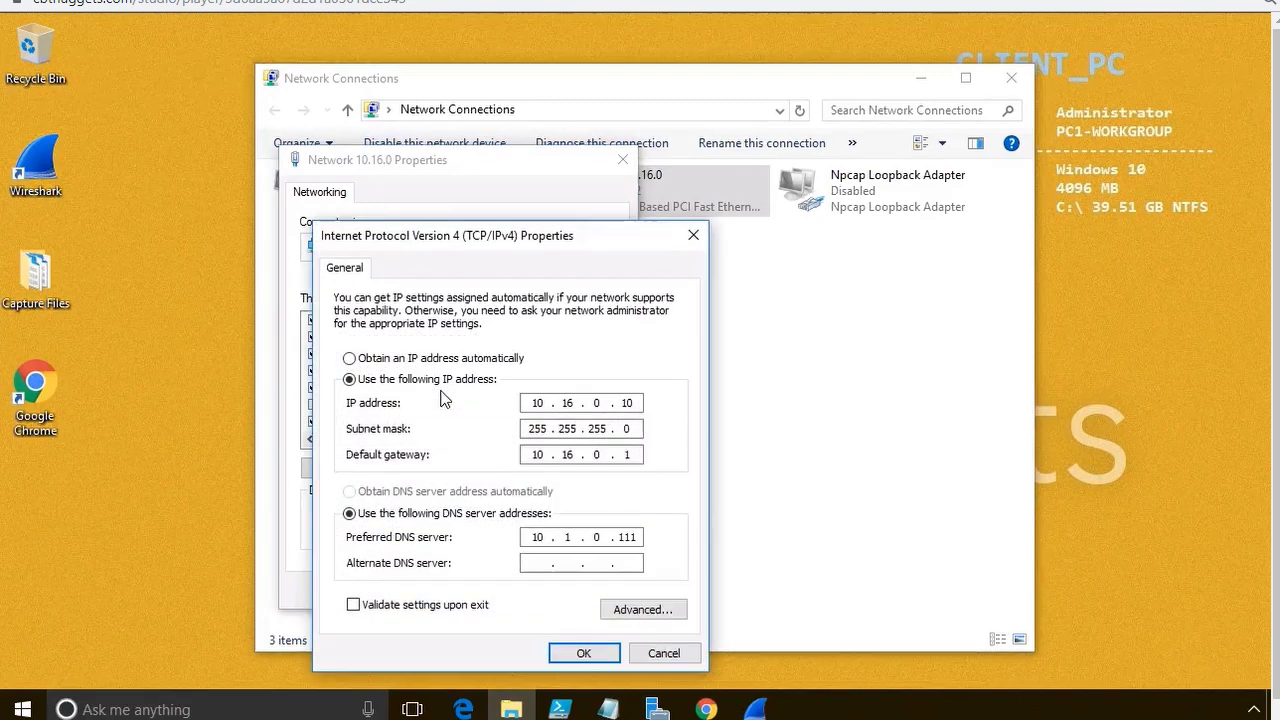
left_click(628, 454)
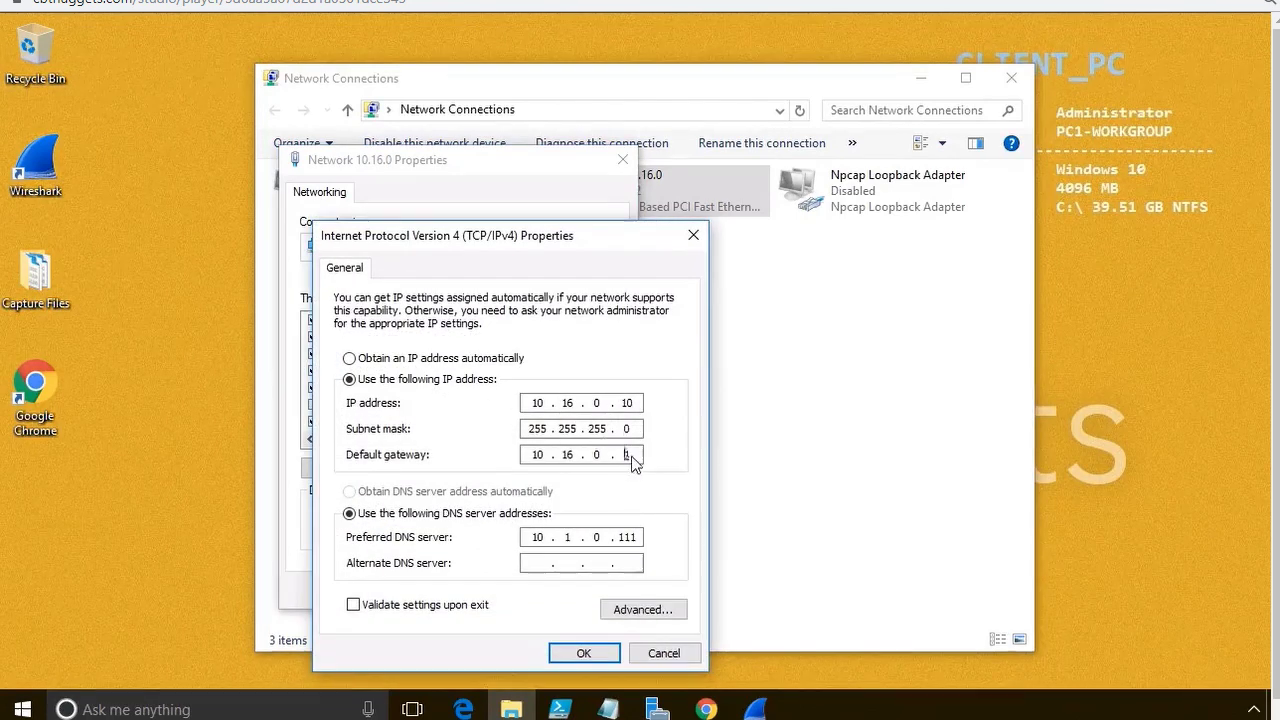
type("3")
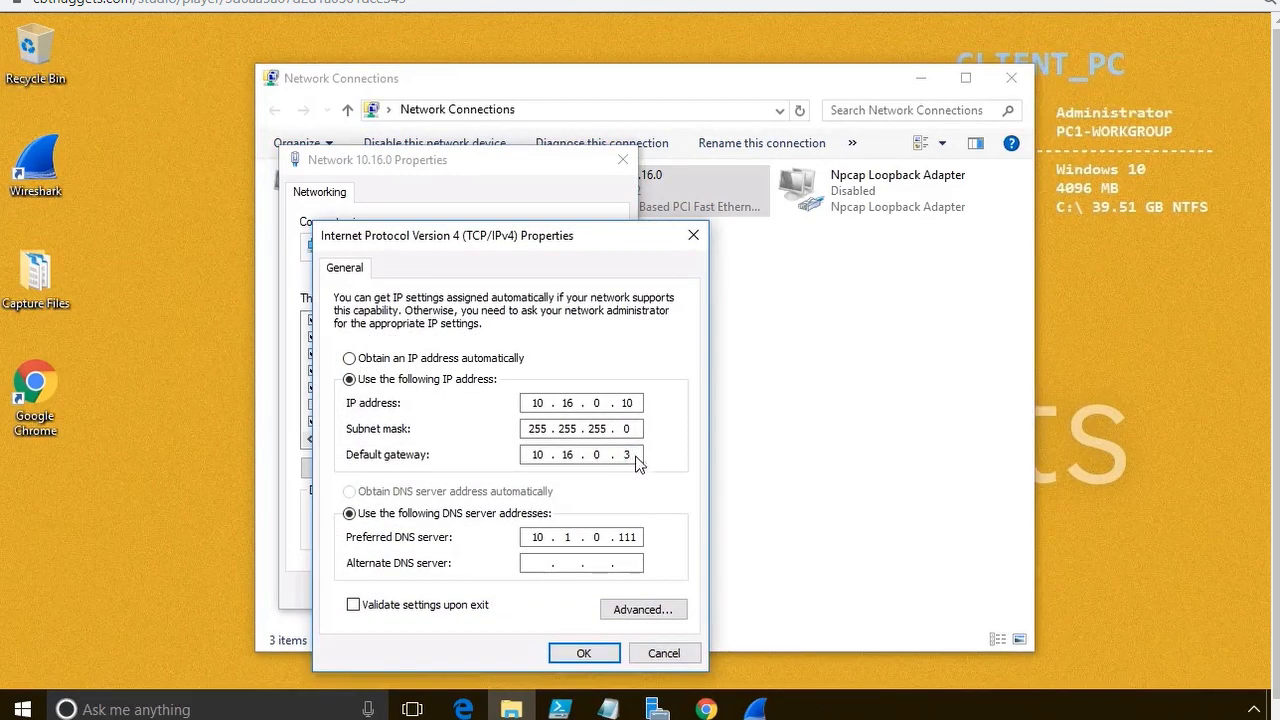
left_click(584, 652)
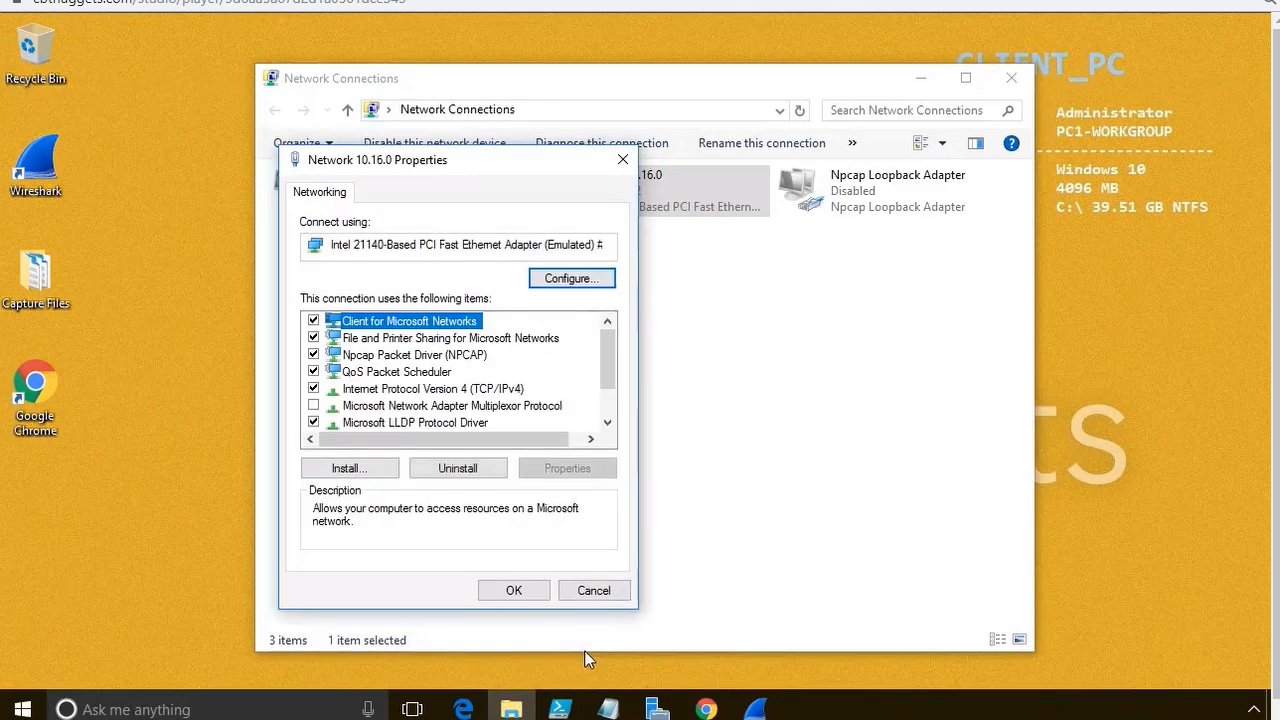
left_click(512, 590)
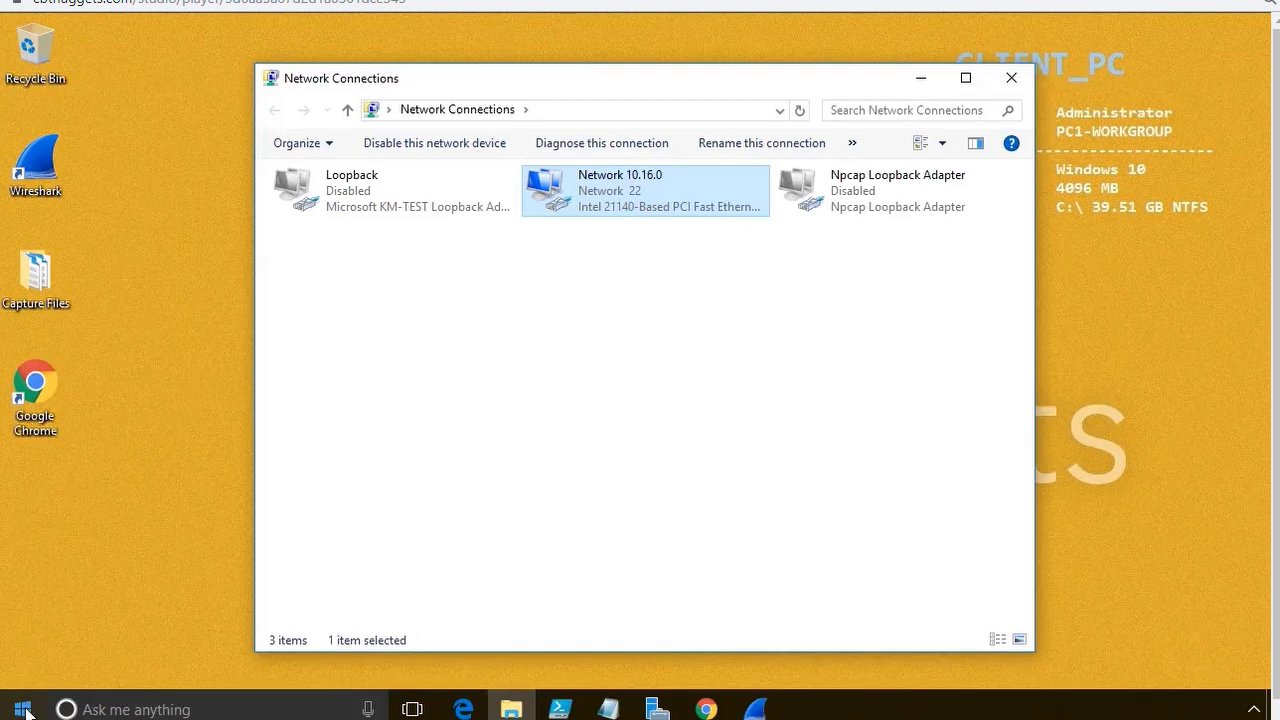
right_click(20, 708)
type("ipconfig")
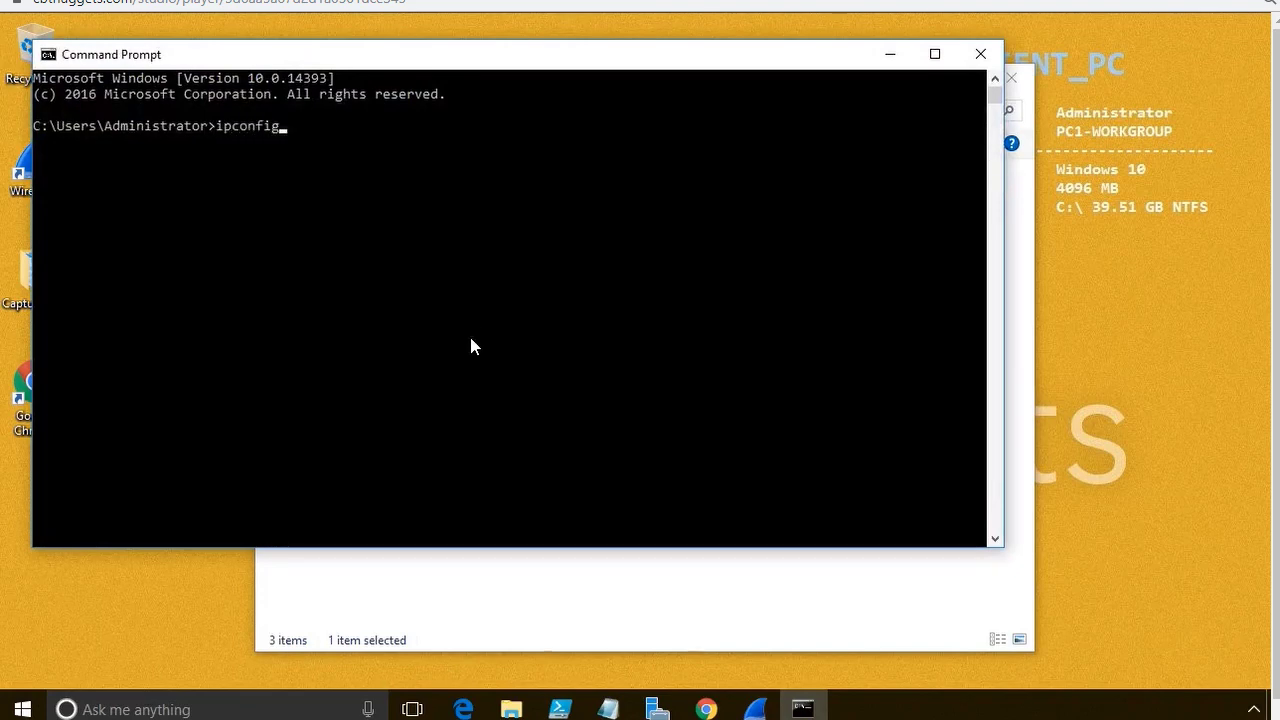
- Run ipconfig and ping 10.16.0.3 from Command Prompt to verify the new gateway answers
key("Return")
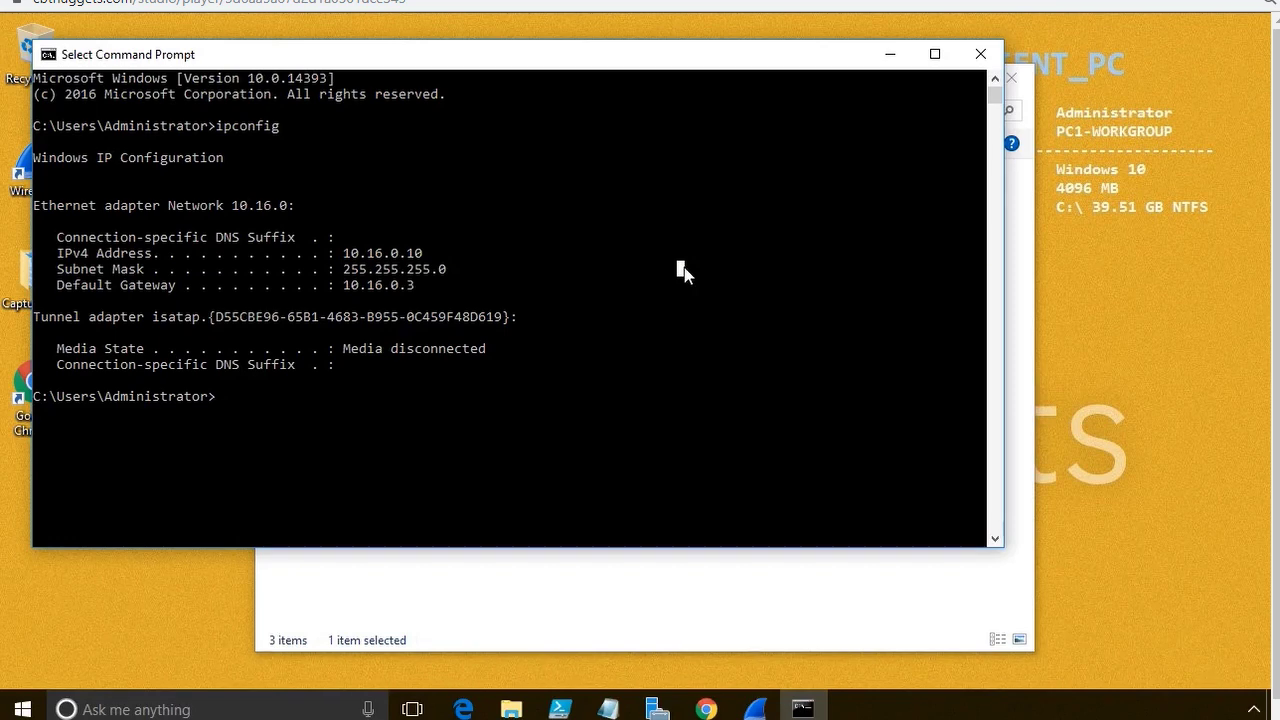
type("ping 10.16.0.3")
type("arp -a")
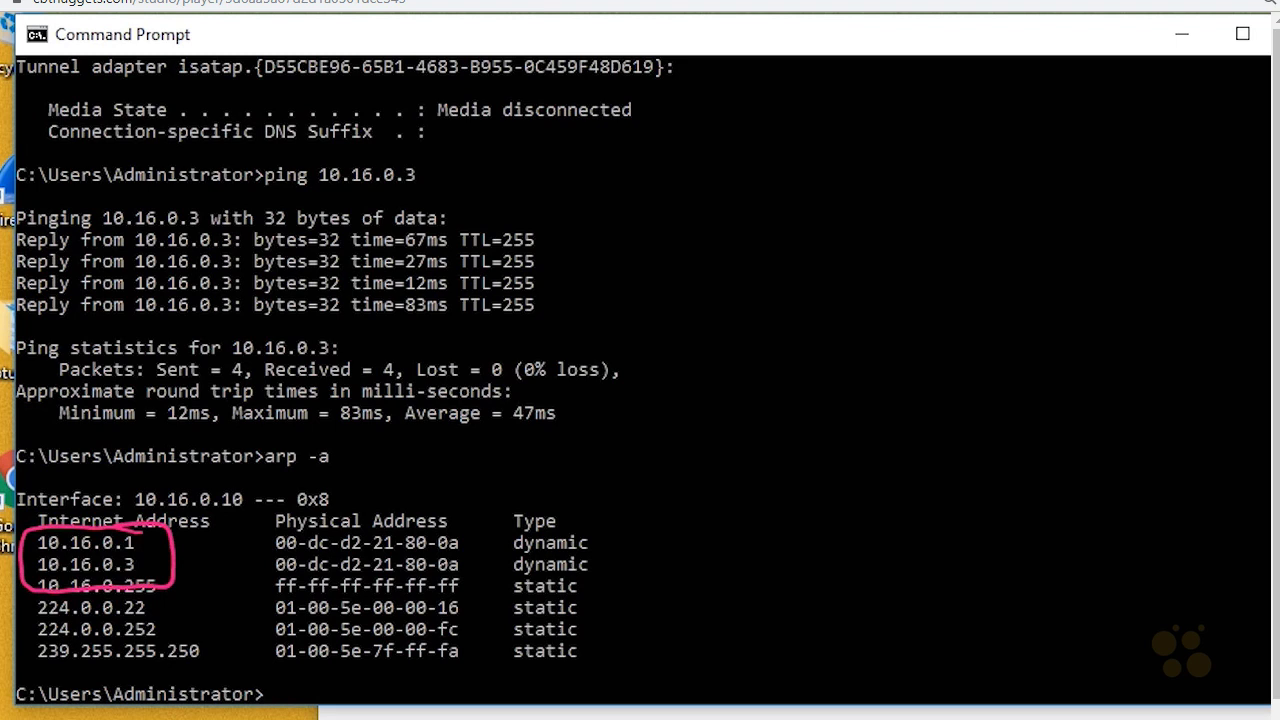
type("pi")
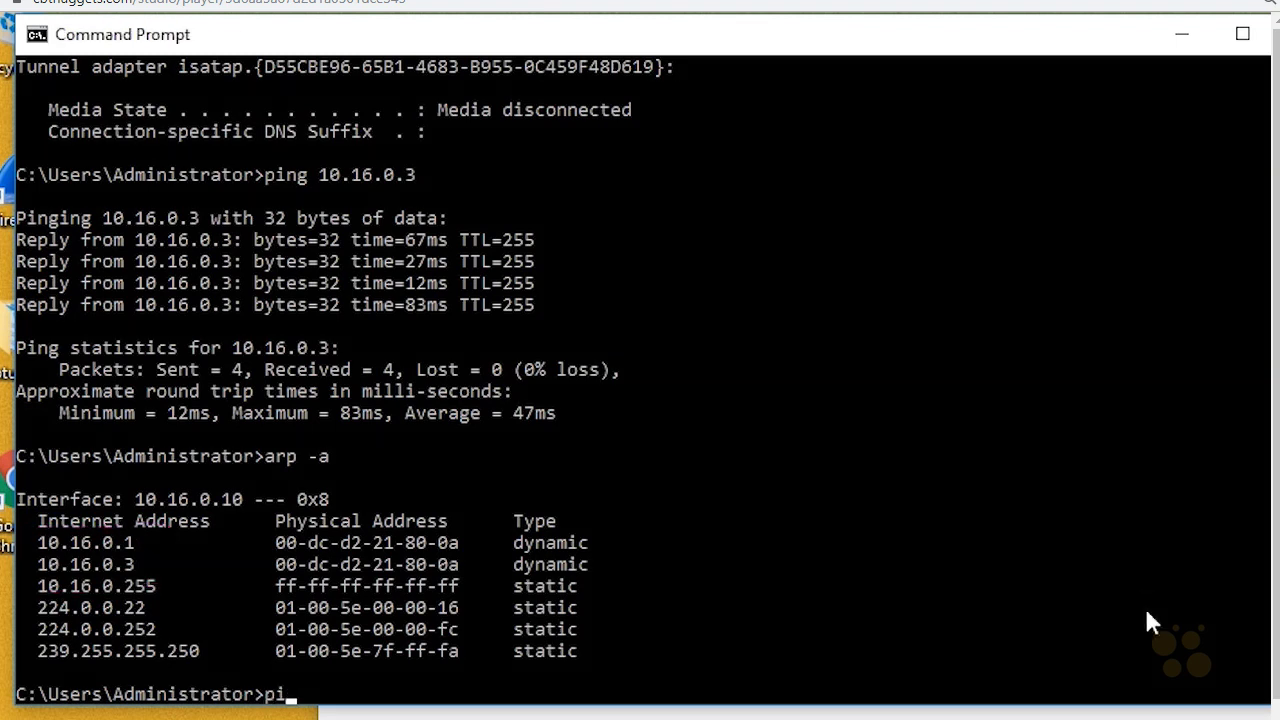
type("ng")
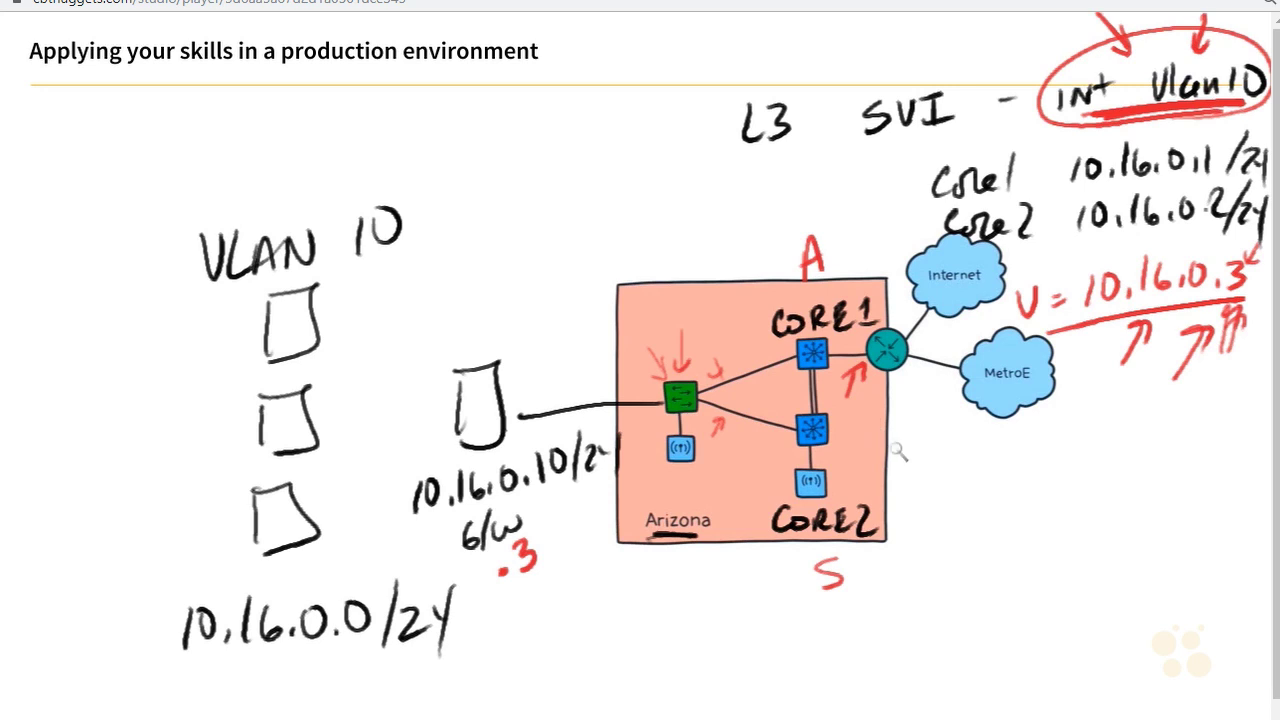
- Handwrite a 10.16 destination address beside the Arizona/Core2 area of the diagram
left_click_drag(896, 470, 980, 476)
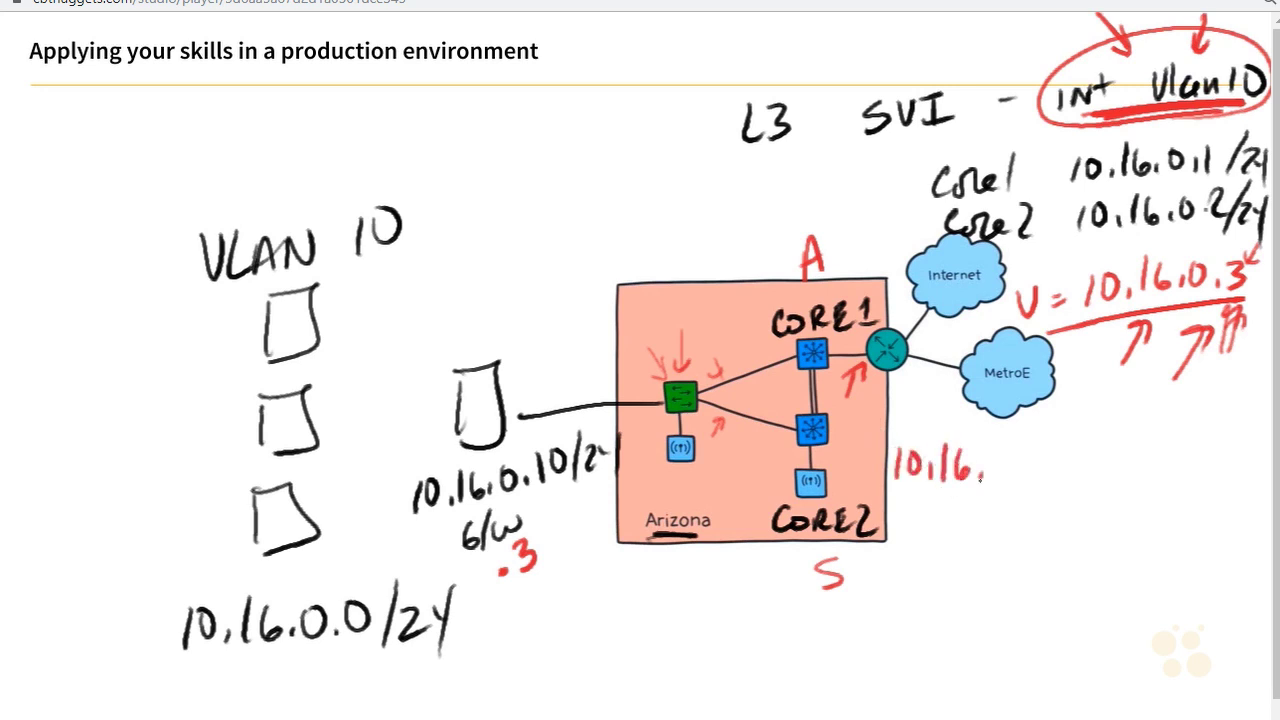
type(".6.5")
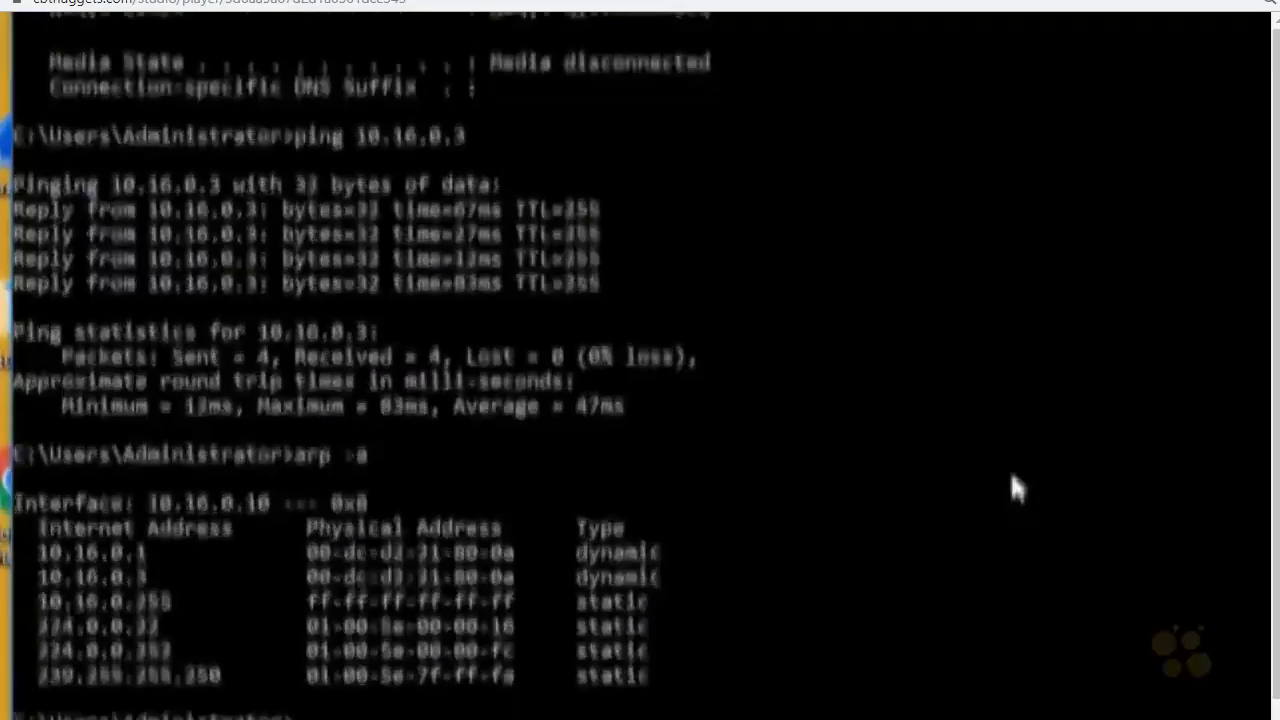
- Ping 10.16.6.5 and tracert -d to it, highlighting the first hop 10.16.0.1
type("ping 10.16.6.5")
type("tracert")
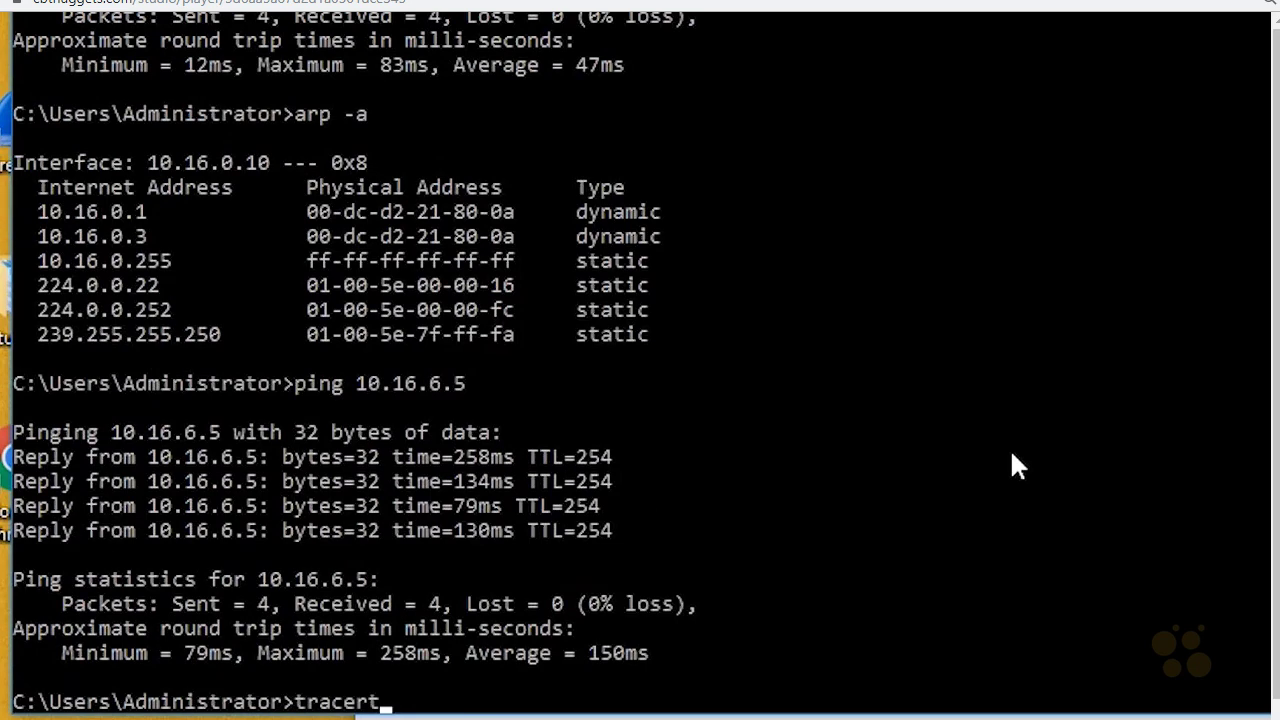
type("-d")
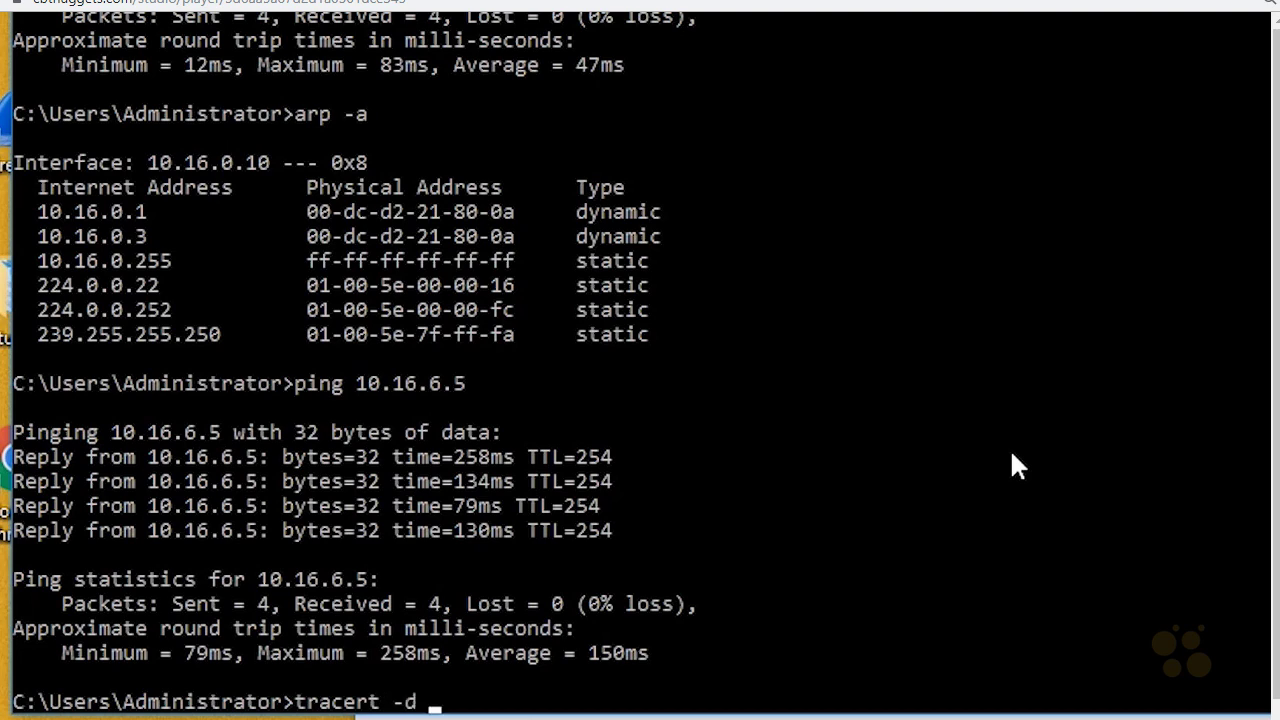
type("10.")
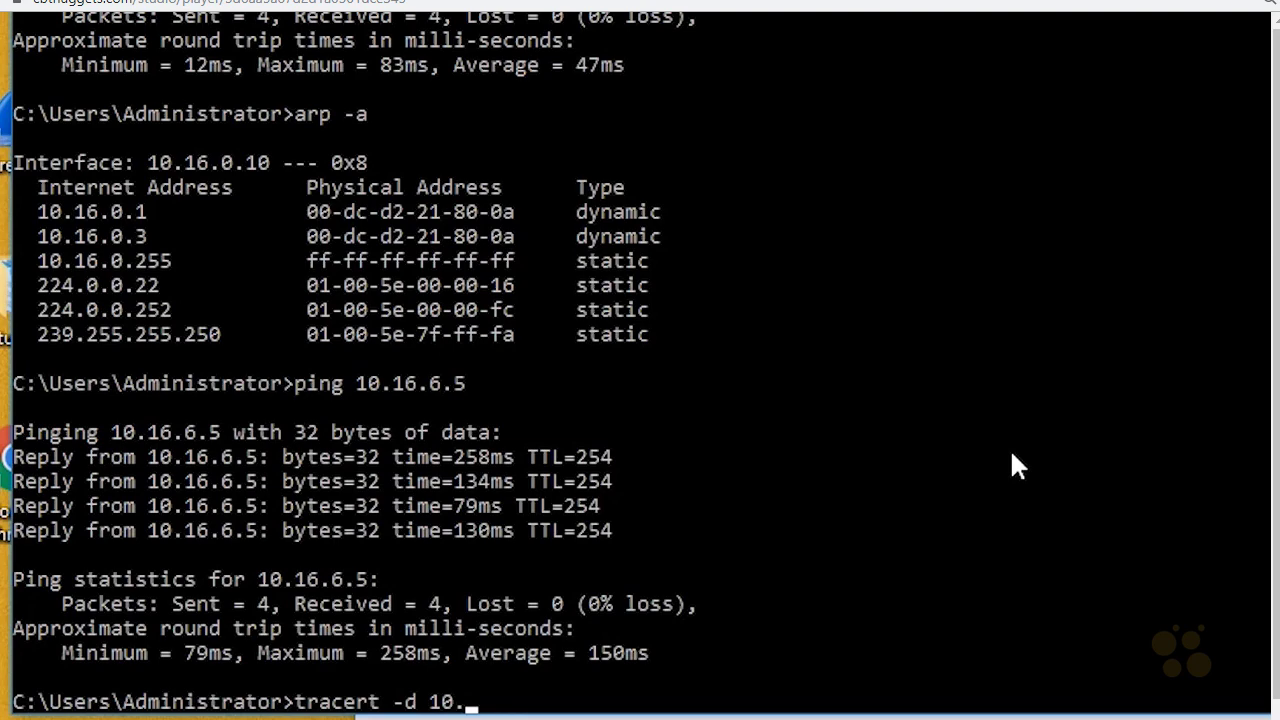
type("16.6.5")
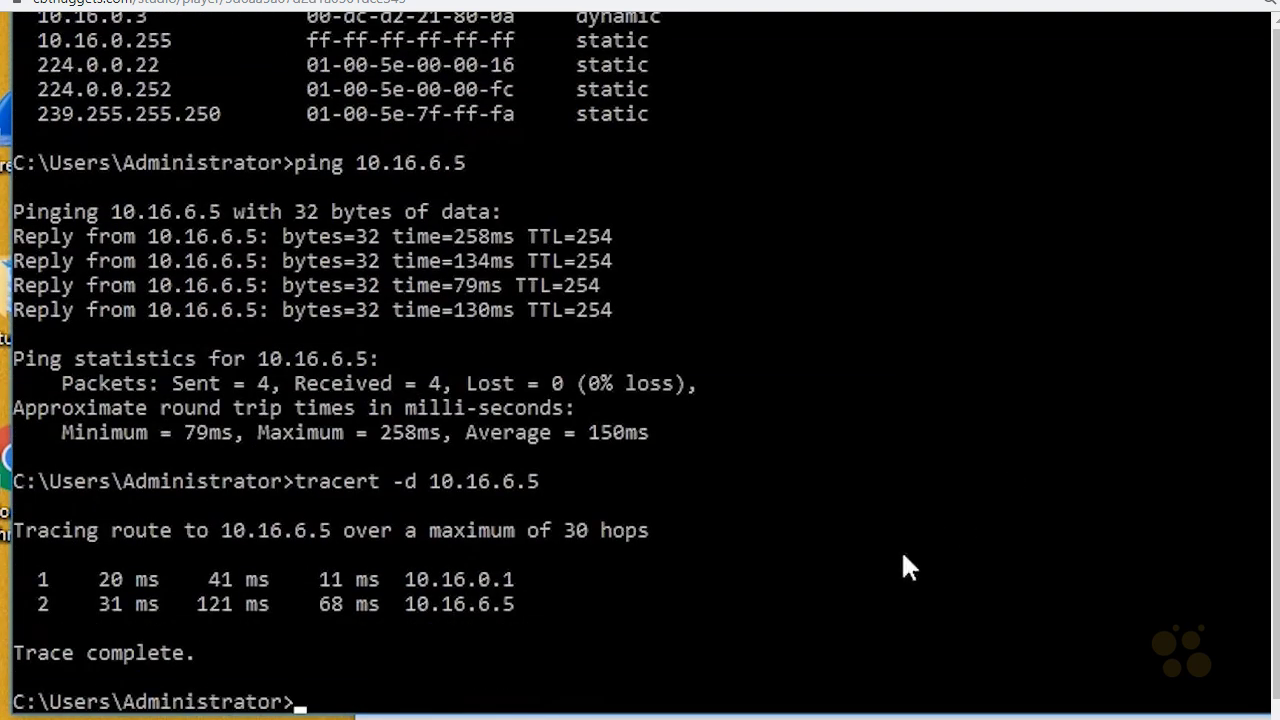
double_click(458, 580)
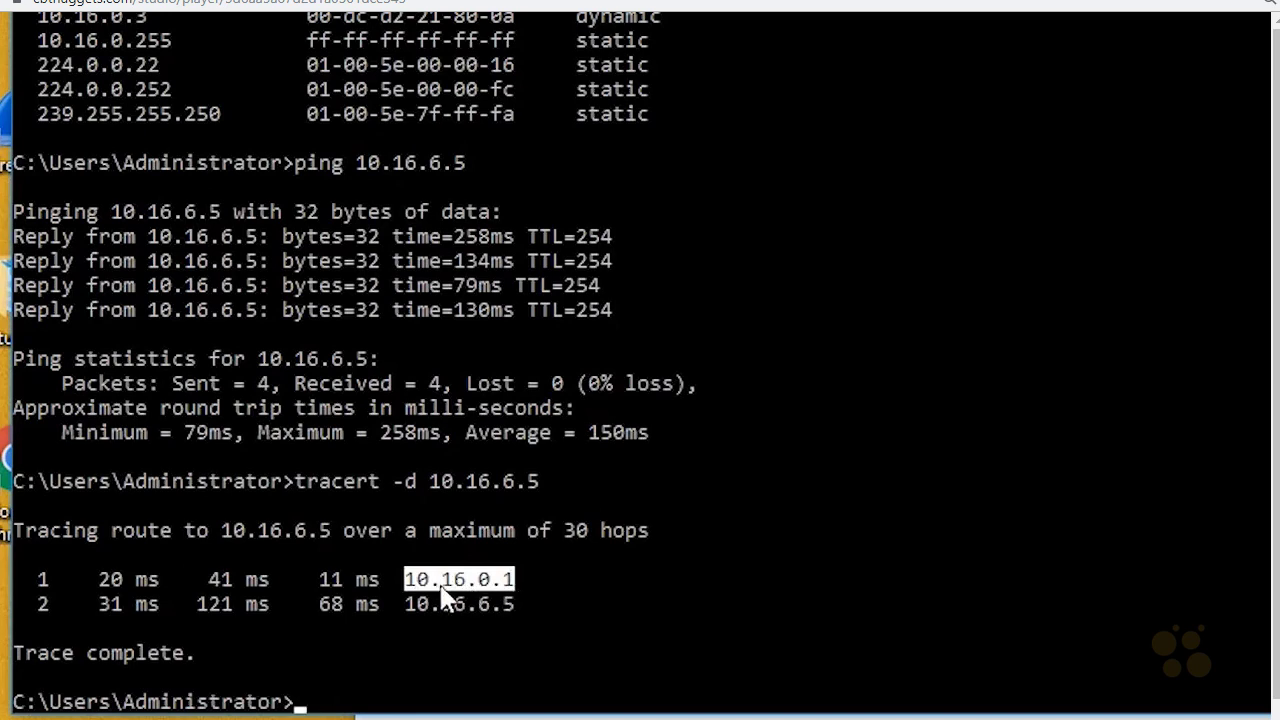
mouse_move(516, 600)
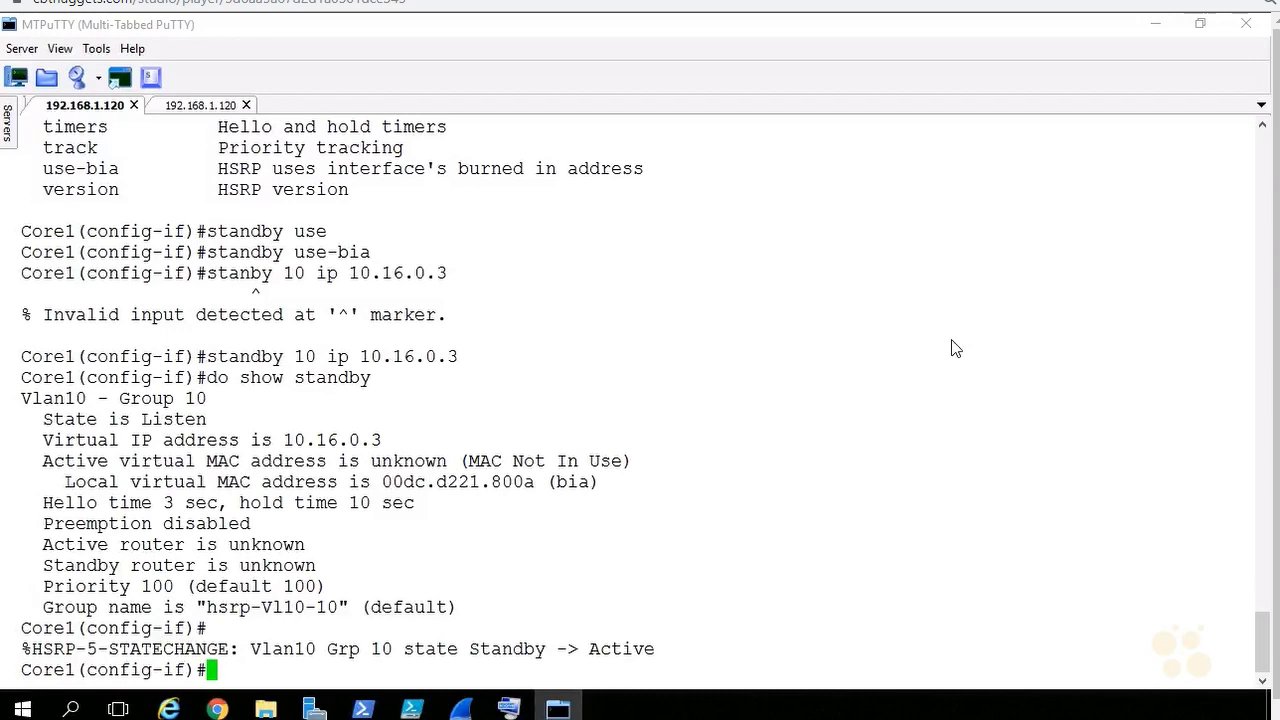
- Shut down Core1's VLAN10 interface and highlight the HSRP Active-to-Init log message
type("do show standby")
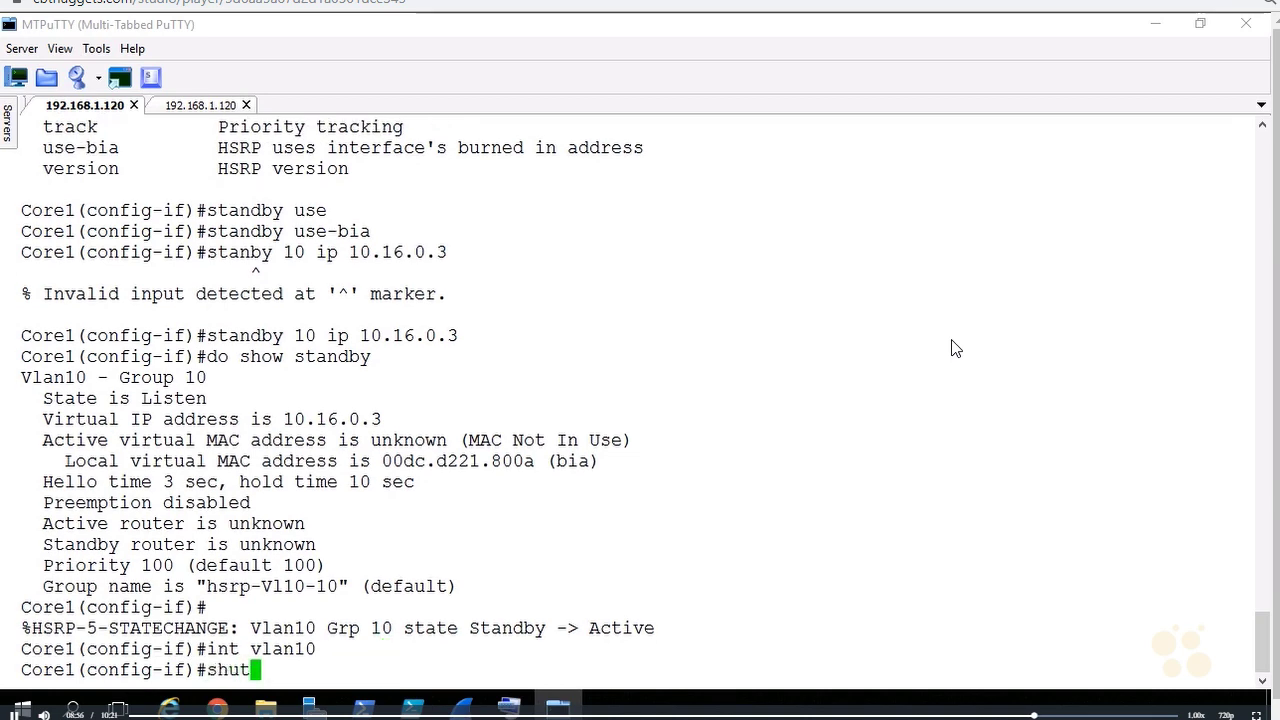
key("Return")
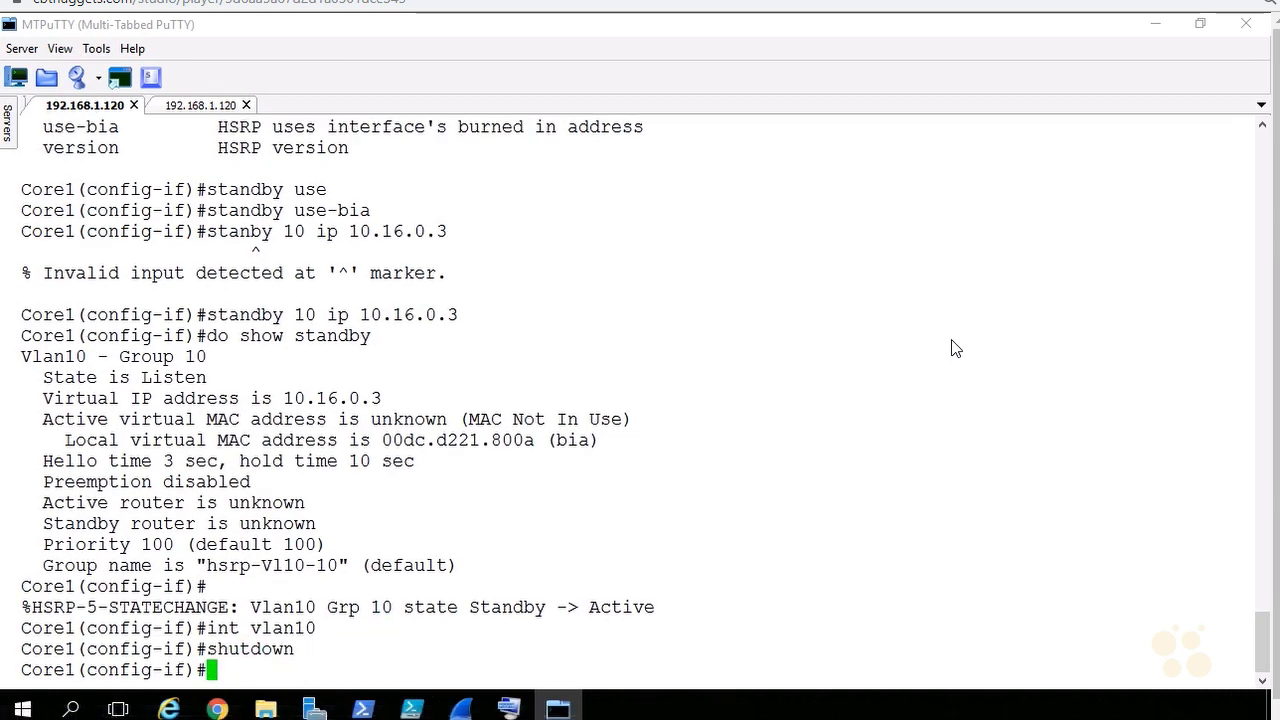
scroll("down", 3)
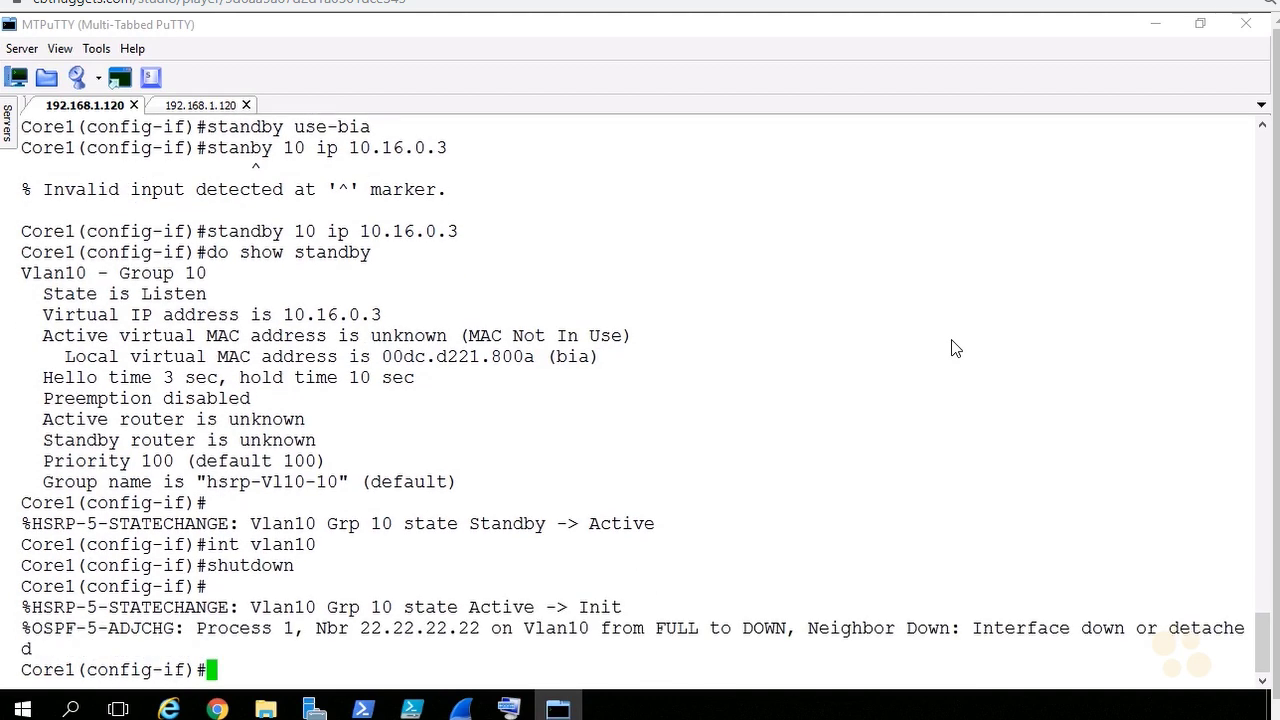
scroll("down", 3)
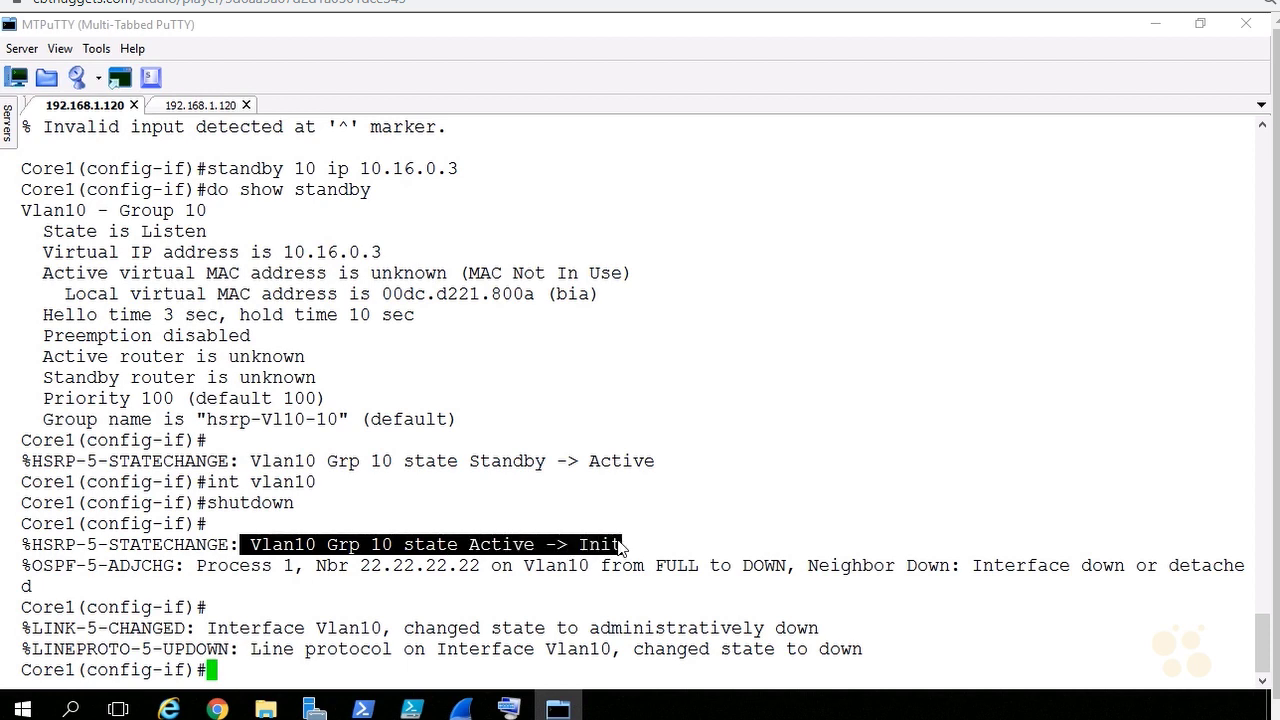
left_click(196, 104)
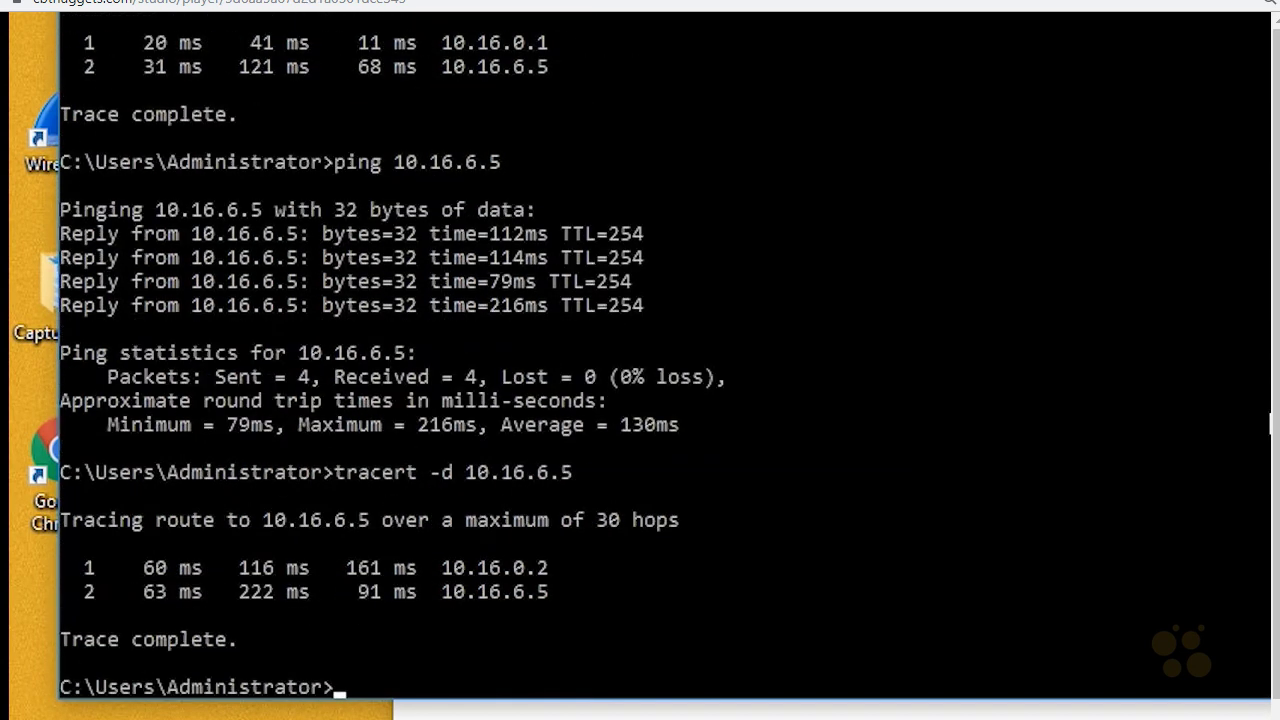
mouse_move(570, 588)
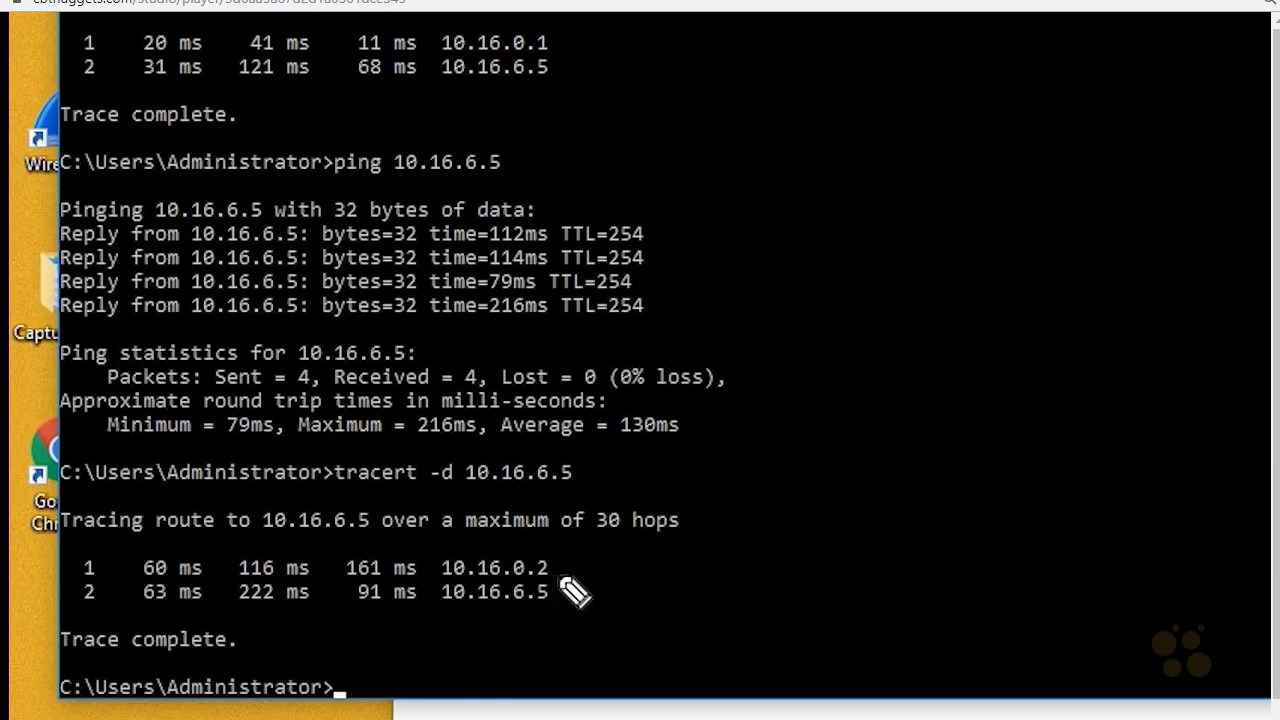